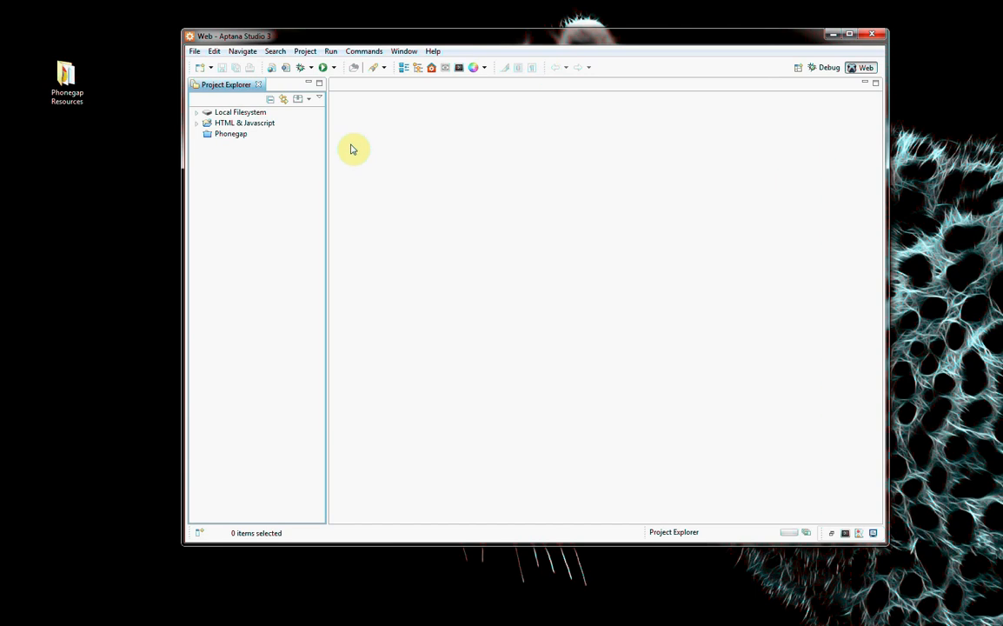
Maximize Aptana and create a new Web Project named 'Phonegap'.
left_click(231, 134)
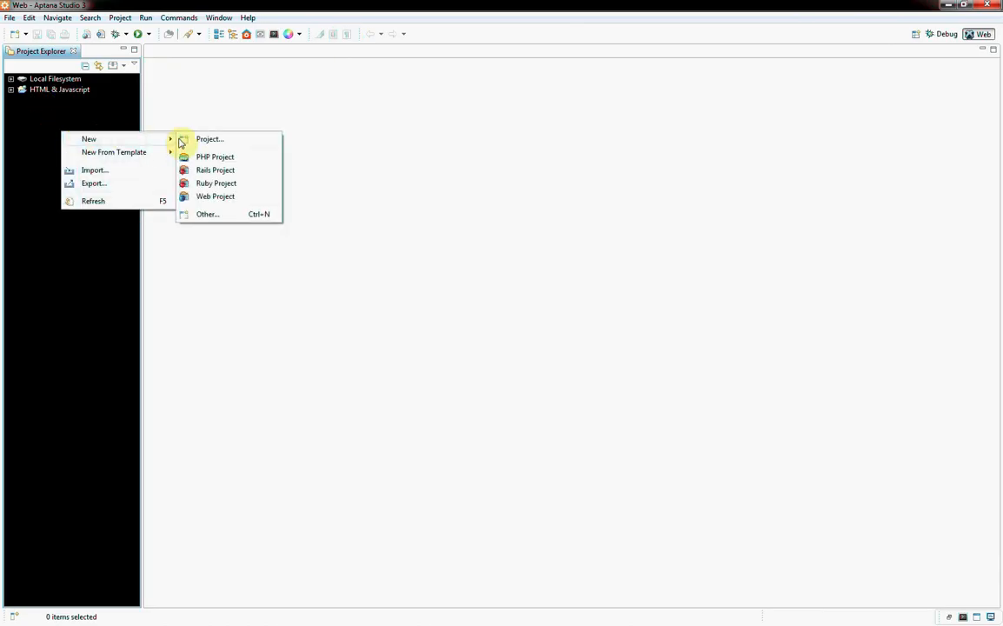
left_click(209, 140)
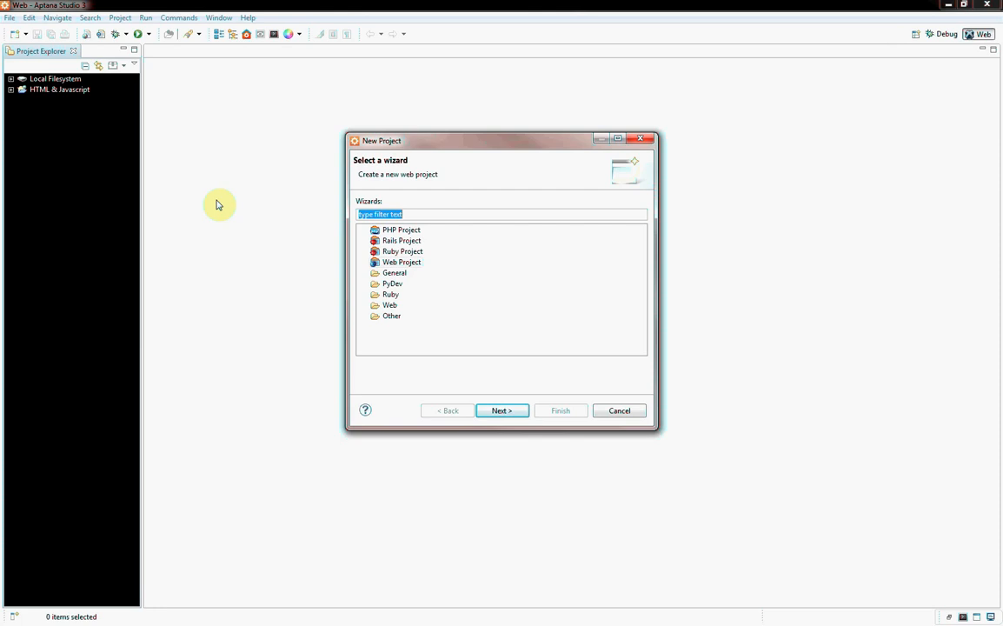
left_click(402, 262)
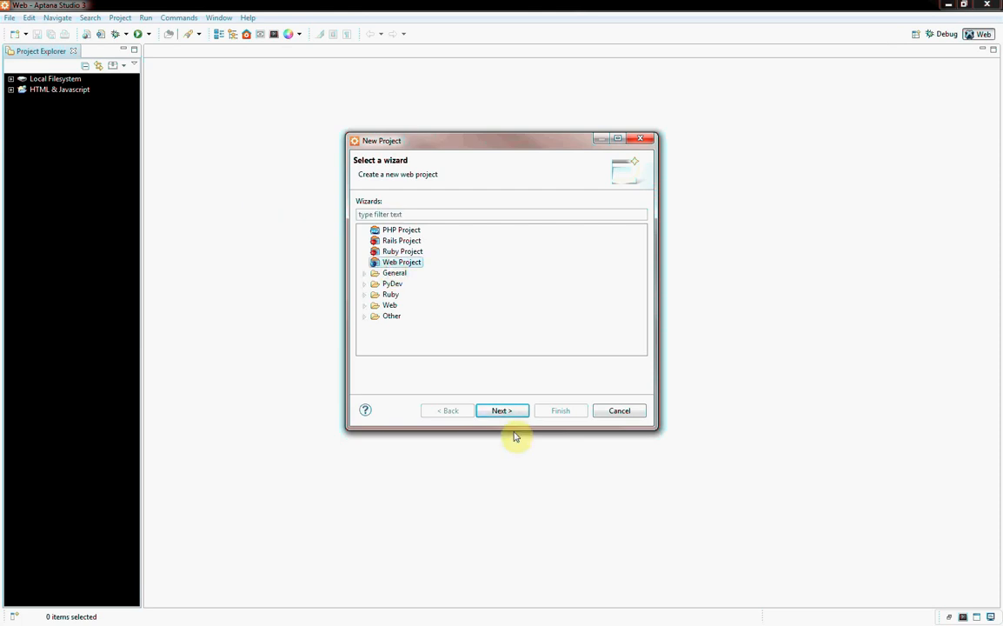
left_click(501, 411)
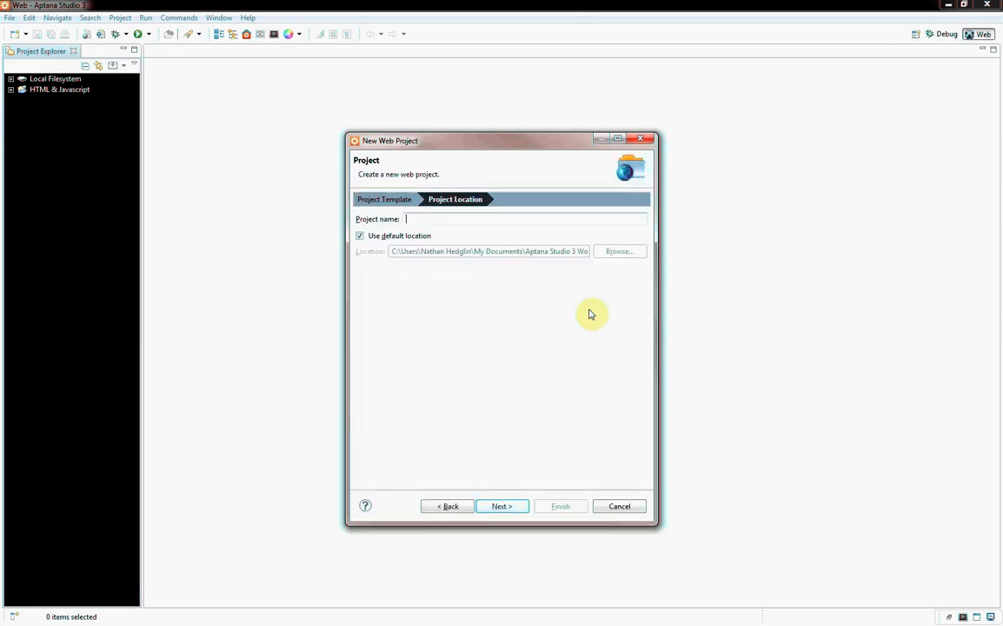
type("Phonegap")
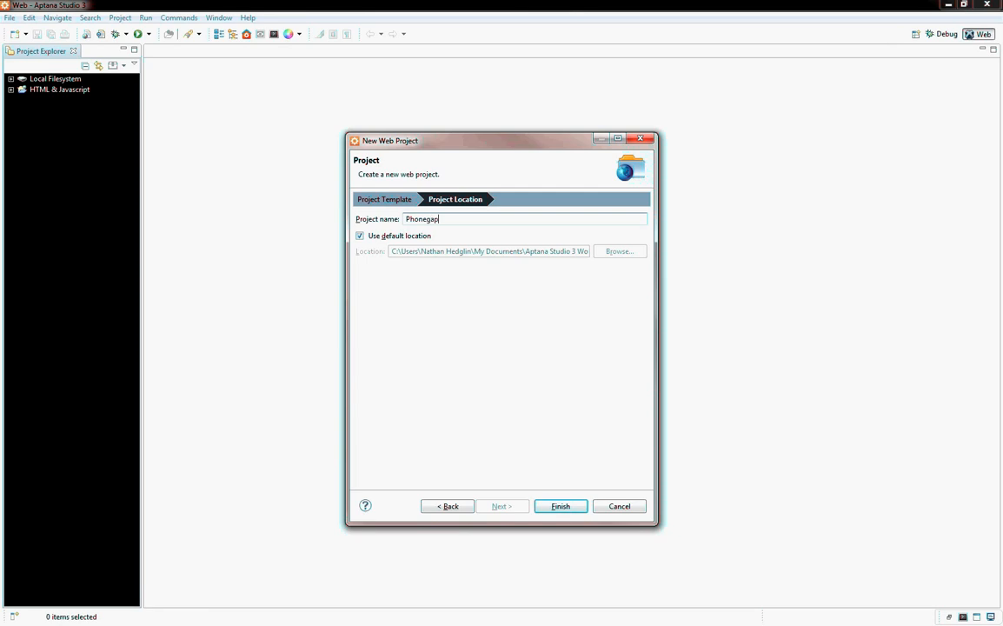
left_click(560, 506)
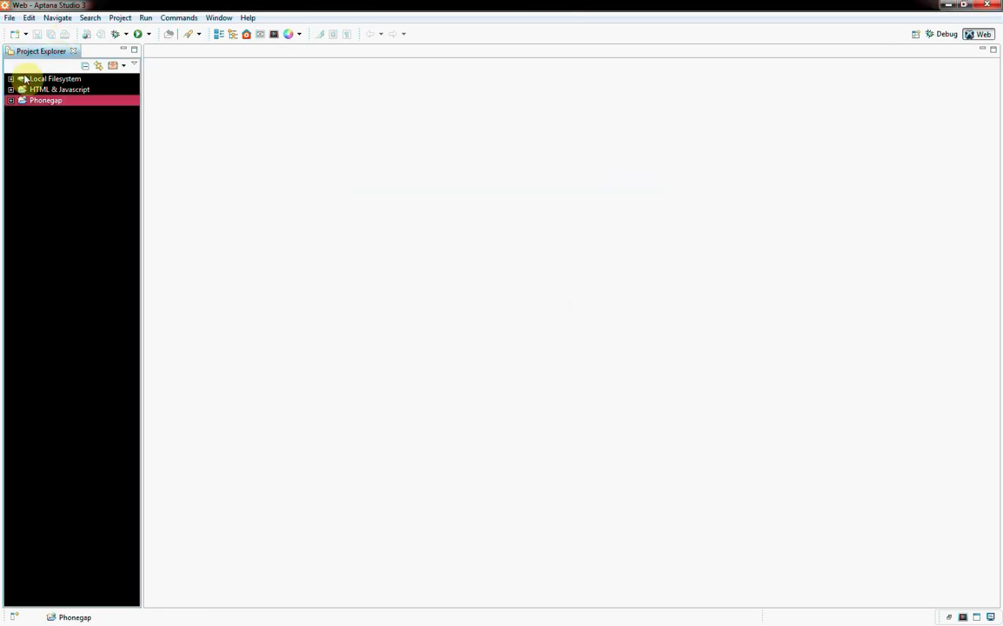
Scroll the tutorial video page to the description with the basic resources link and Ripple notes.
left_click(11, 100)
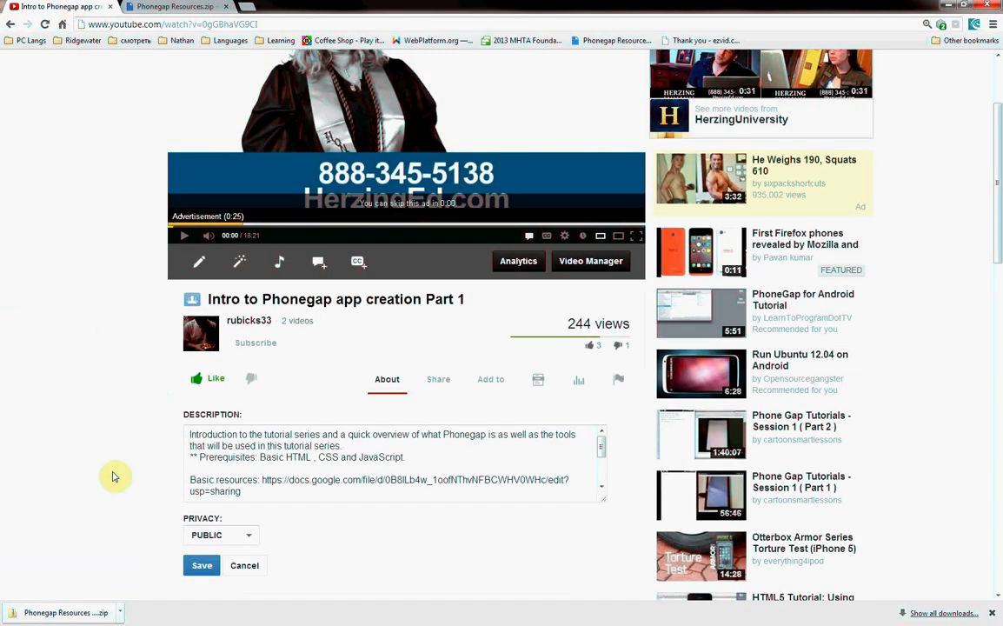
scroll("down", 3)
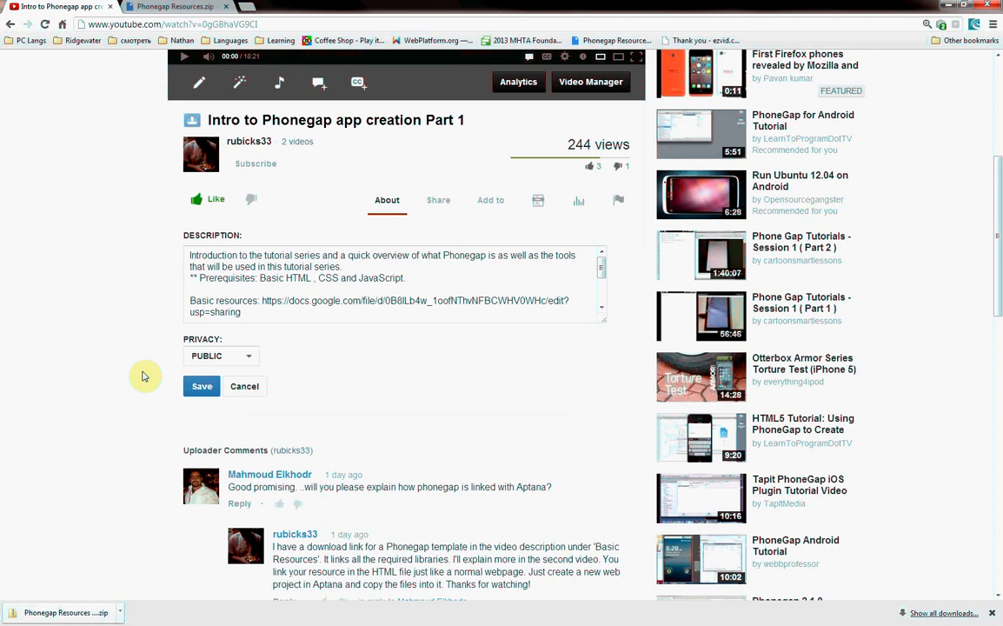
mouse_move(151, 347)
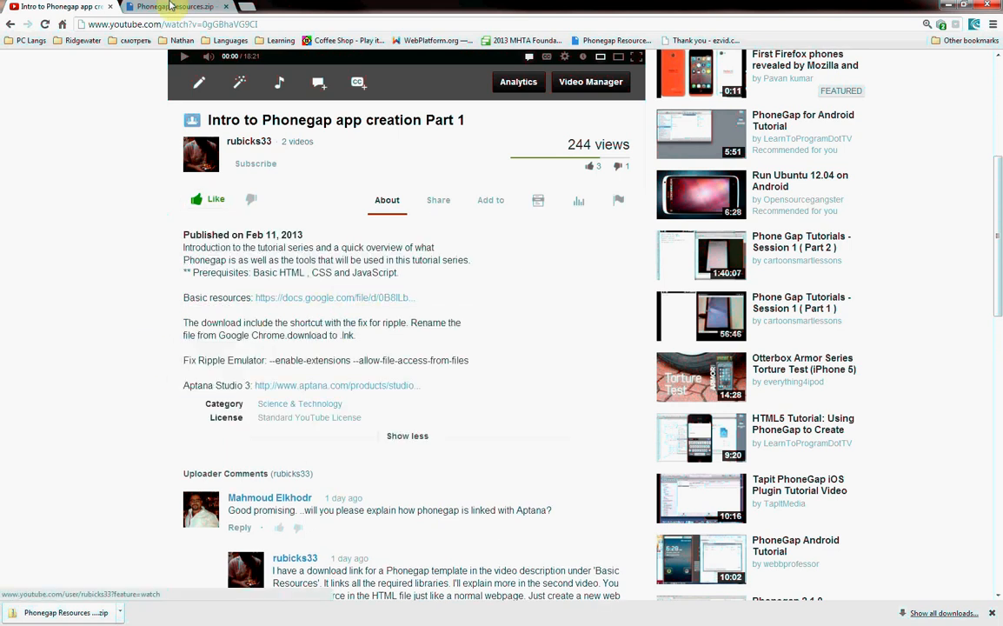
left_click(174, 7)
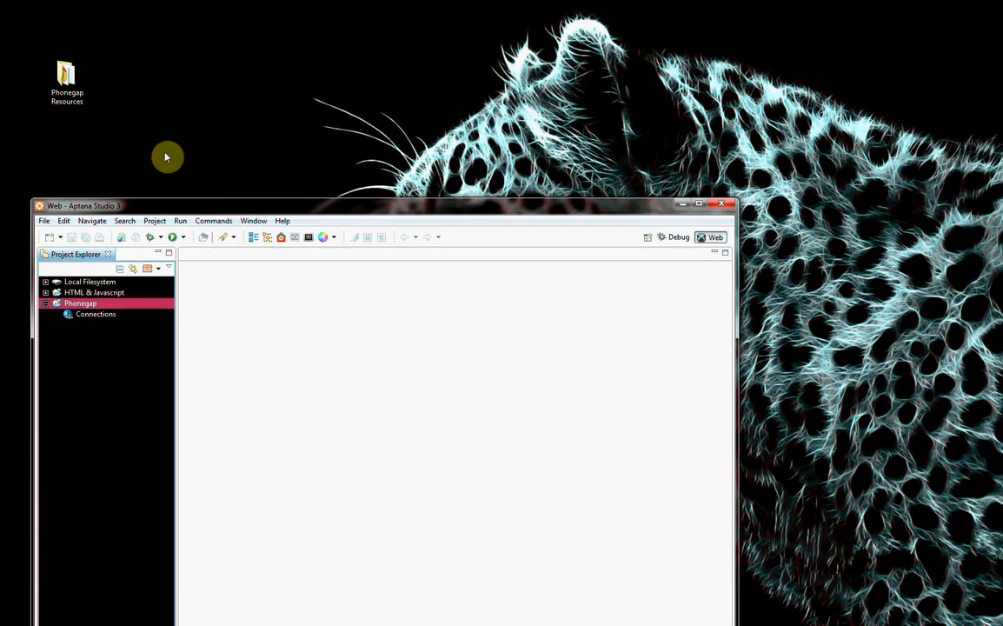
Copy cordova.js, events.html and template.html from Phonegap Resources into the Phonegap project.
double_click(67, 79)
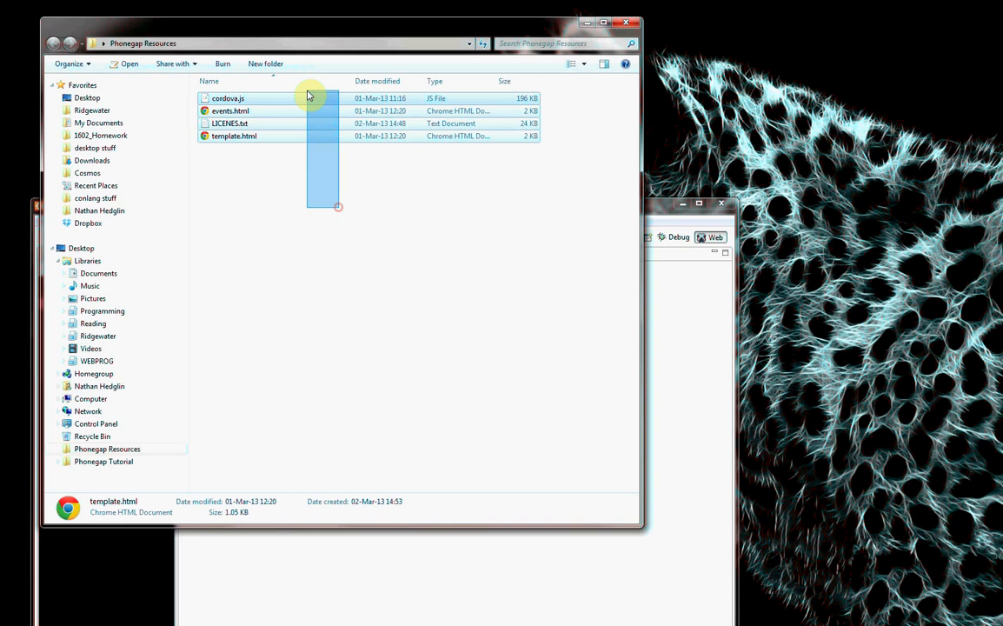
left_click_drag(308, 96, 261, 123)
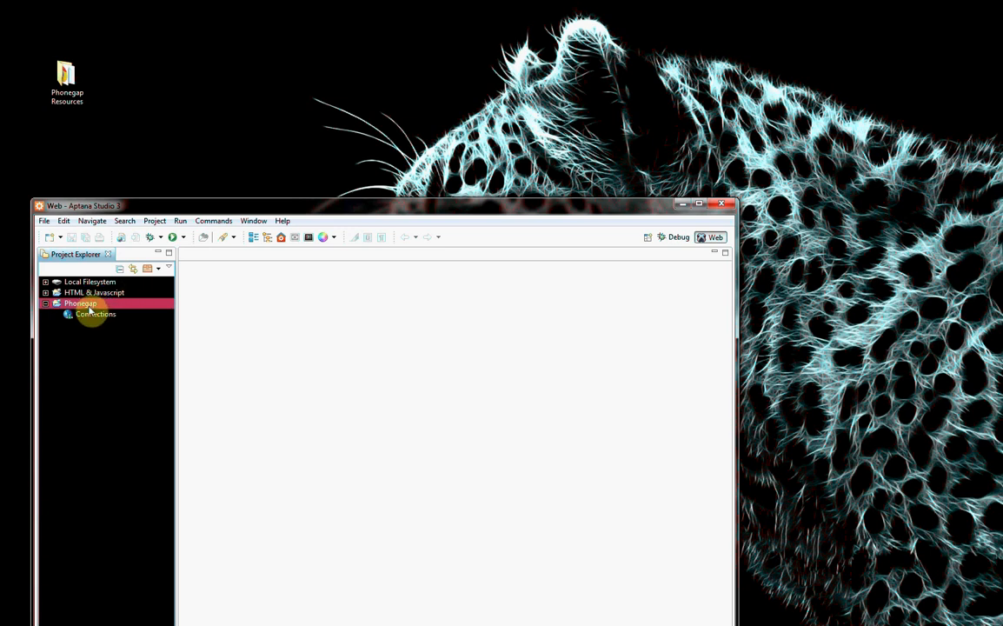
left_click(45, 304)
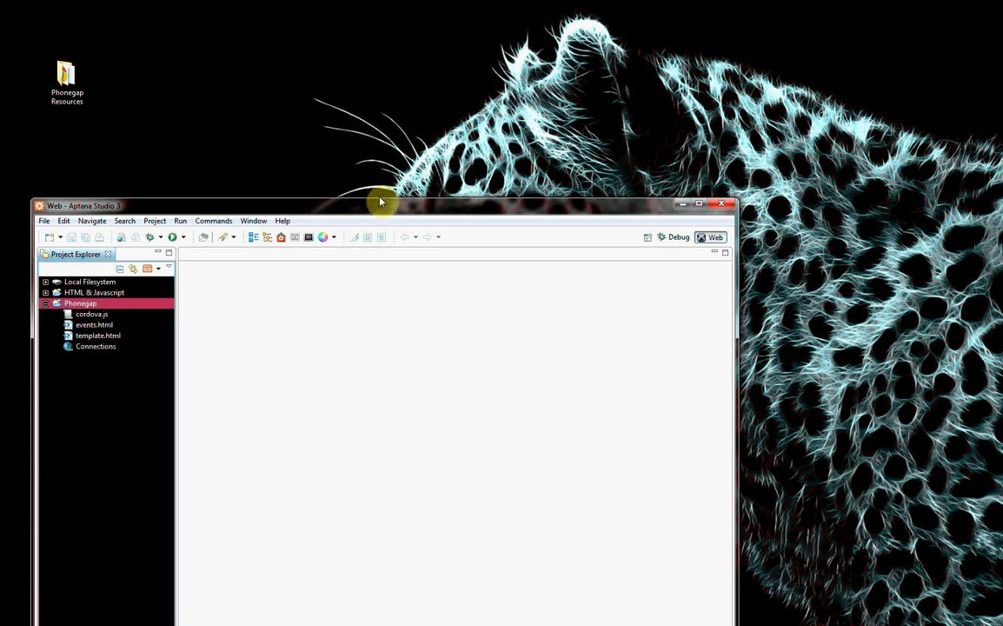
Maximize Aptana and open template.html in the editor.
left_click_drag(380, 201, 198, 7)
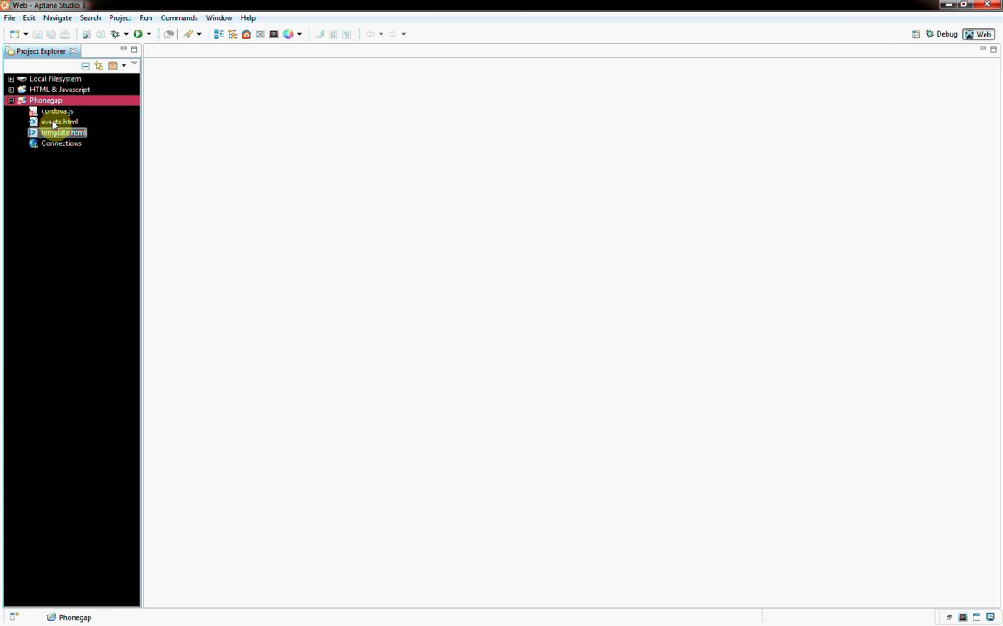
left_click(62, 132)
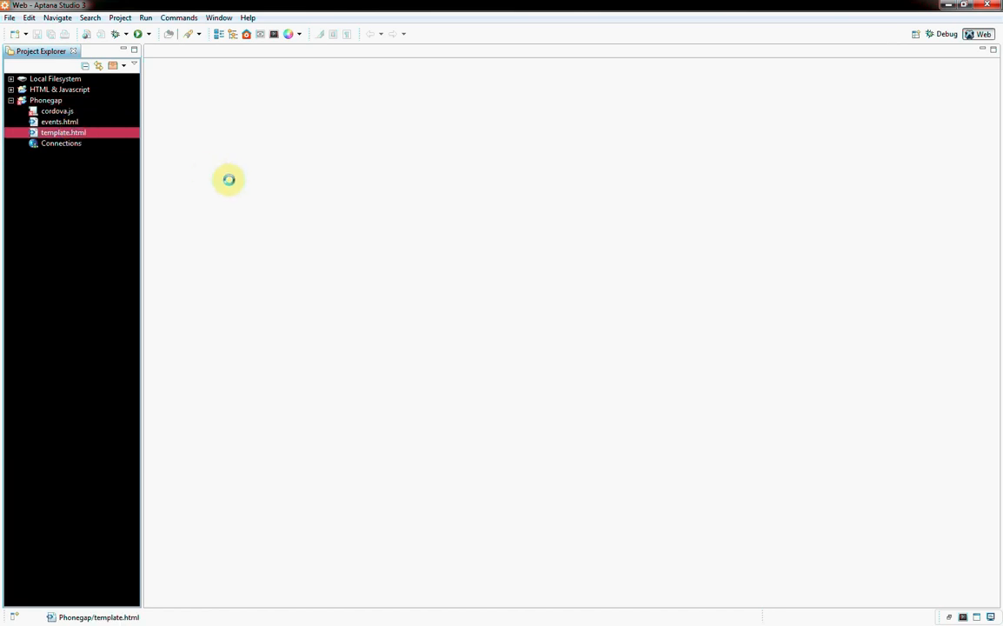
double_click(63, 132)
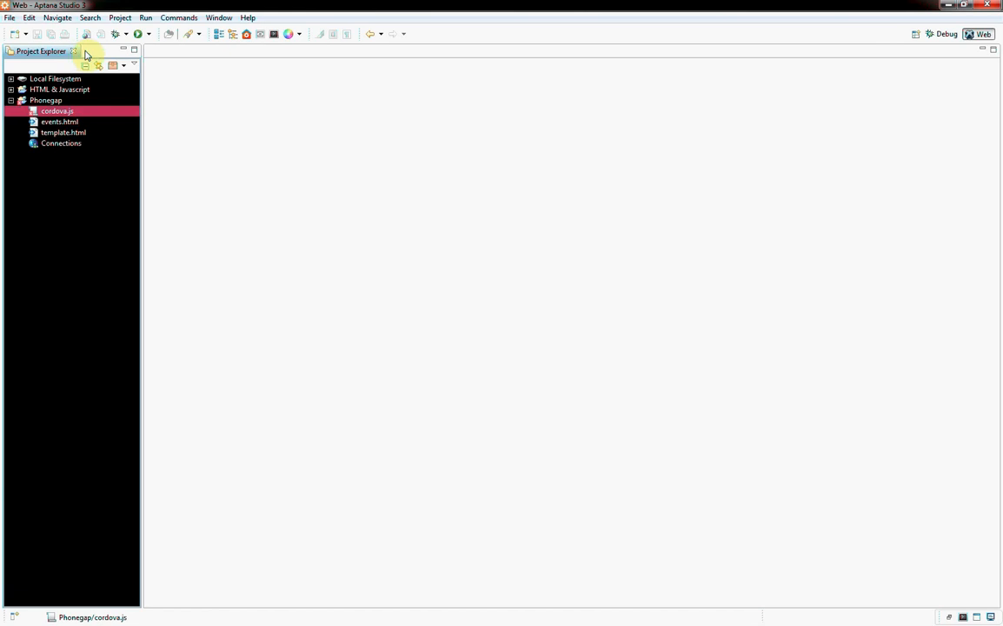
Create a new Web Browser run configuration named 'Chrome Ripple'.
left_click(62, 132)
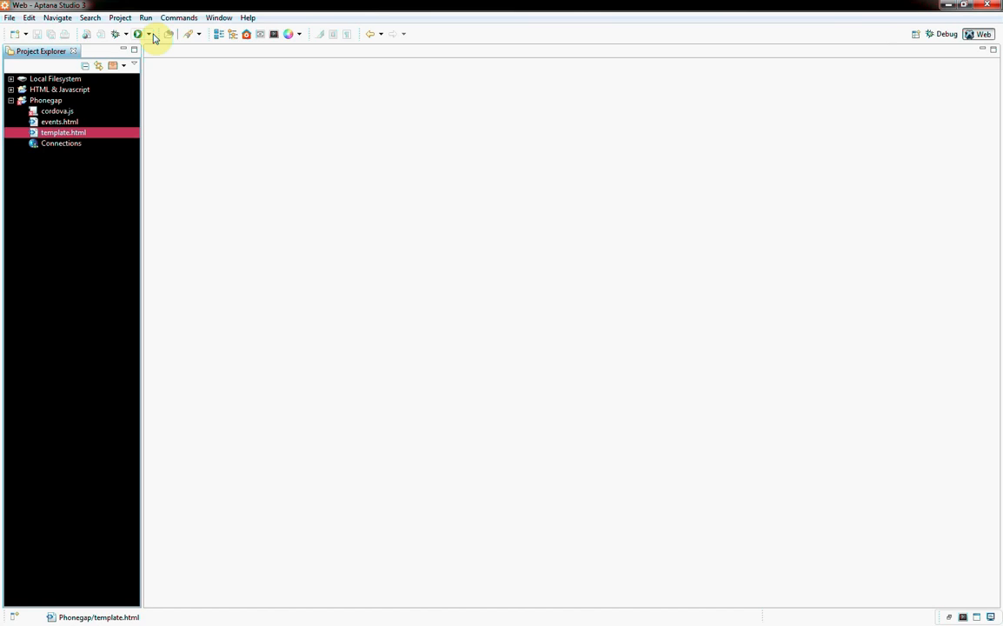
left_click(152, 34)
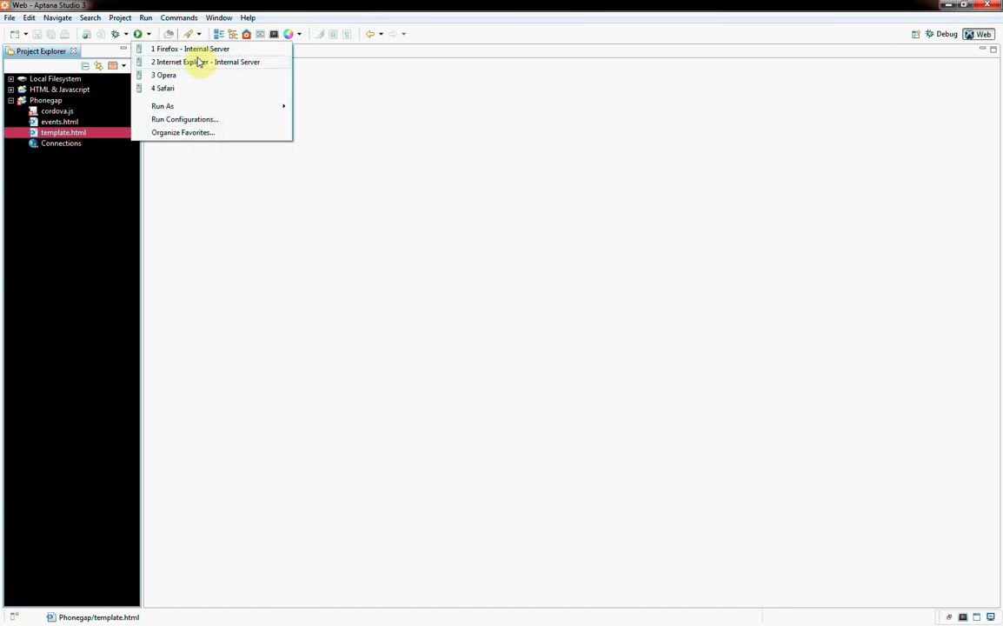
mouse_move(222, 128)
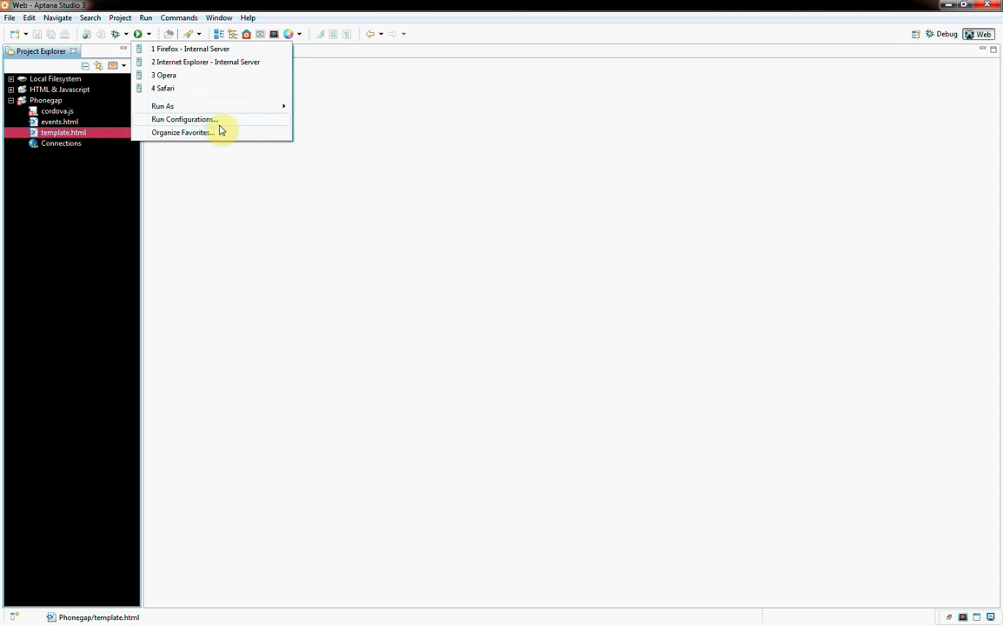
left_click(183, 119)
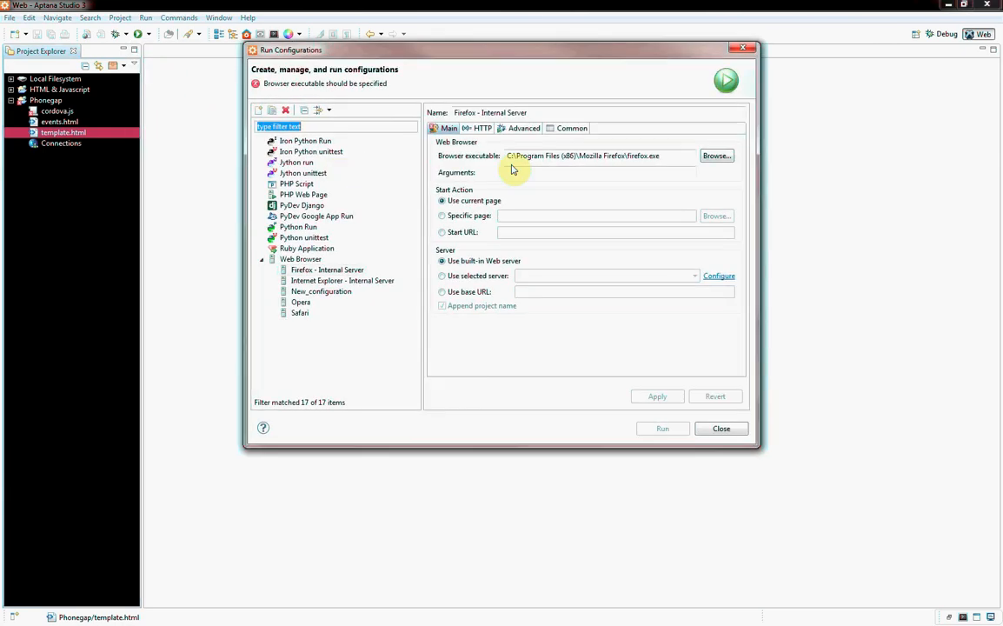
left_click(300, 259)
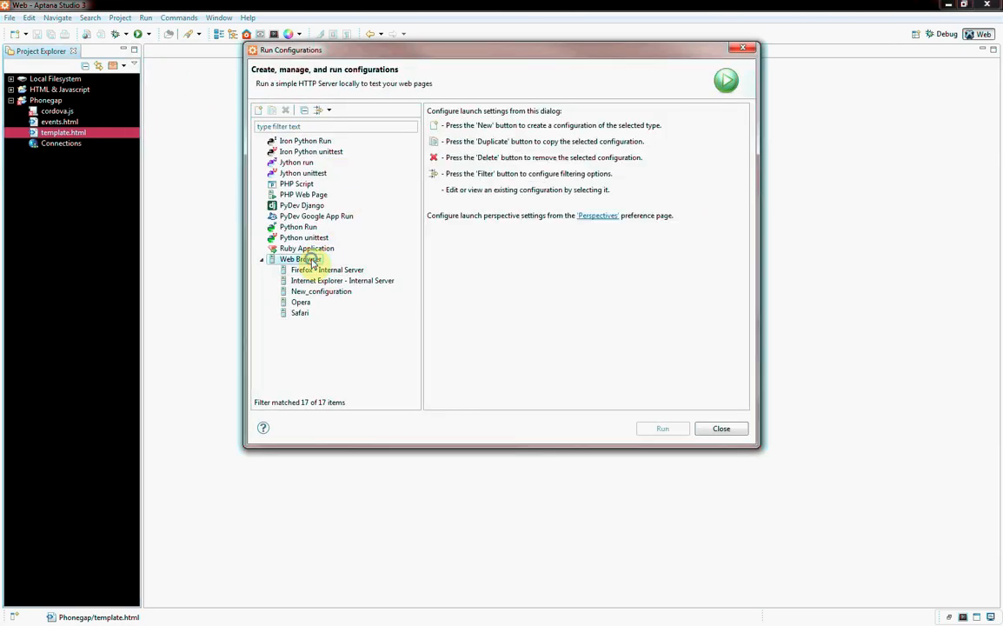
left_click(259, 110)
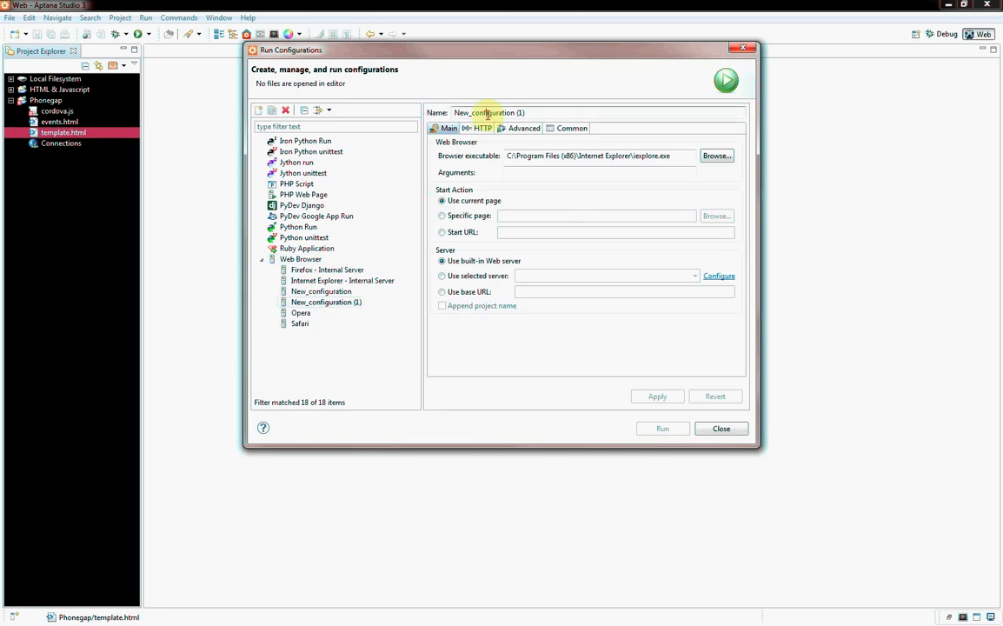
type("C")
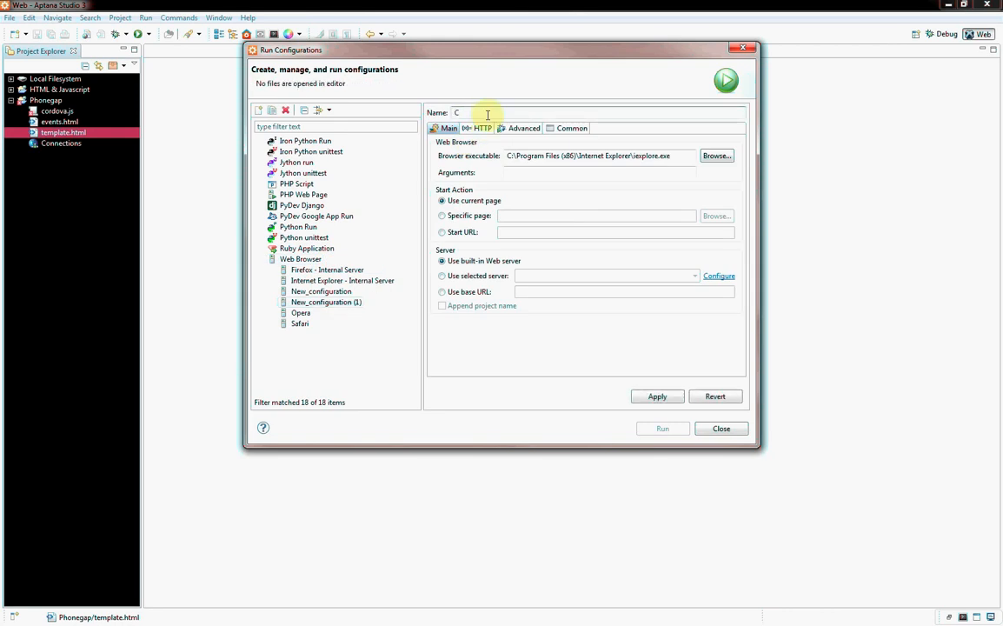
type("hrome Ripl")
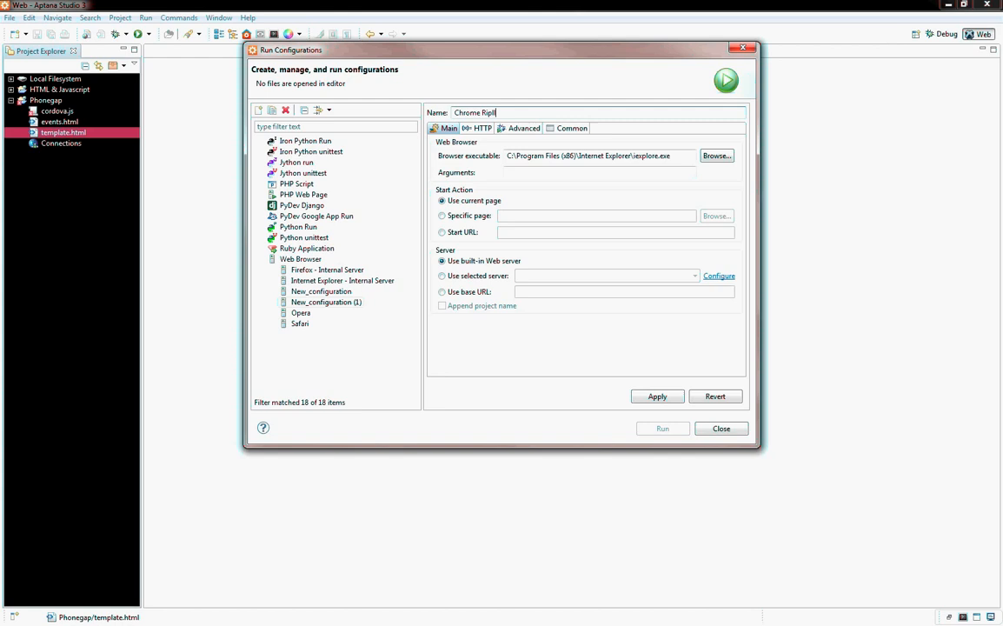
type("e")
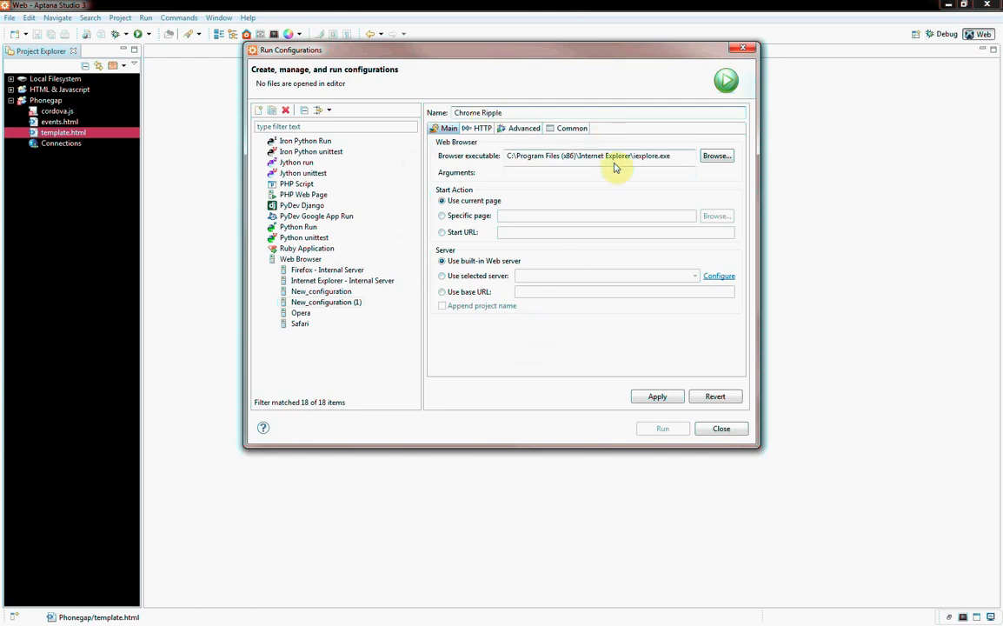
Set the configuration's browser program to Program Files (x86)\Google\Chrome\Application\chrome.exe.
left_click(716, 156)
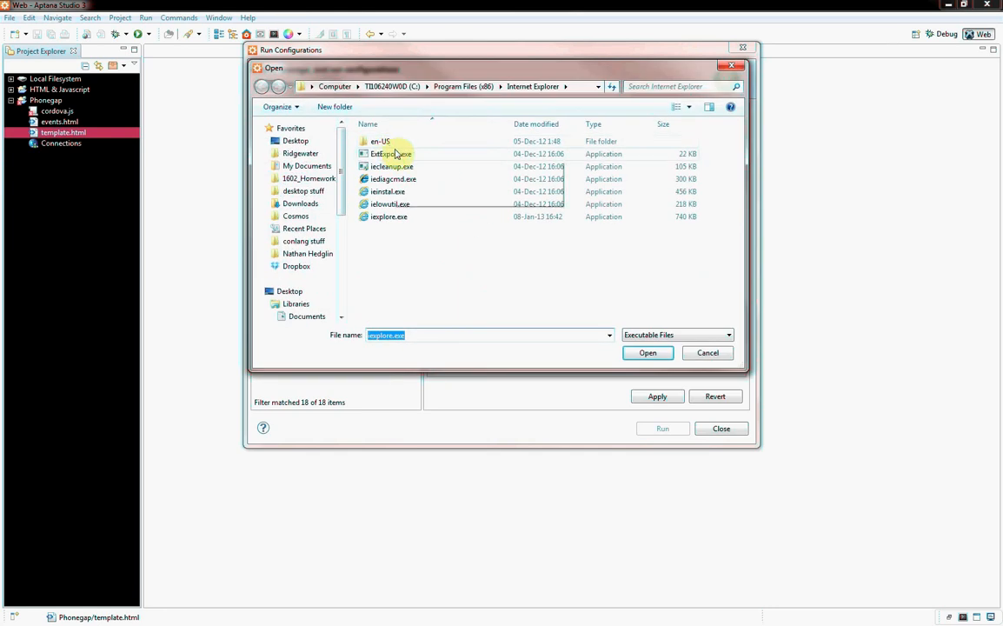
left_click(463, 86)
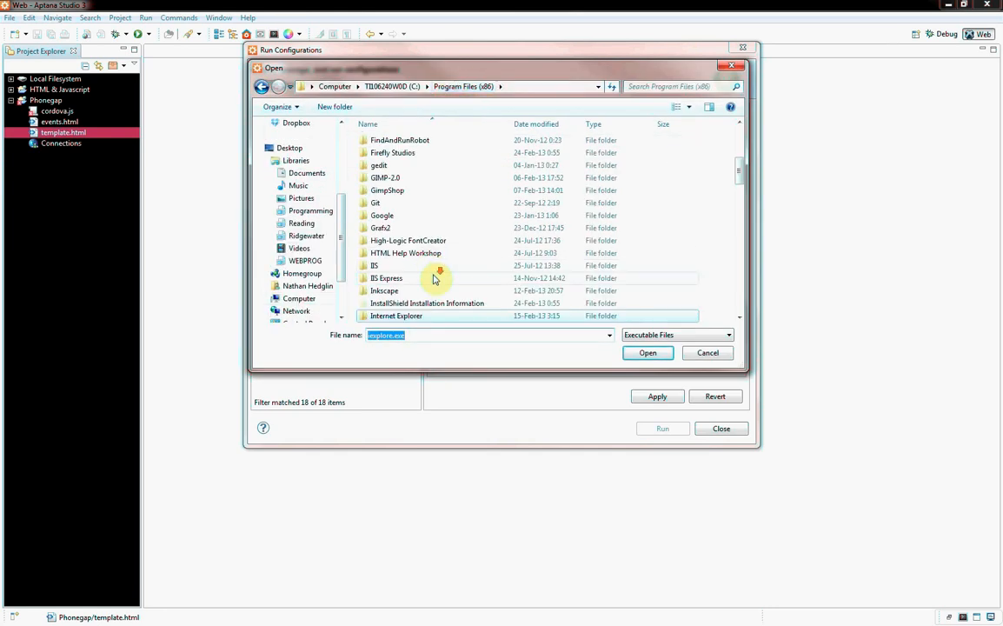
double_click(382, 214)
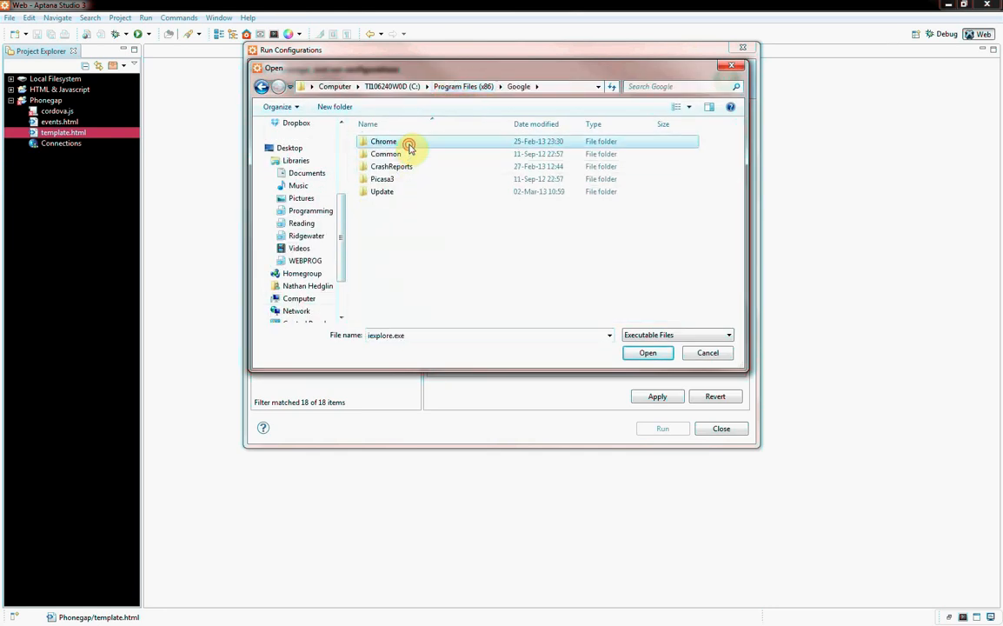
double_click(384, 141)
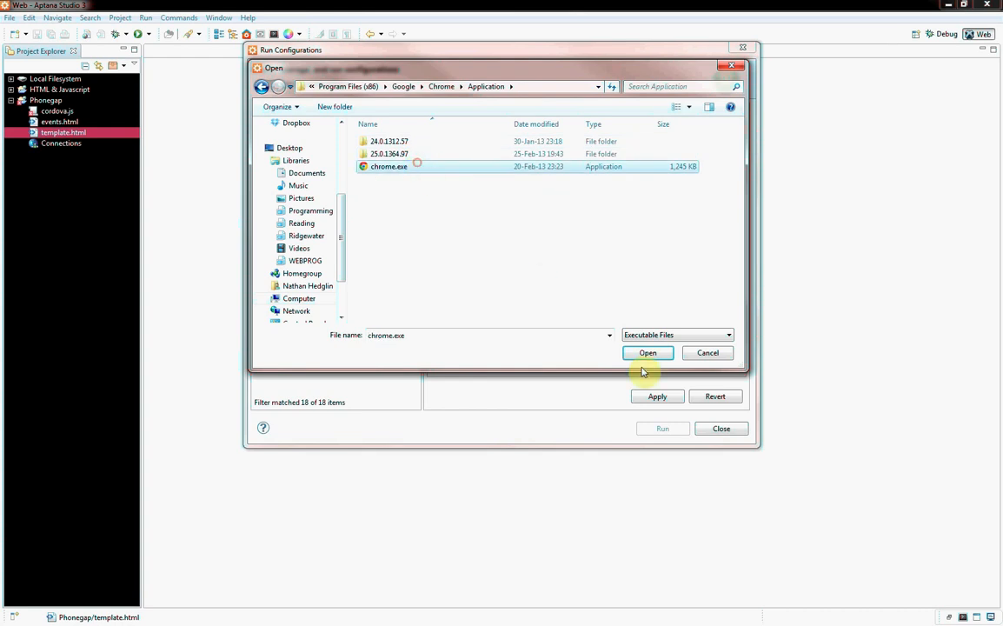
left_click(648, 352)
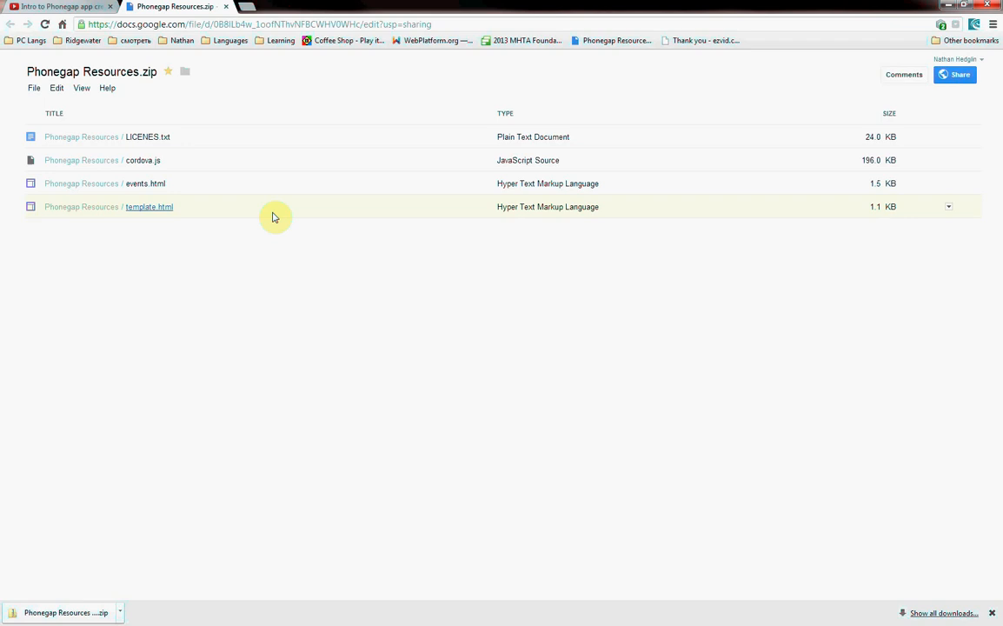
Revisit the video description's prerequisites and resources link, then return to the IDE.
left_click(61, 7)
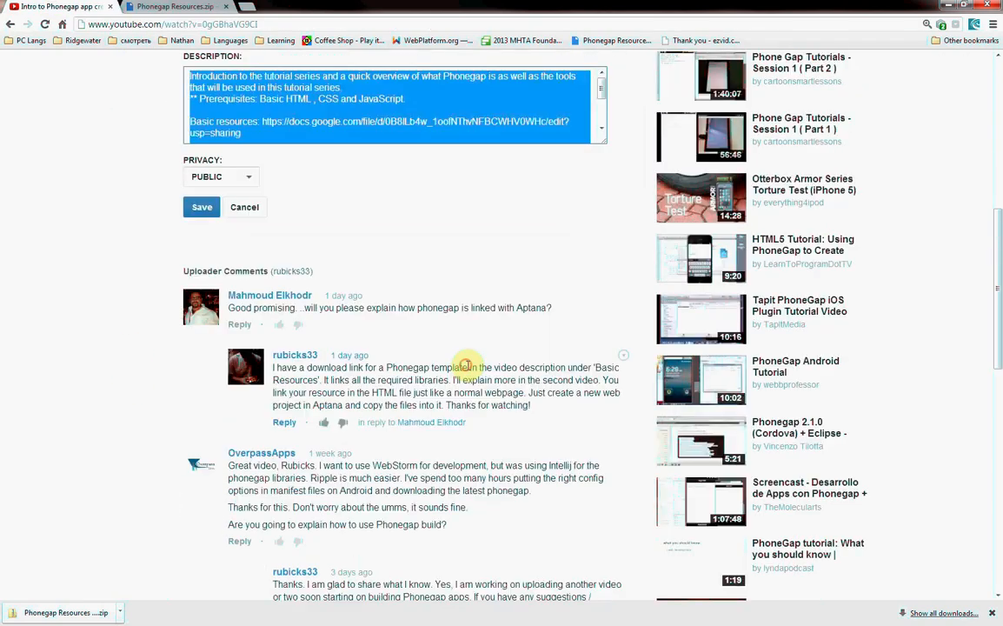
scroll("up", 3)
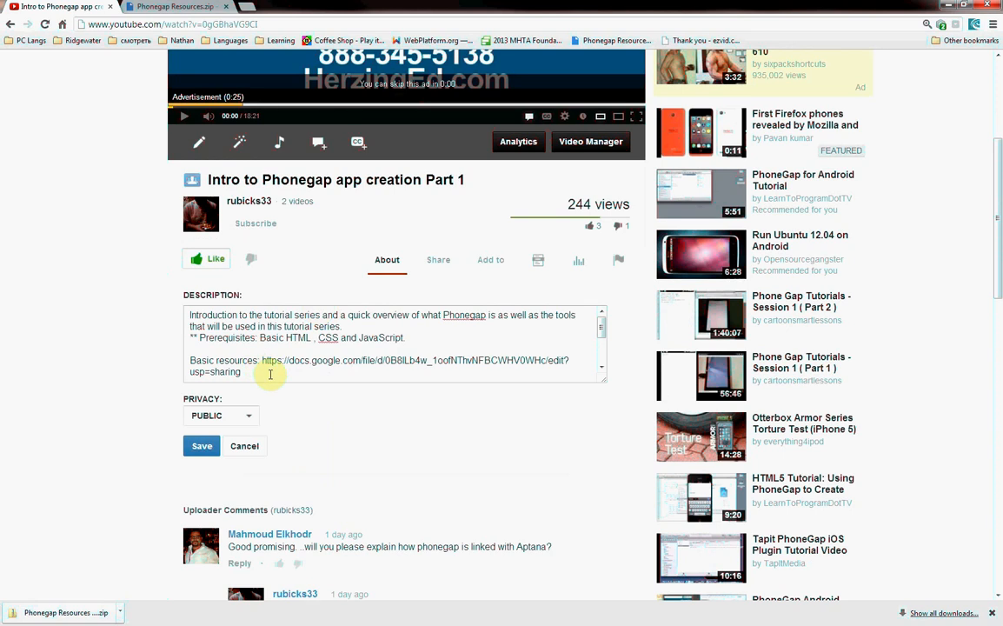
left_click(244, 446)
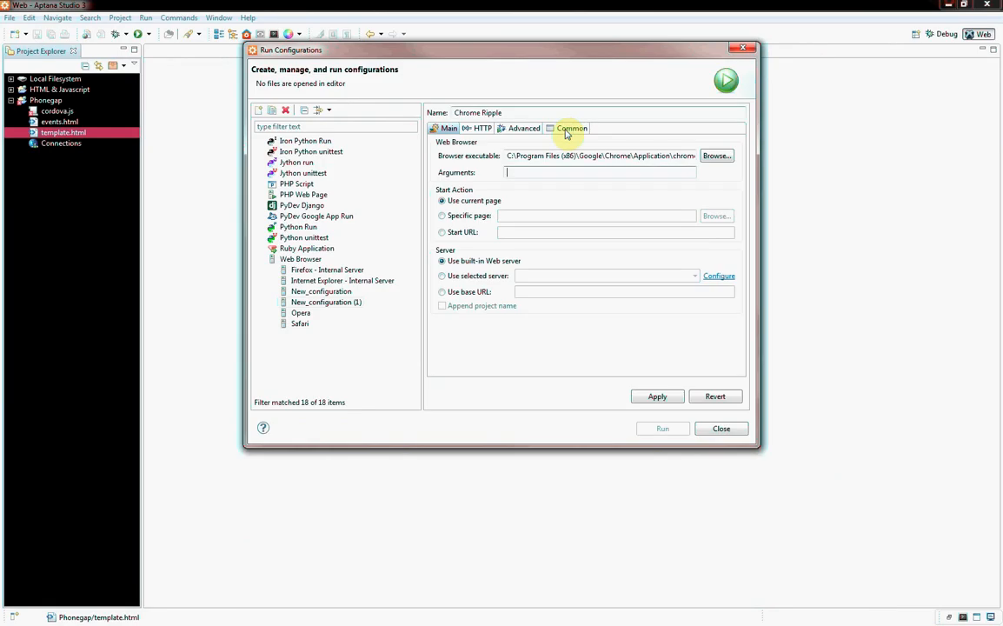
Apply arguments '--enable-extensions --allow-file-access-from-files' to Chrome Ripple and close Run Configurations.
type("--enable-extensions --allow-file-access-from-files")
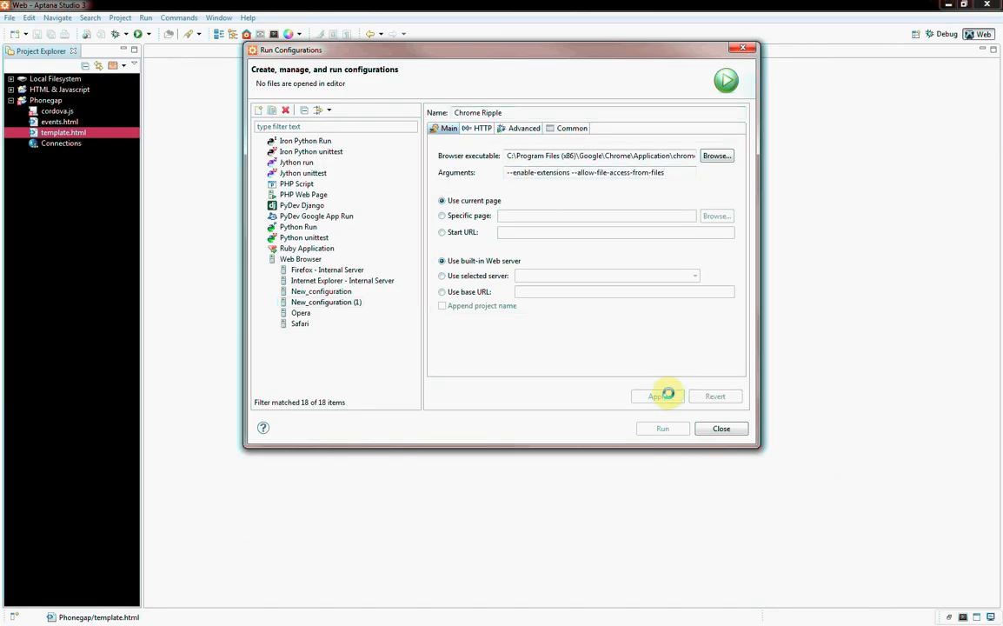
left_click(658, 396)
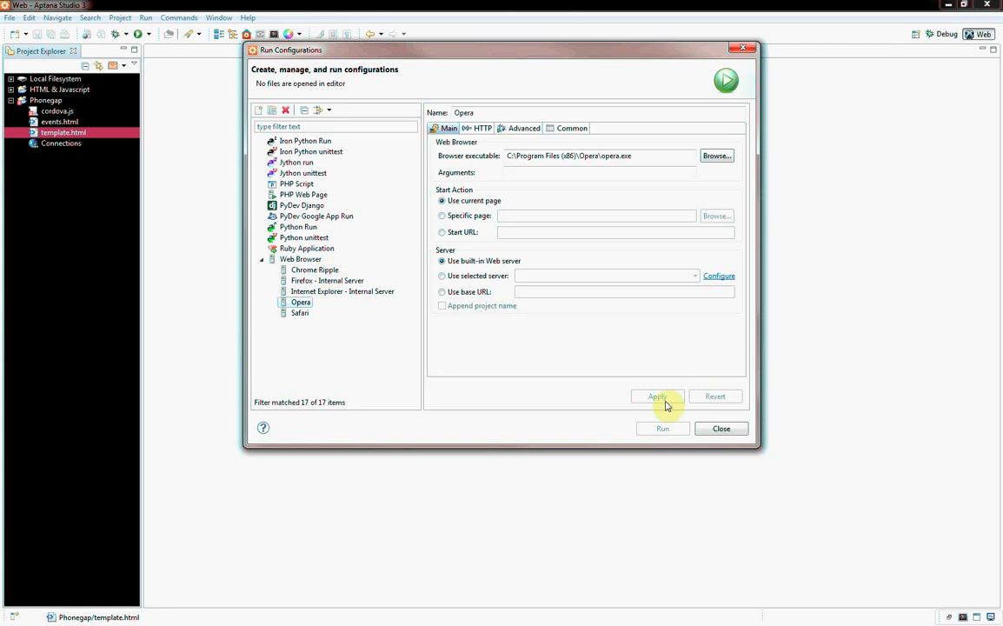
left_click(314, 270)
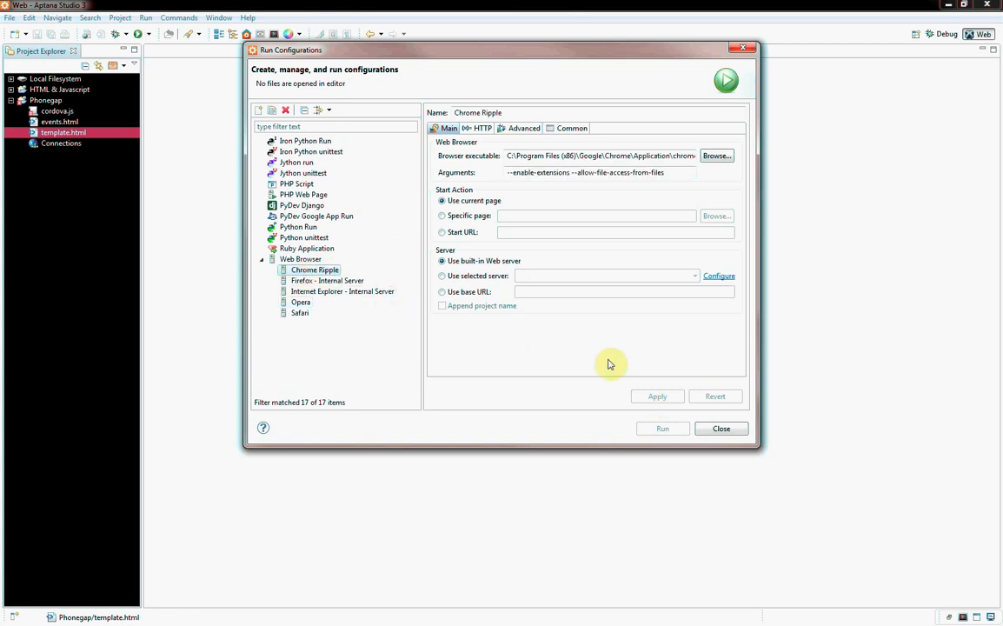
left_click(721, 428)
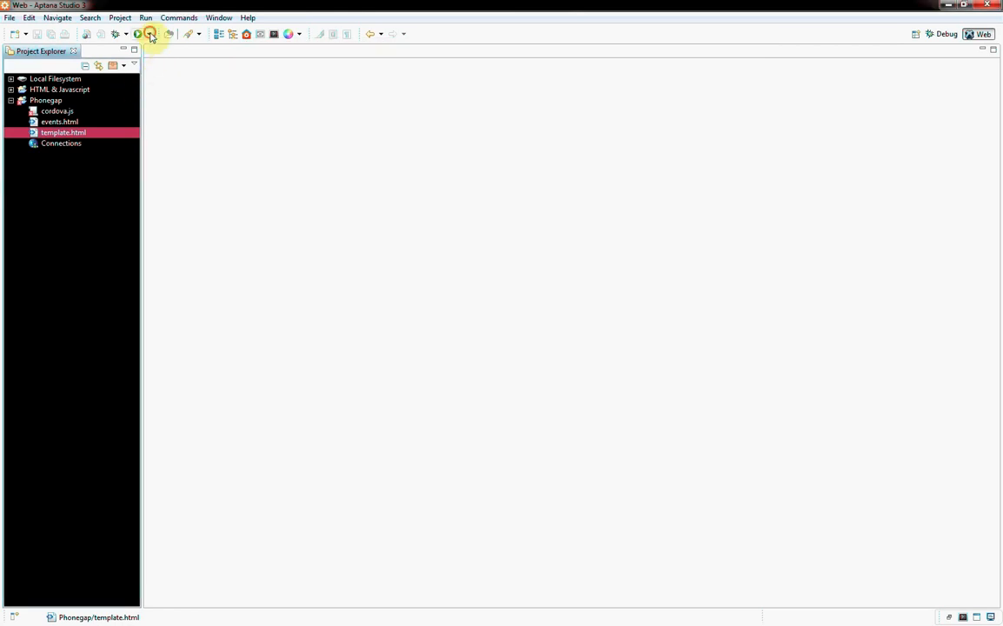
Add Chrome Ripple to the run favourites via Organize Favorites.
left_click(149, 34)
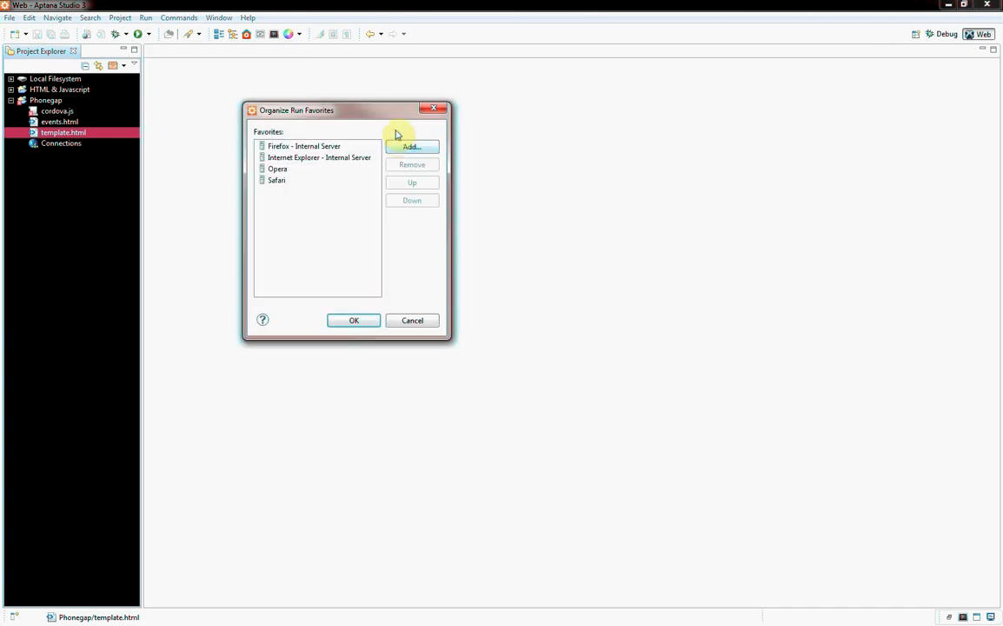
left_click(411, 146)
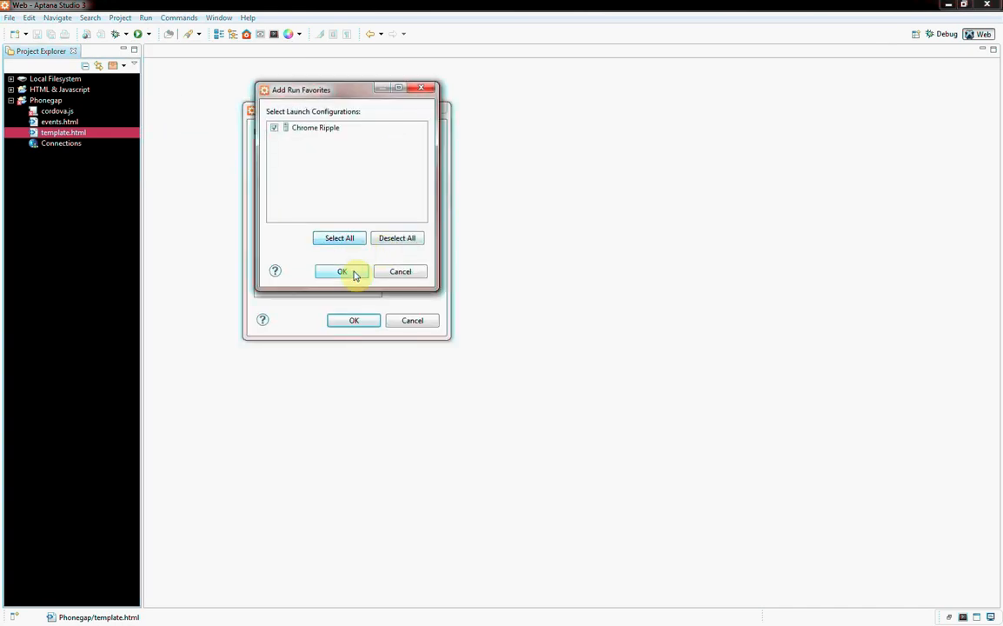
left_click(342, 271)
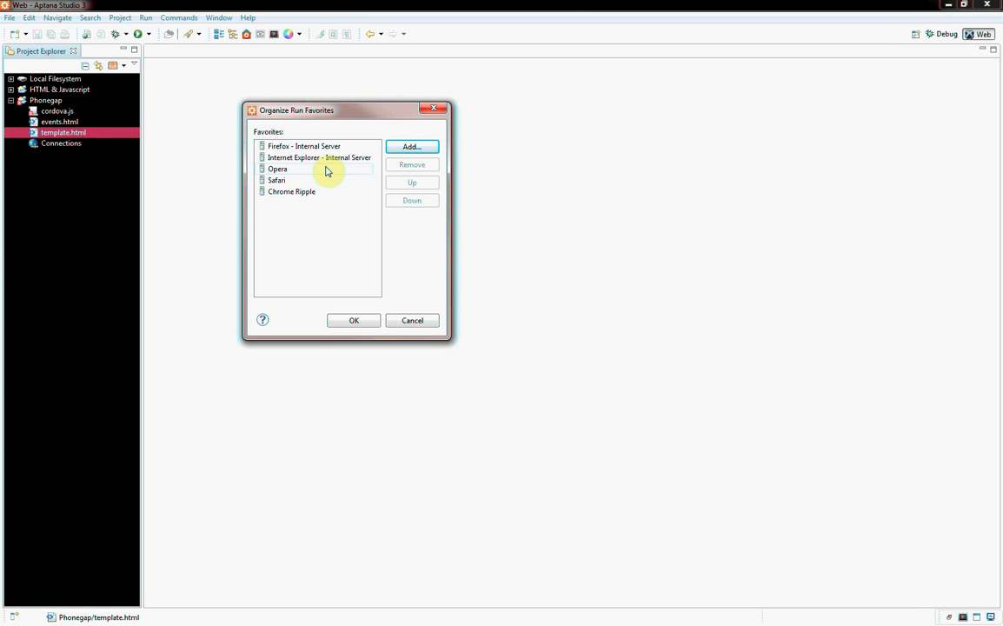
left_click(411, 183)
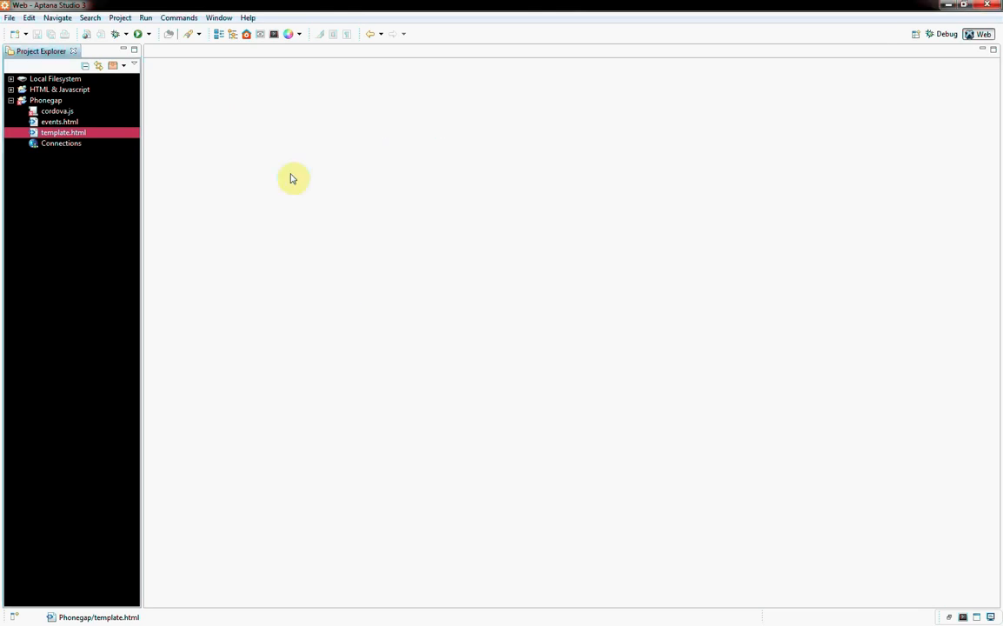
left_click(59, 121)
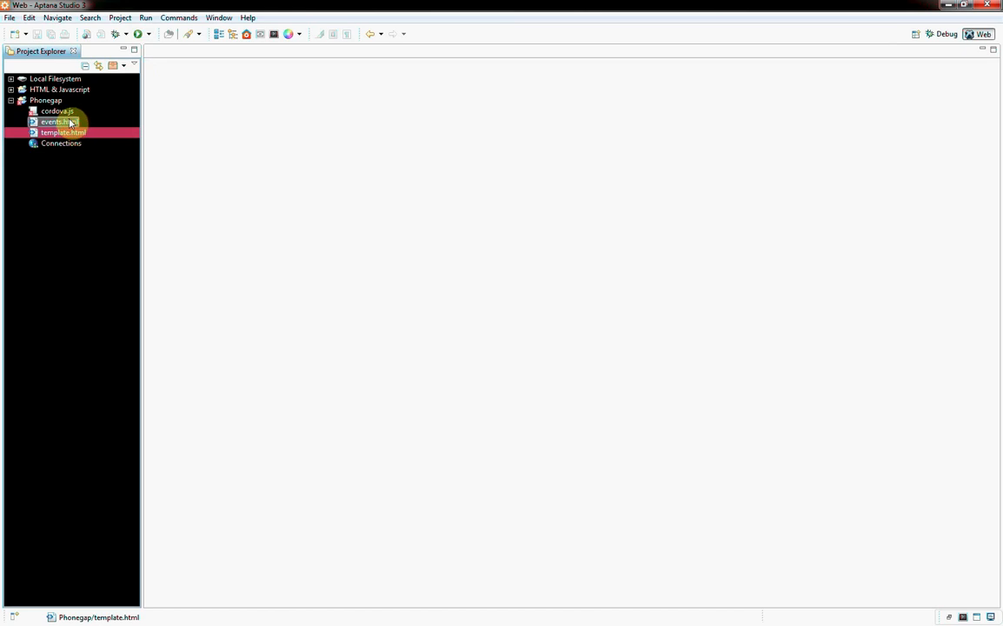
Preview events.html, close its editor, and reopen template.html.
double_click(57, 121)
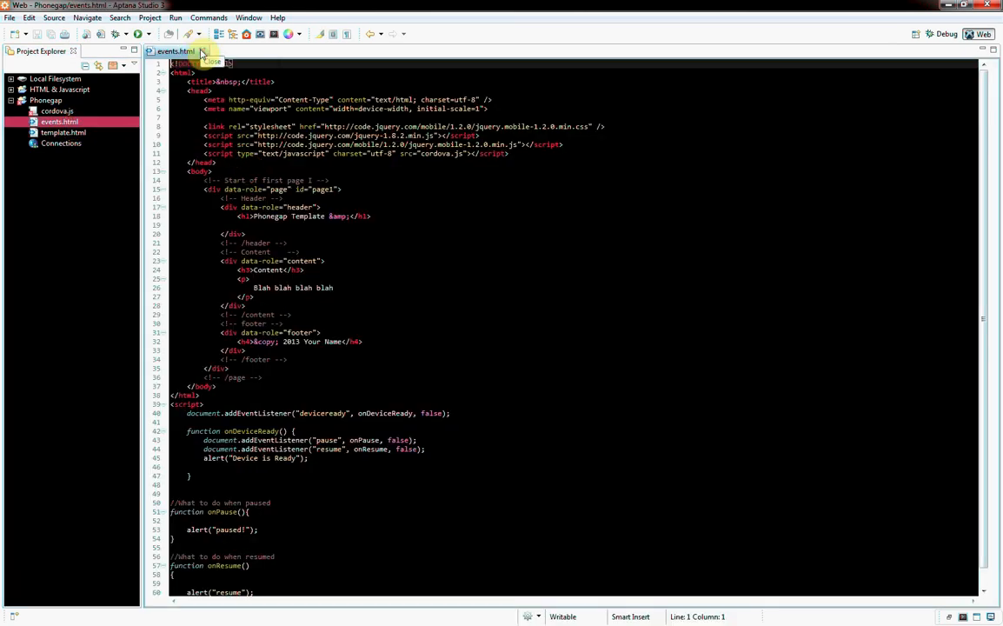
left_click(223, 63)
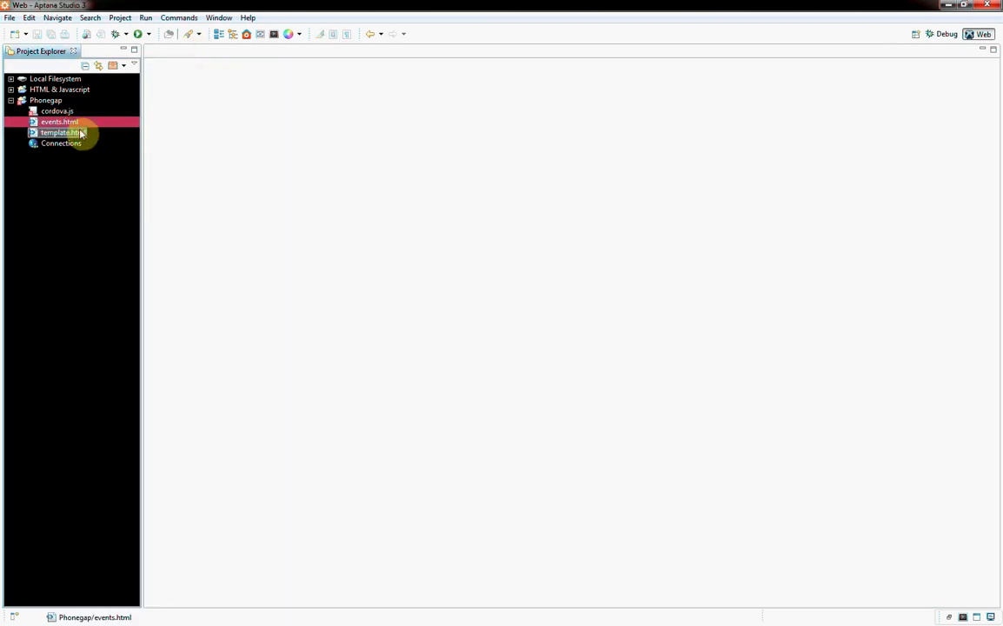
double_click(63, 133)
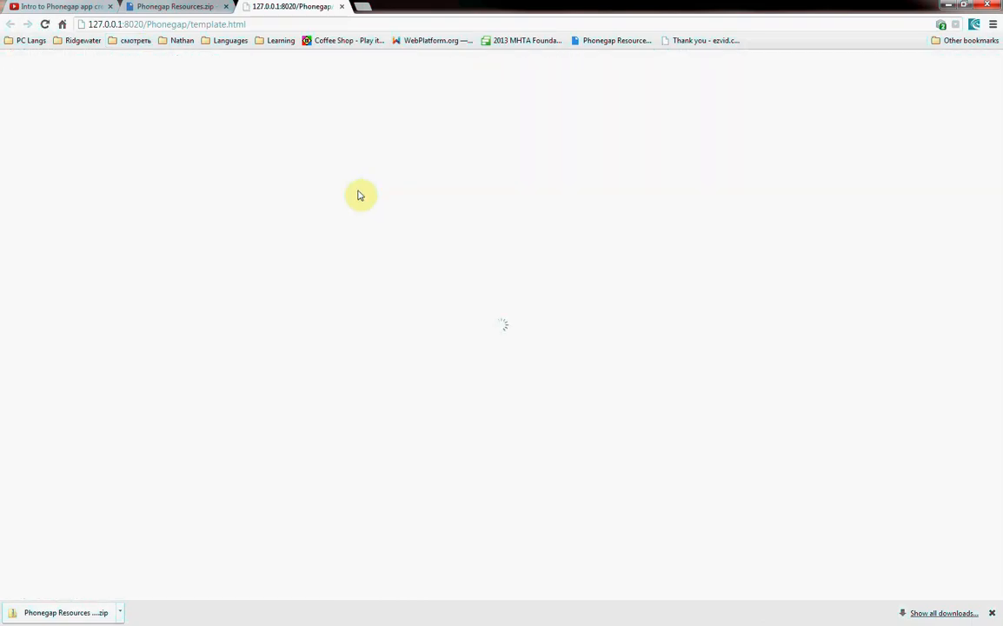
Emulate template.html in Ripple on Apache Cordova 2.0.0, then close the 127.0.0.1 tab.
right_click(363, 182)
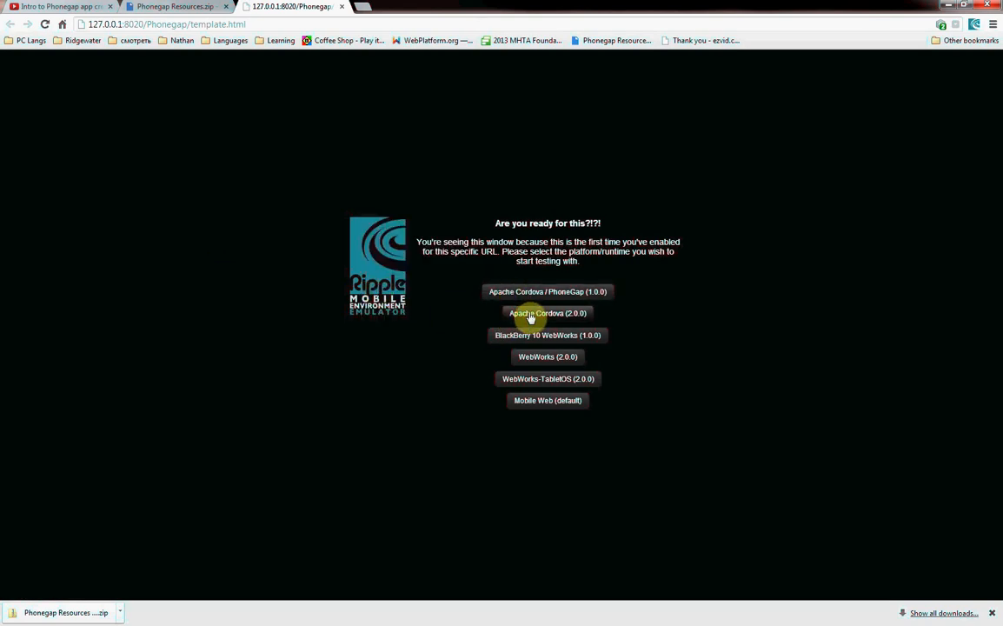
left_click(547, 313)
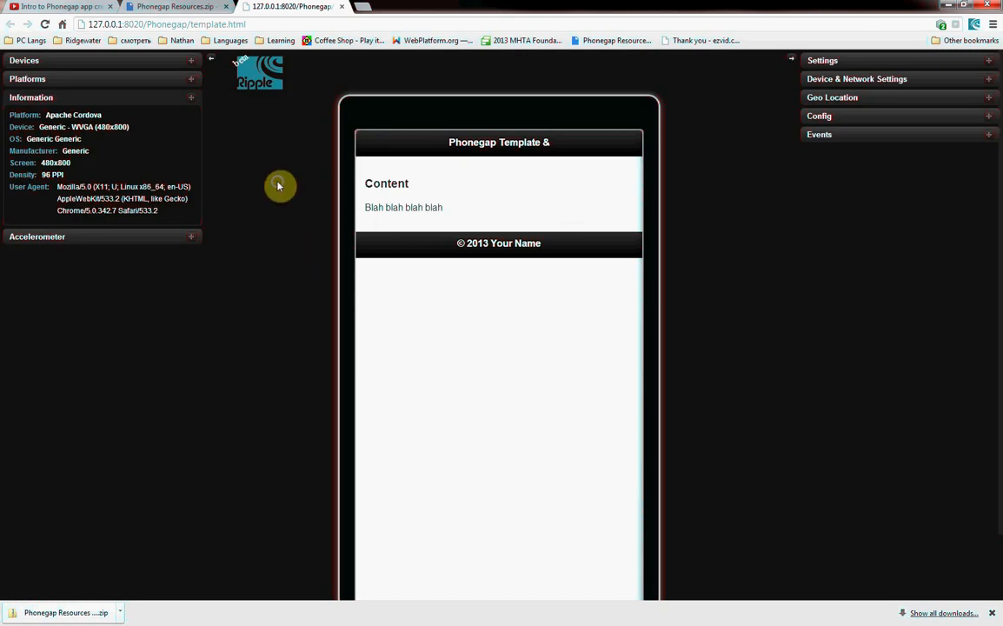
right_click(369, 126)
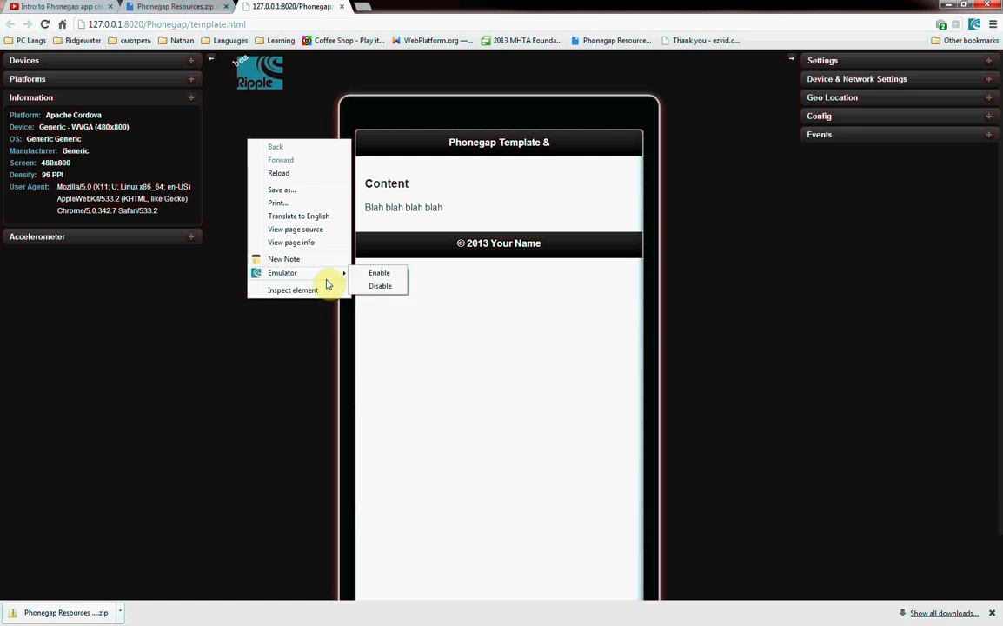
left_click(243, 398)
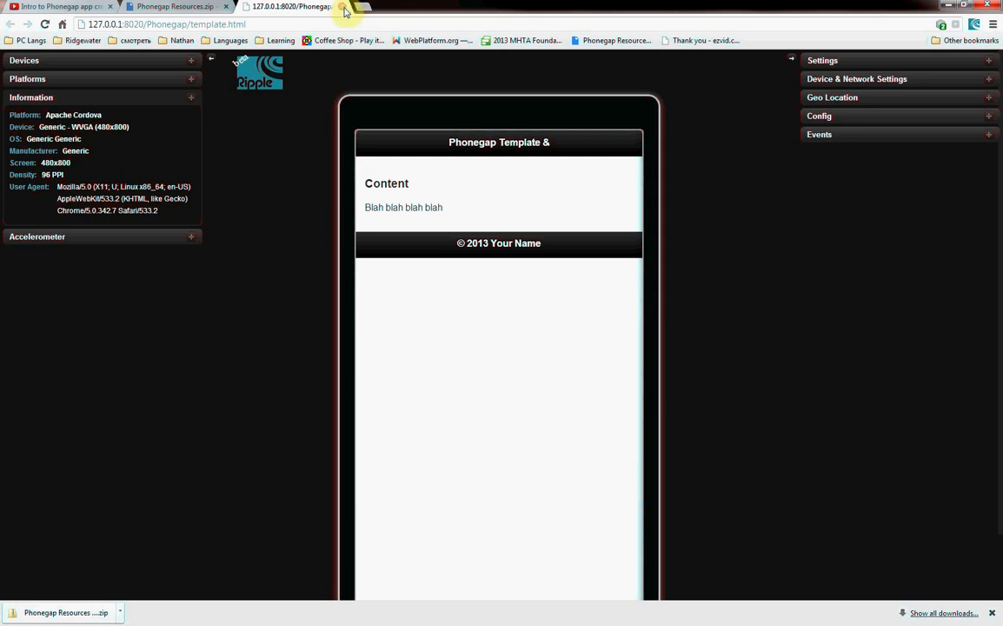
left_click(174, 7)
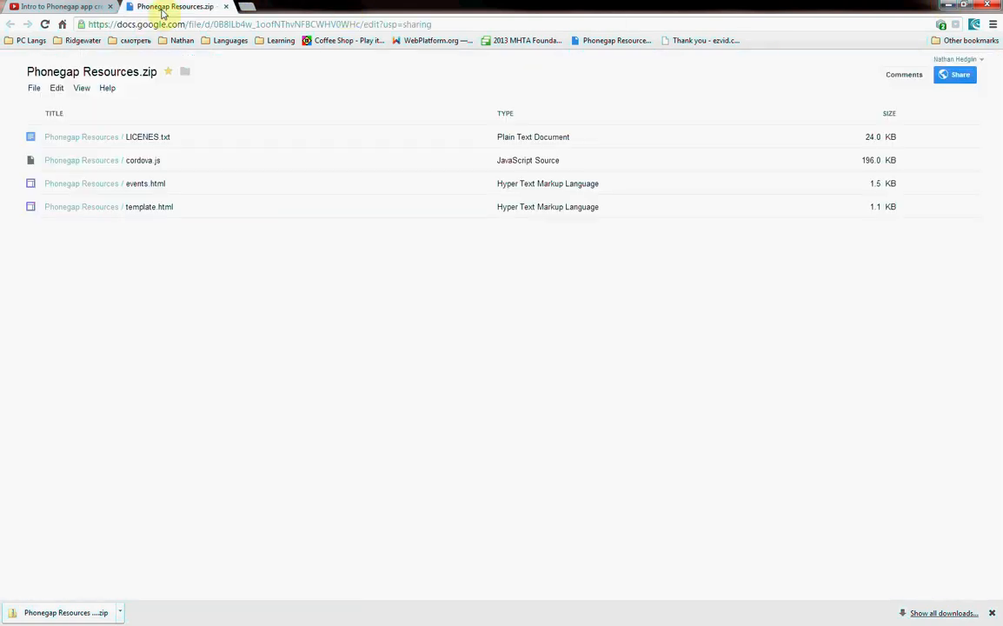
left_click(252, 7)
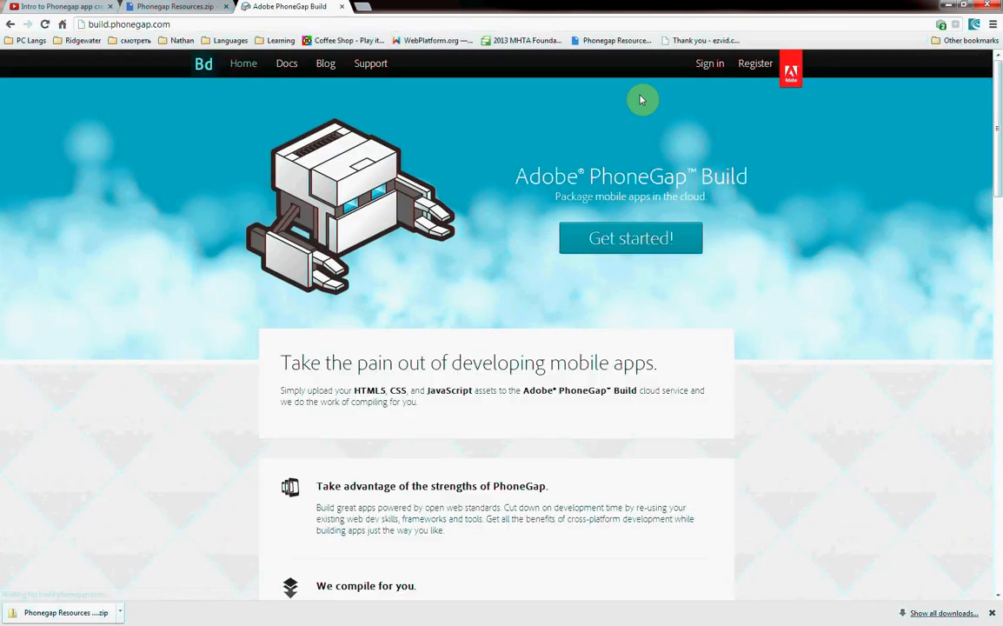
left_click(709, 63)
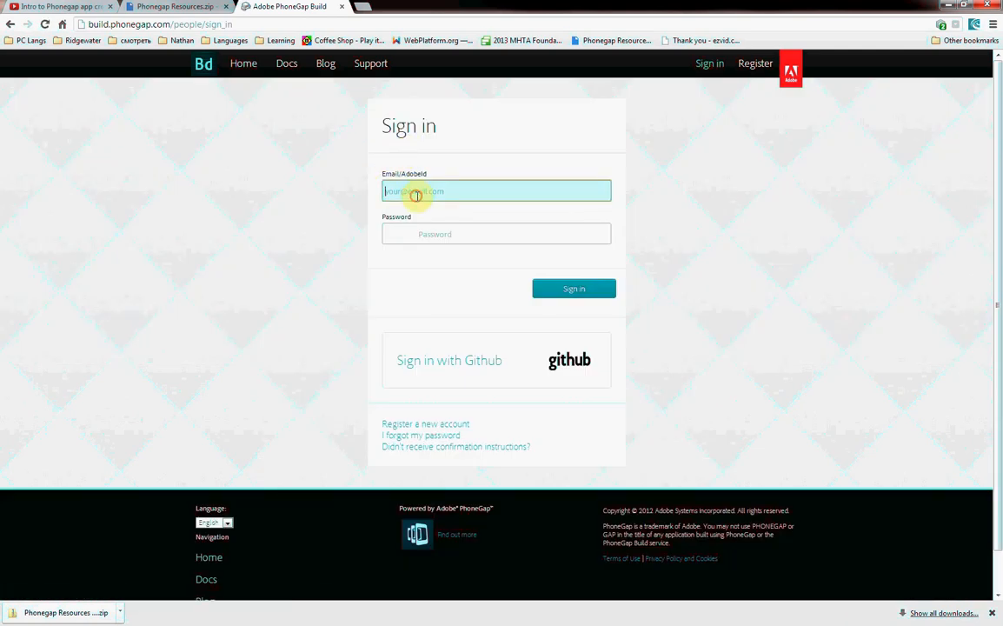
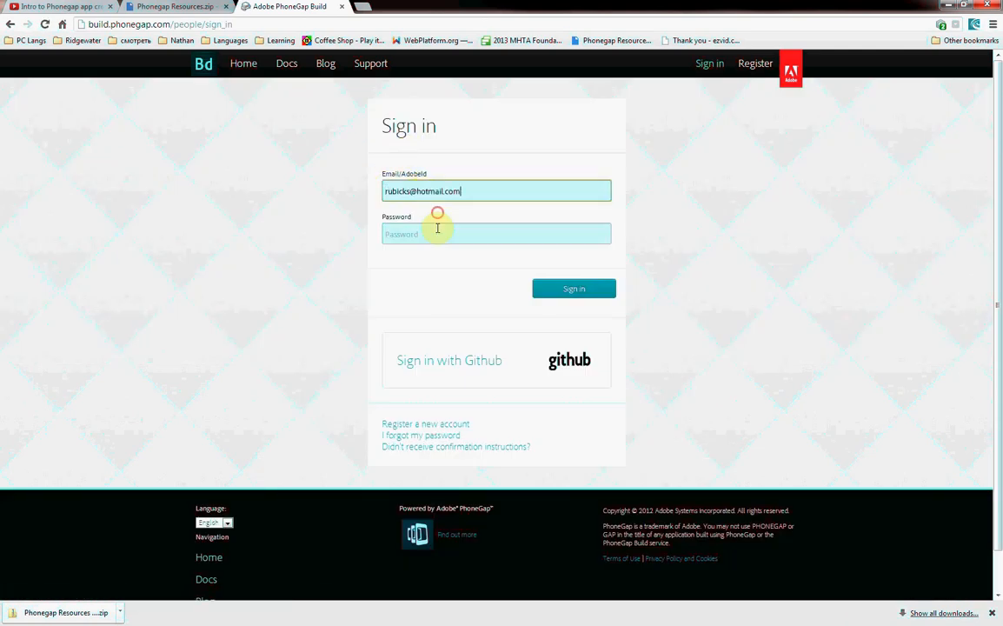
type("password")
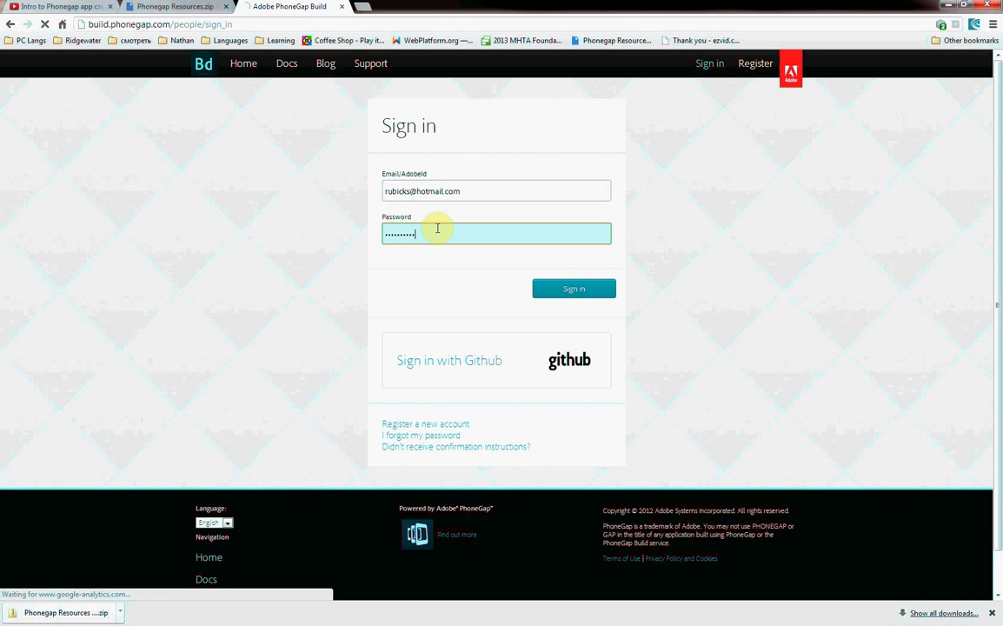
left_click(574, 287)
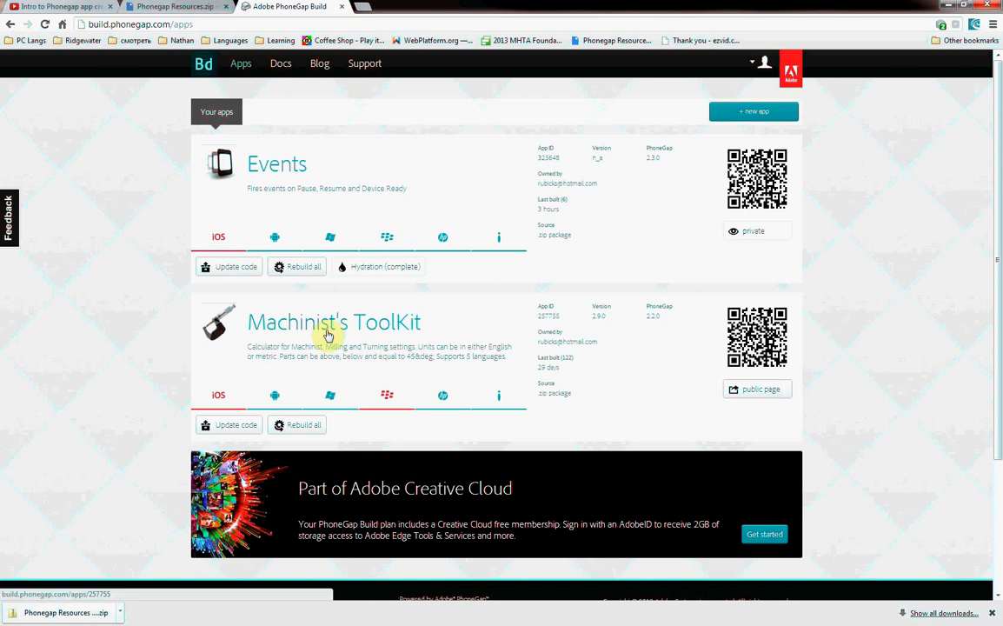
mouse_move(763, 233)
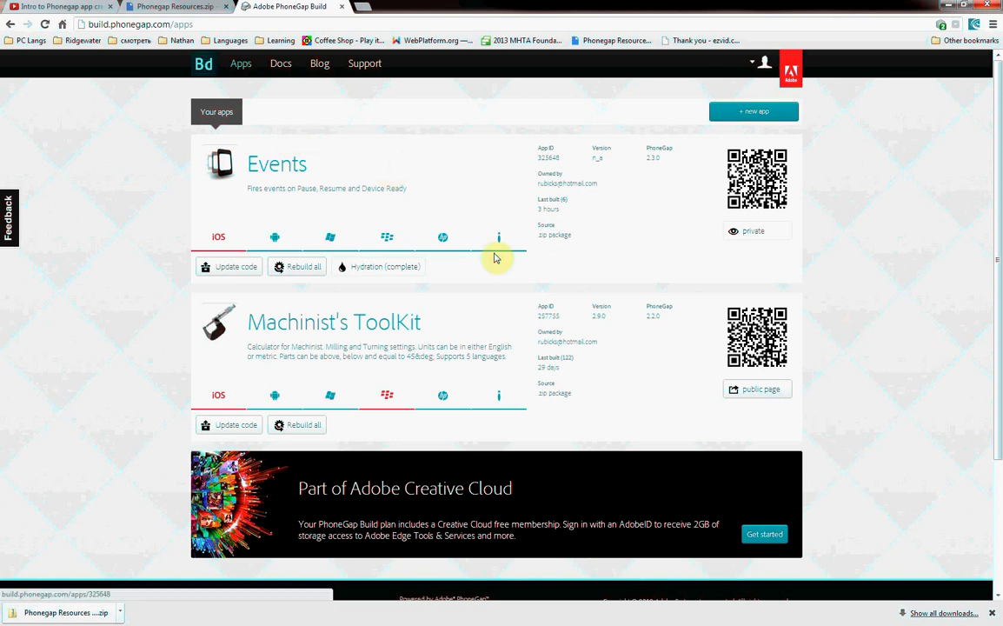
Start a new PhoneGap Build app to reveal the repository search and .zip upload options.
left_click(753, 111)
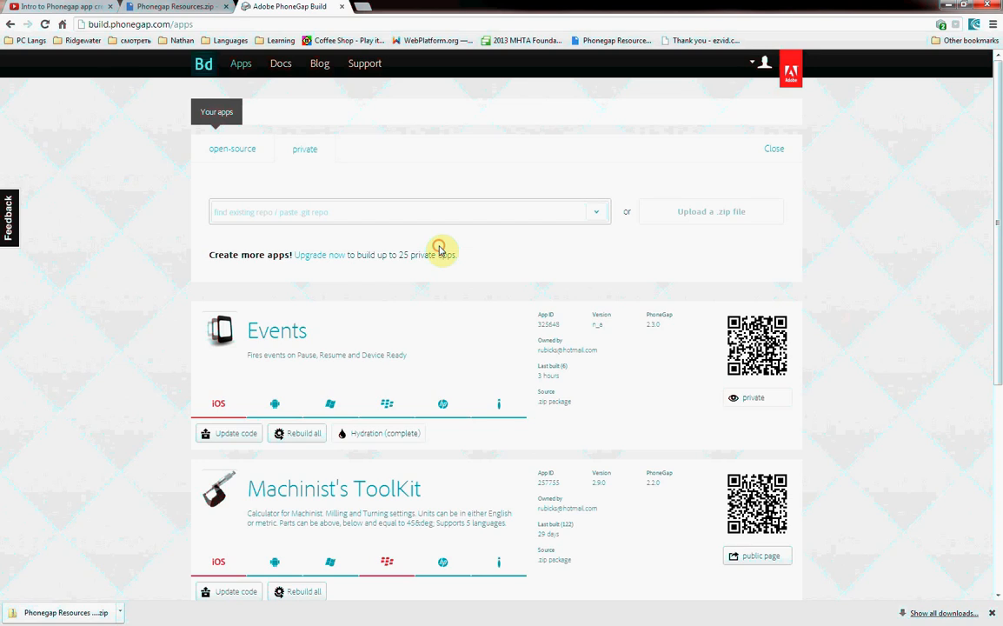
mouse_move(624, 255)
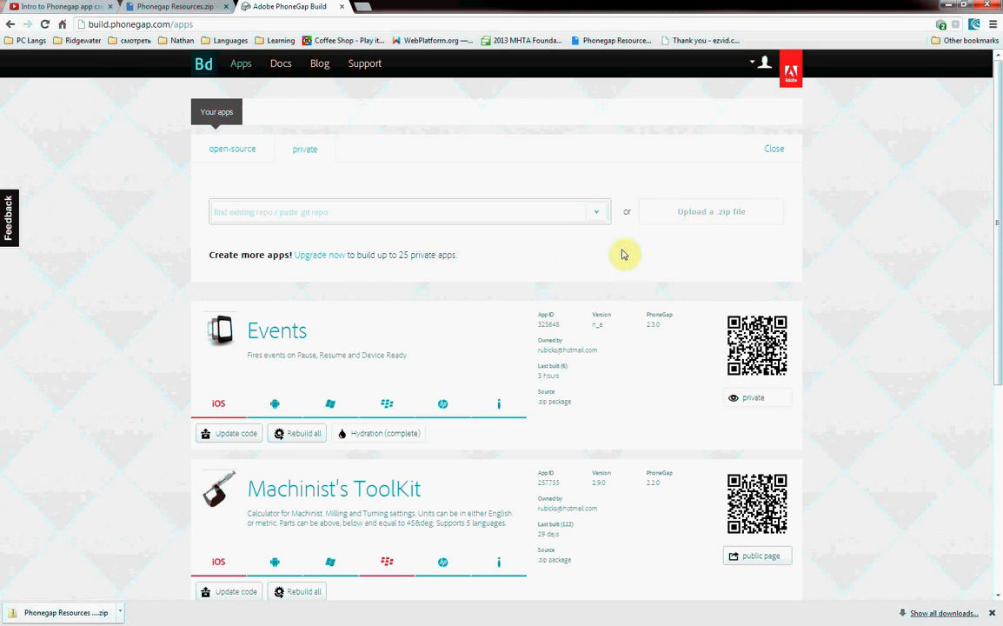
mouse_move(554, 251)
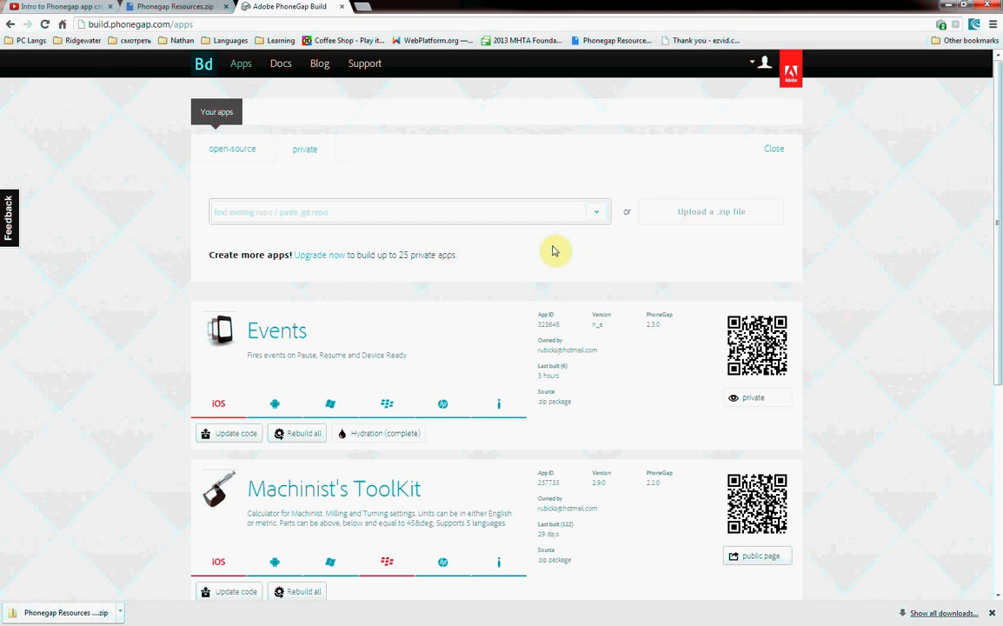
Switch the new-app form to open-source and scroll through the Events and Machinist's ToolKit apps.
scroll("down", 3)
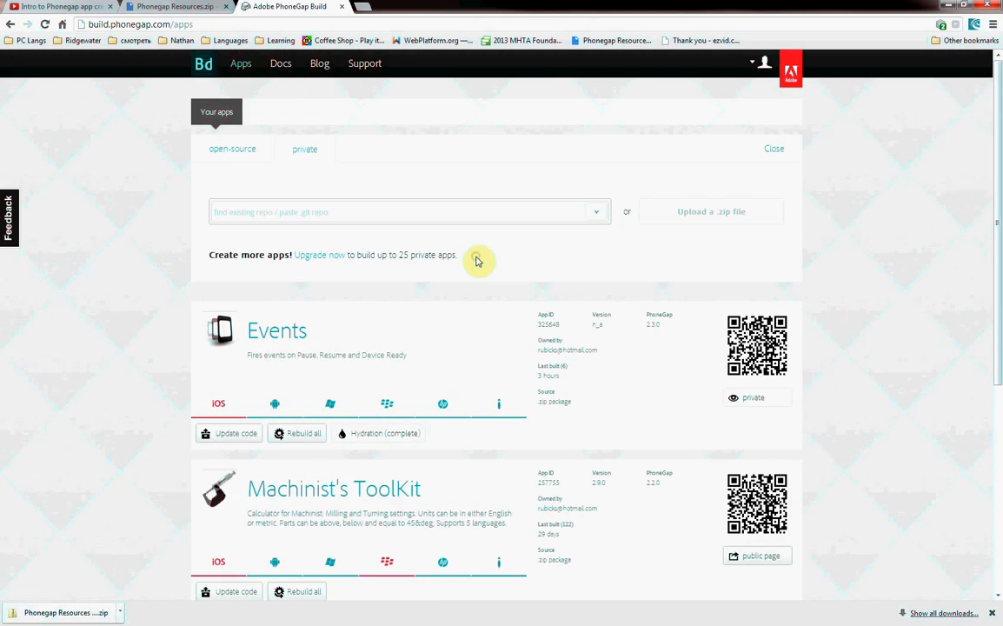
mouse_move(702, 216)
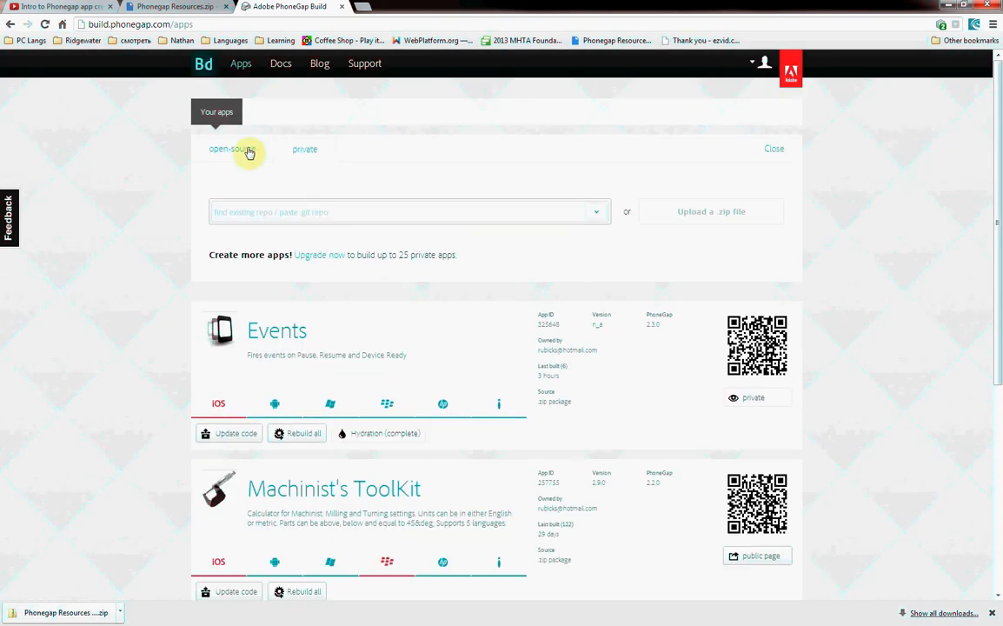
left_click(232, 148)
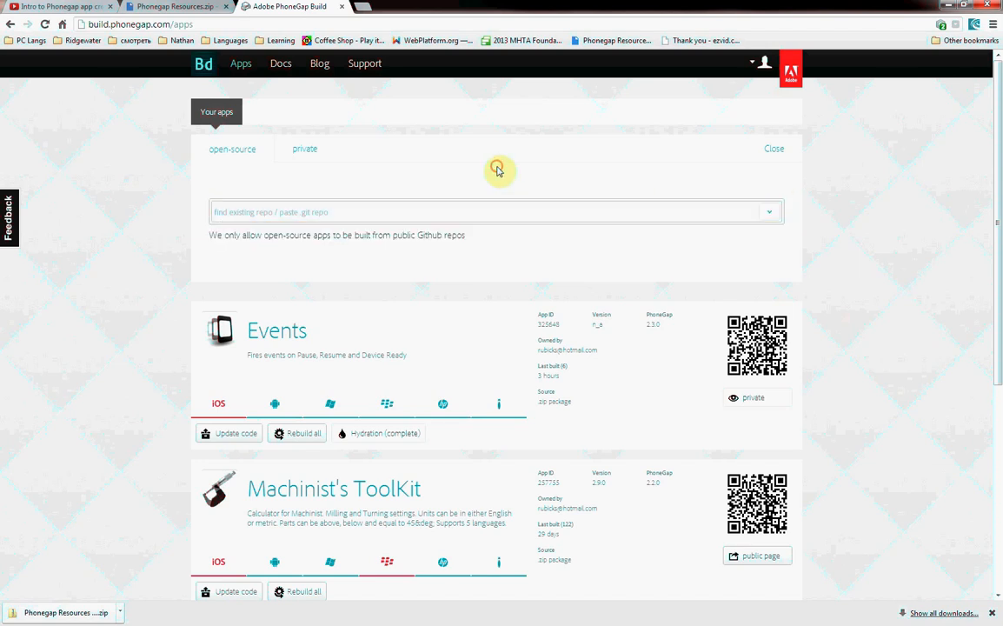
left_click(491, 211)
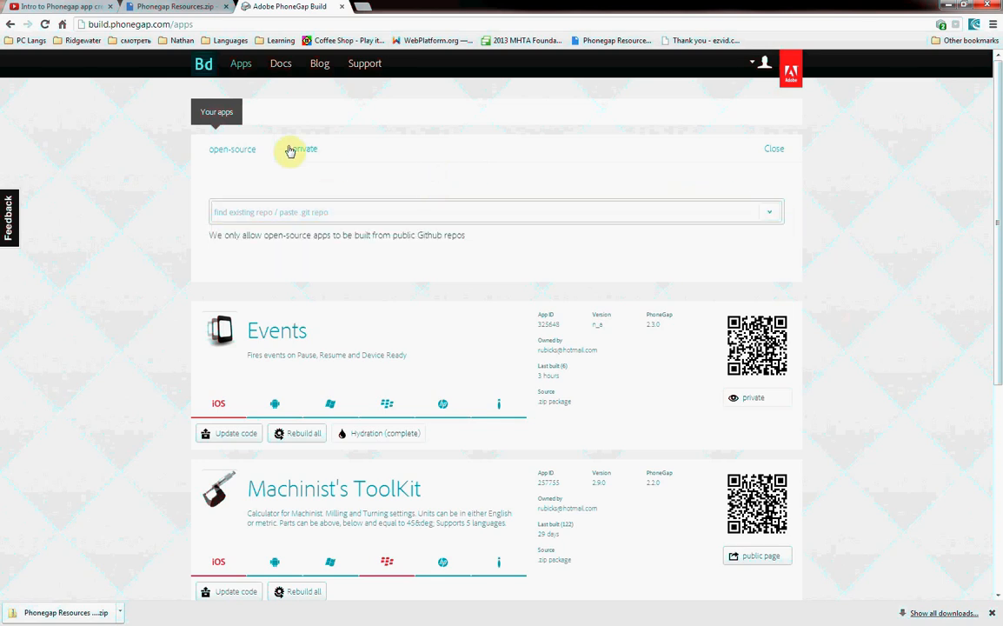
scroll("down", 3)
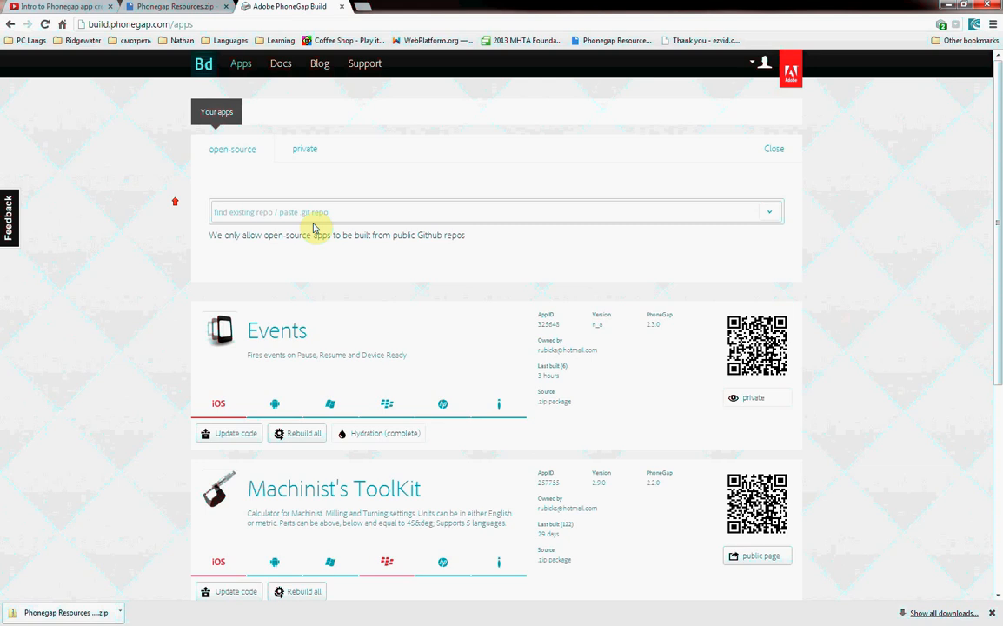
scroll("down", 3)
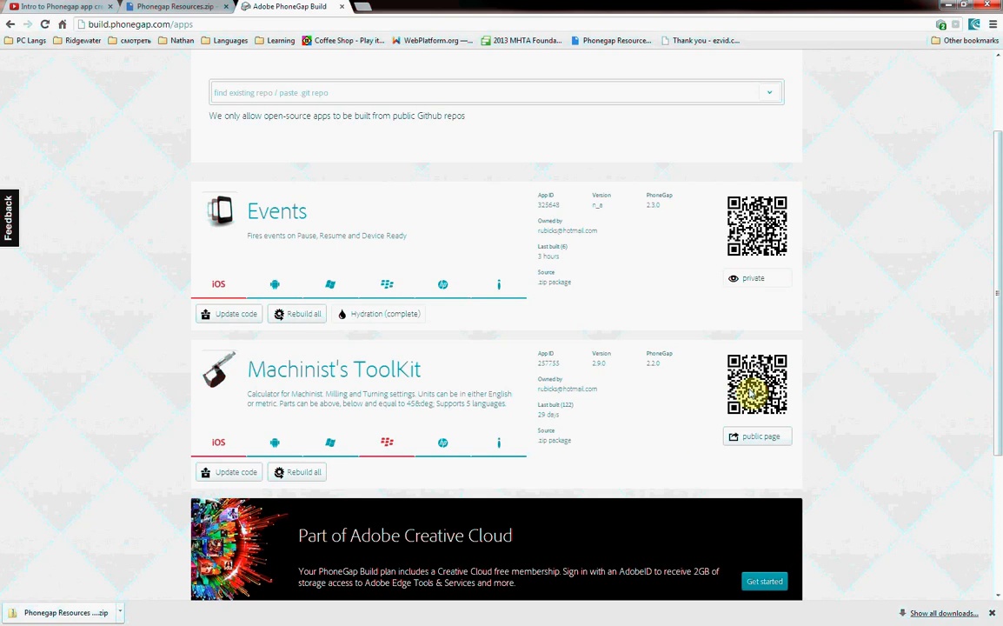
mouse_move(122, 248)
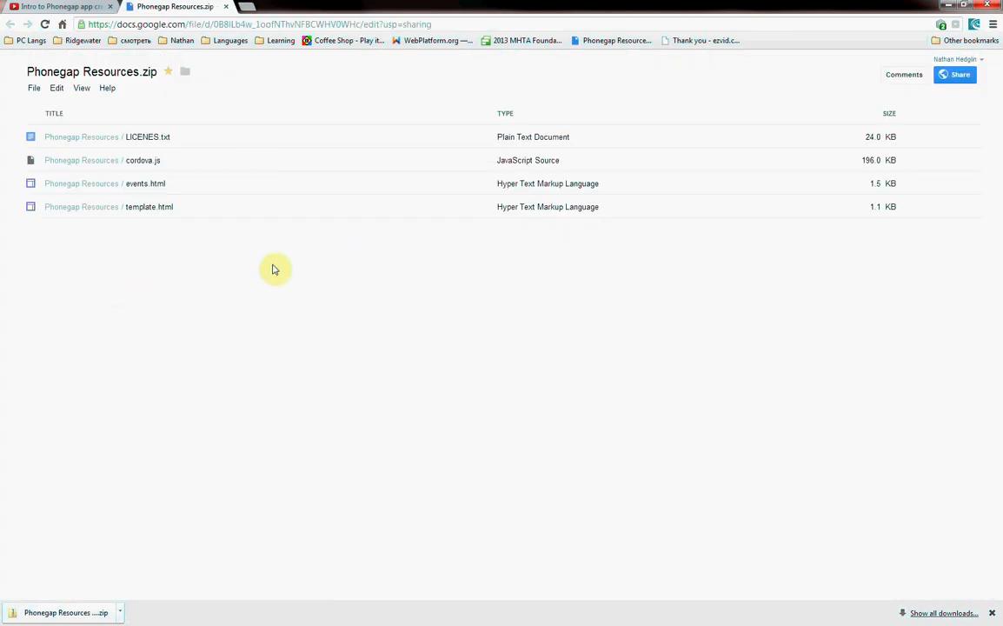
mouse_move(303, 268)
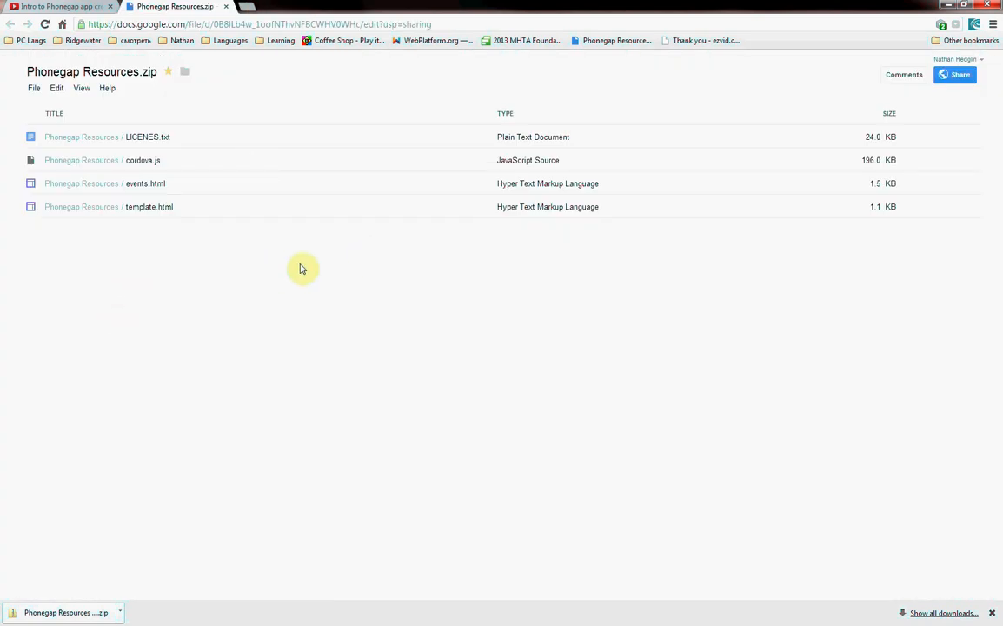
mouse_move(322, 282)
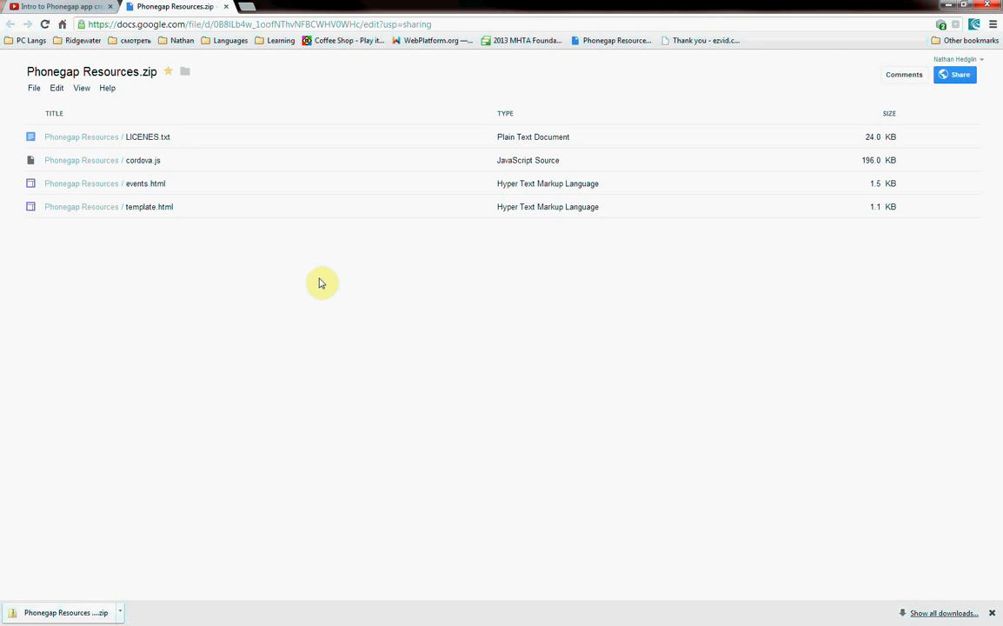
Leave the Phonegap Resources.zip listing and bring up the Aptana Studio 3 window with template.html.
left_click(56, 7)
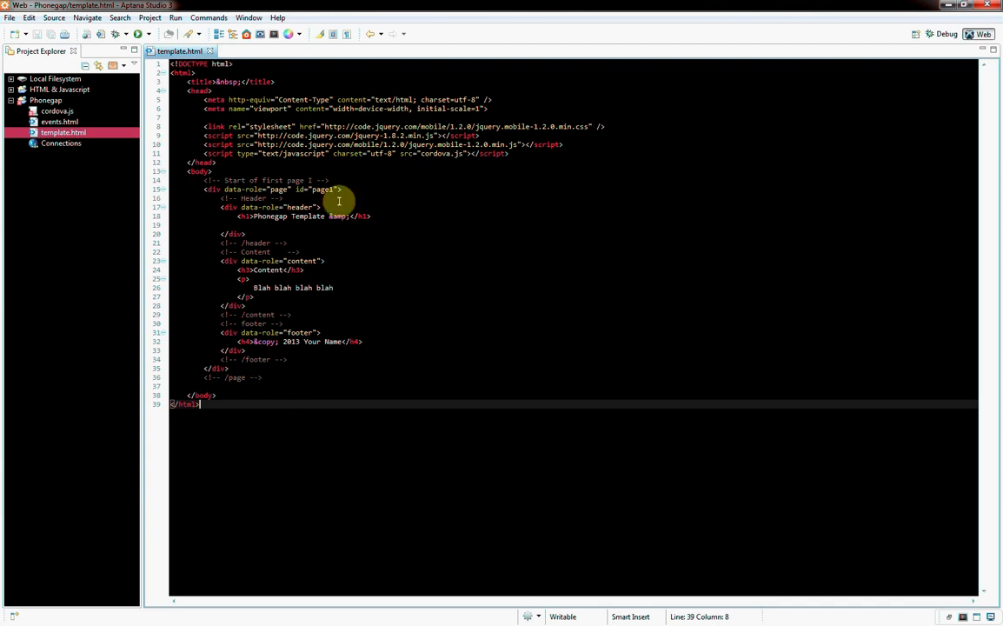
Check the Run browser list, then open events.html from Project Explorer.
left_click(139, 34)
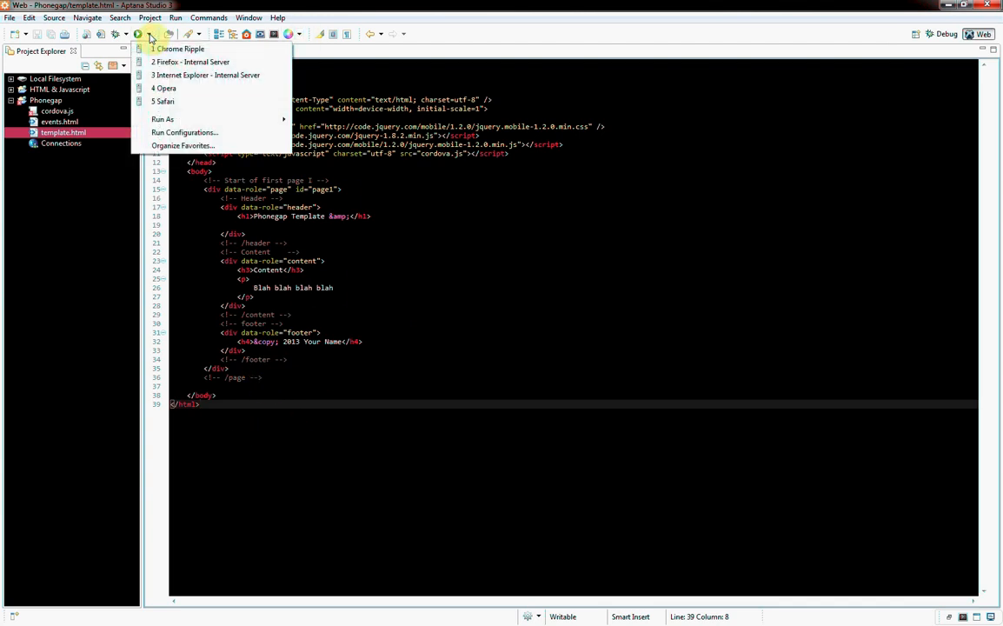
mouse_move(191, 55)
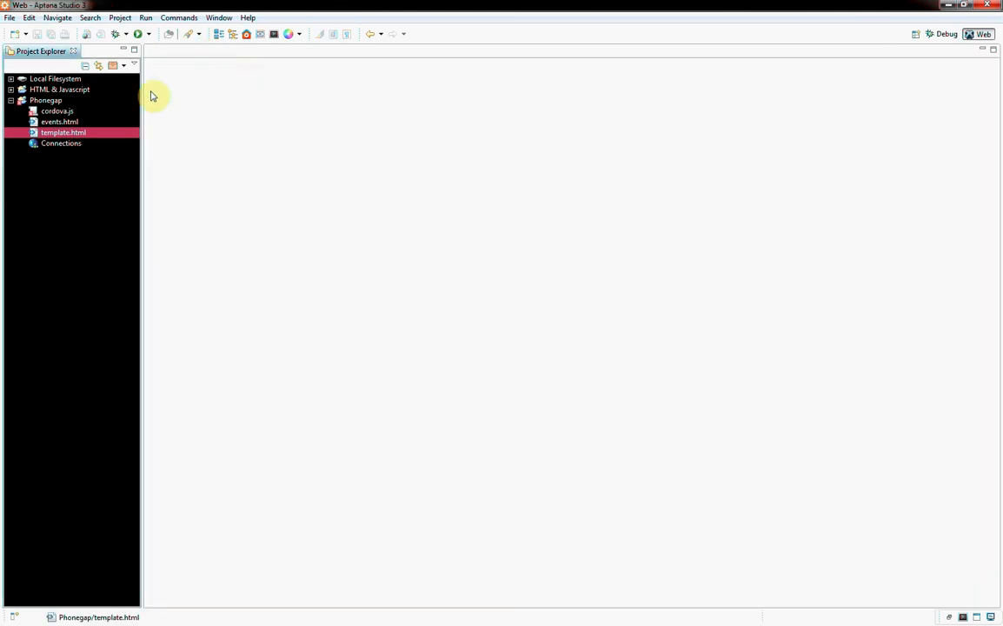
double_click(59, 122)
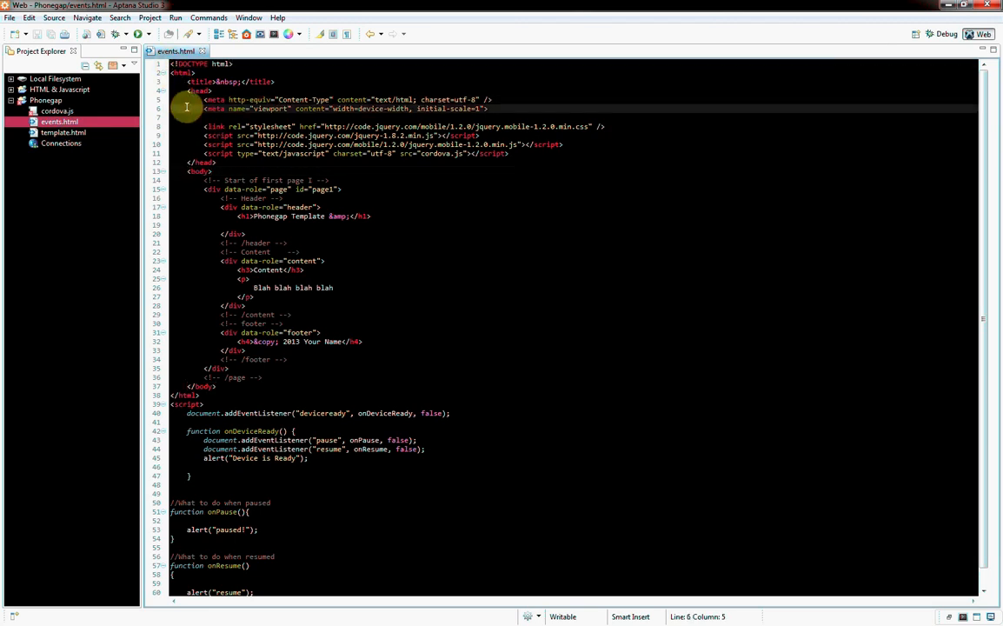
scroll("down", 3)
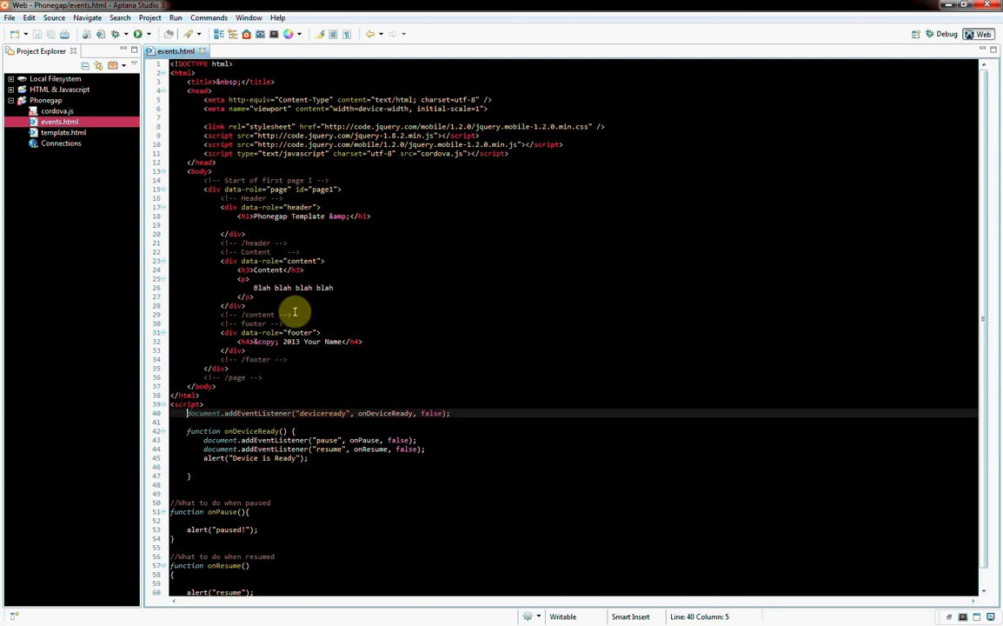
scroll("down", 3)
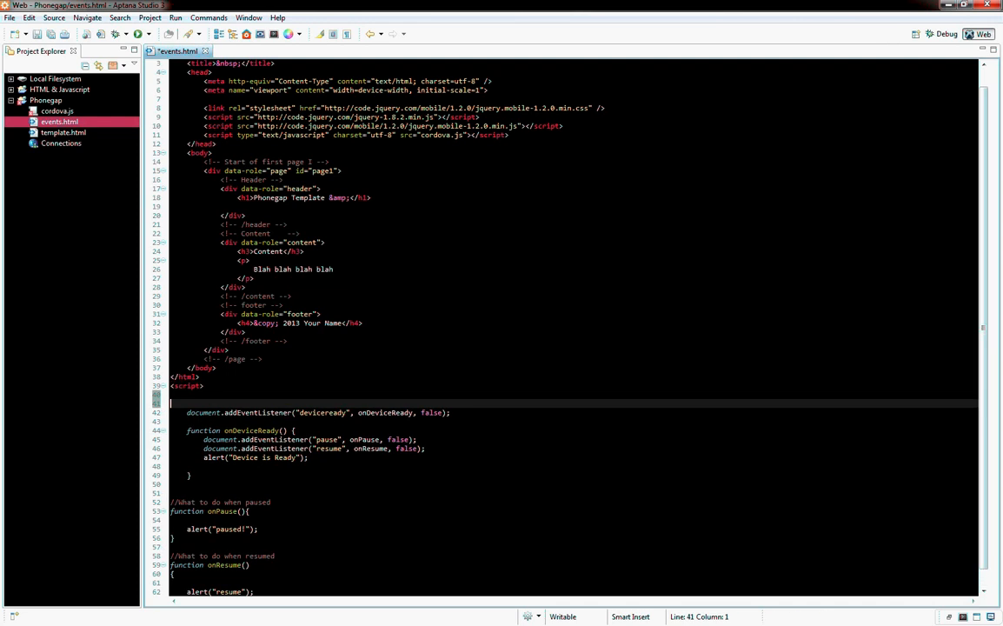
type("window.")
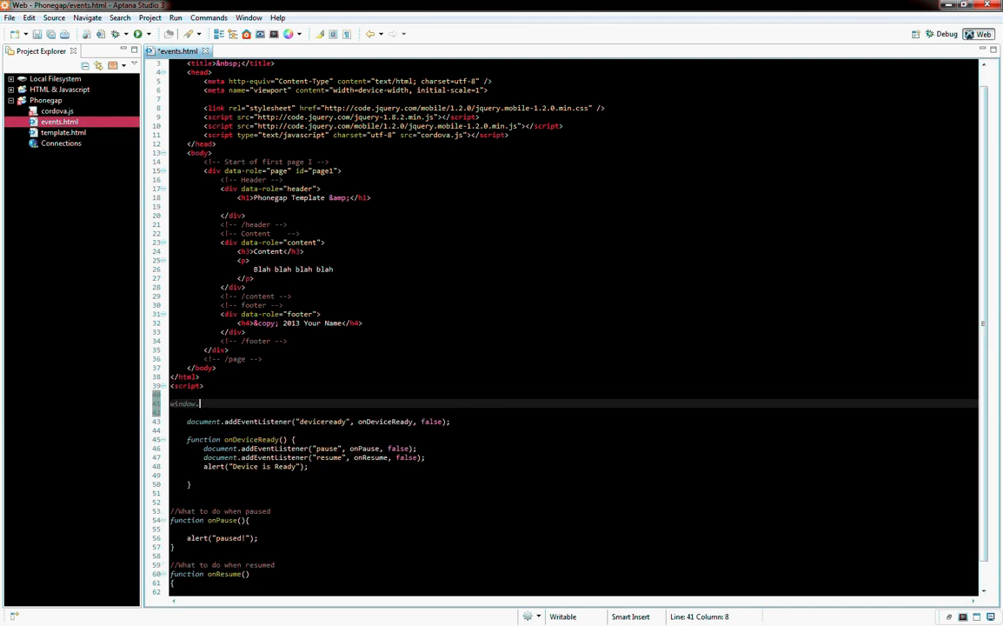
type("onload =")
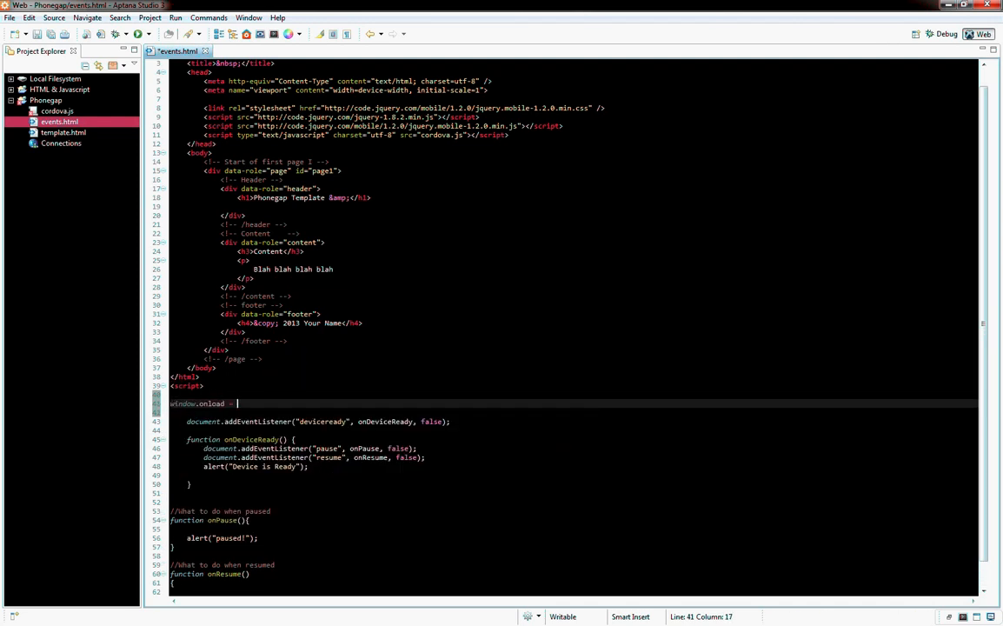
type("initAll")
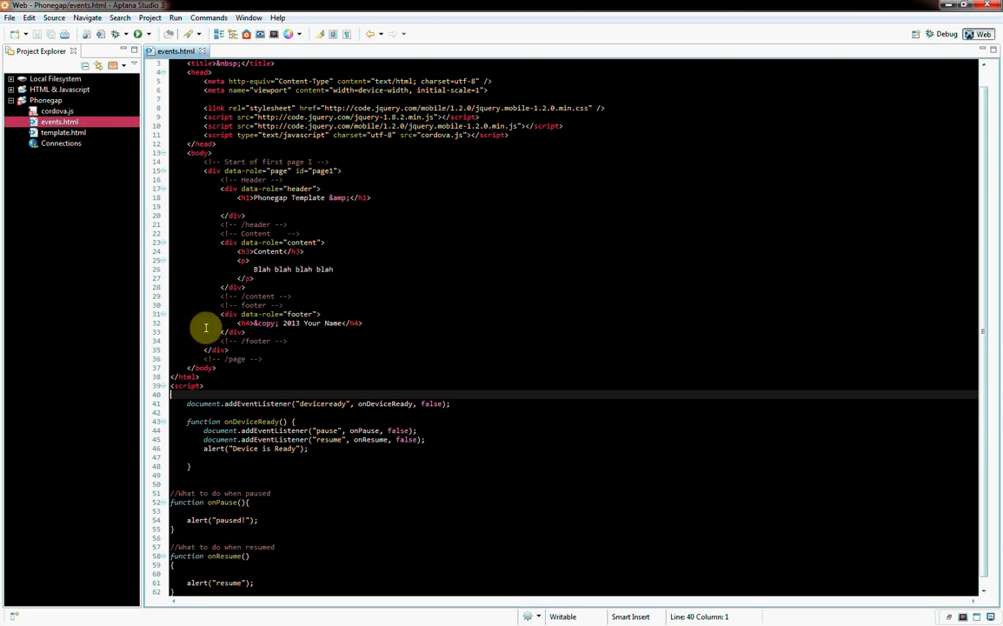
mouse_move(209, 404)
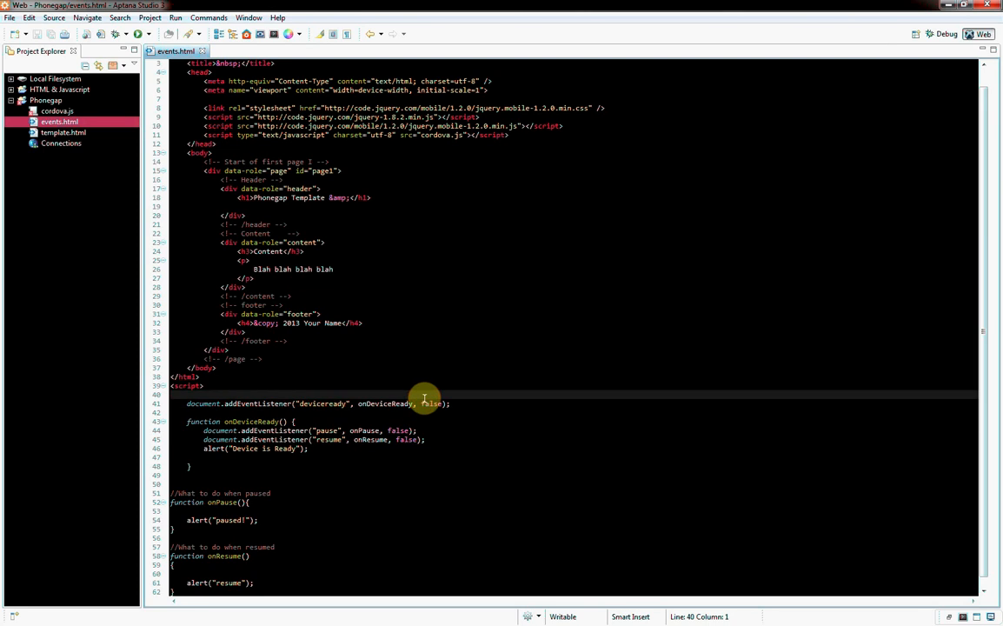
Select 'false' in the deviceready listener line and place the cursor at that line's end.
double_click(432, 403)
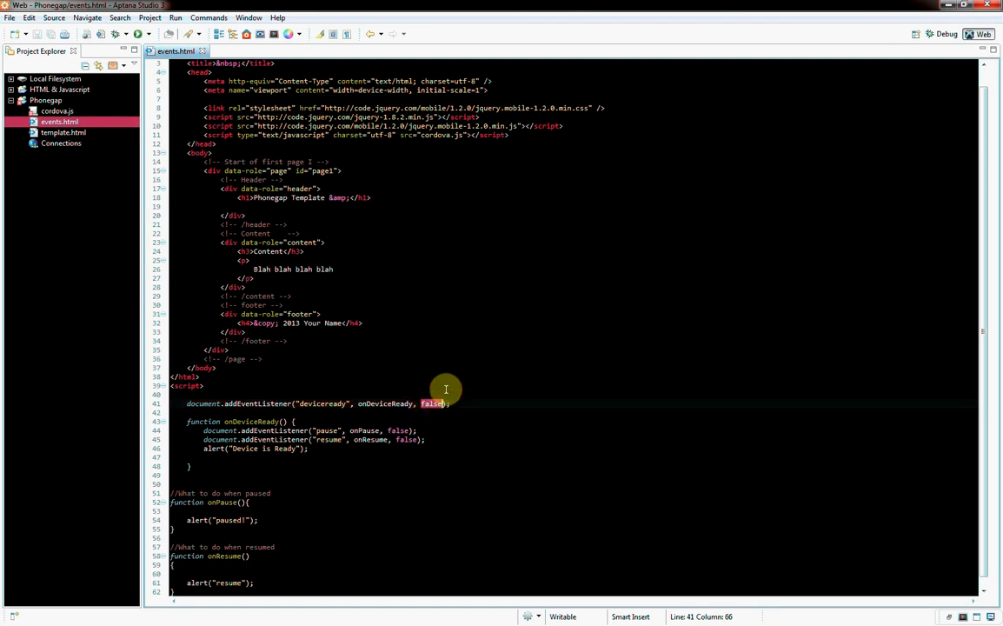
mouse_move(441, 387)
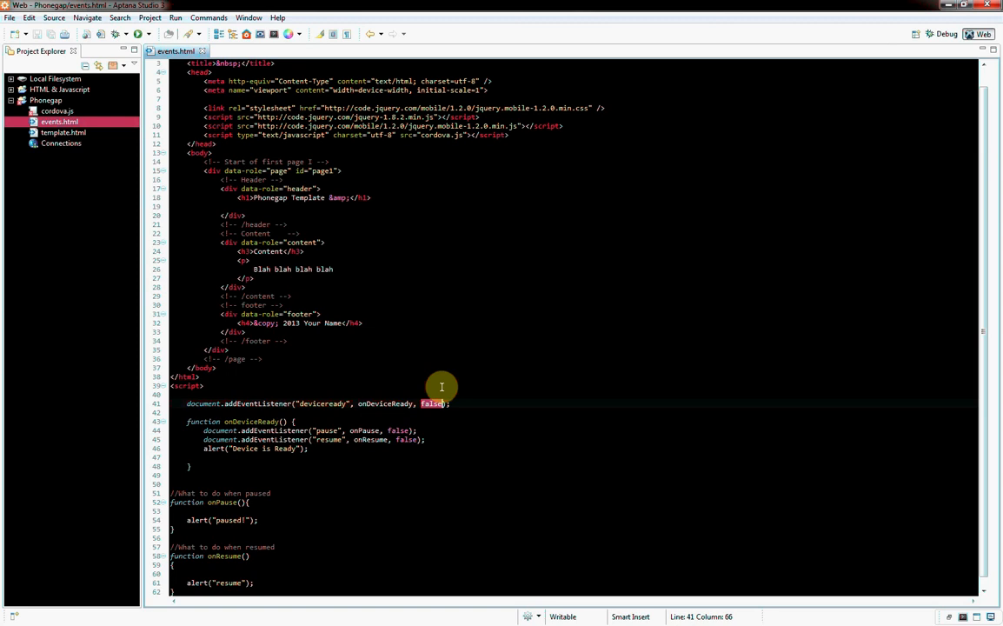
left_click(381, 403)
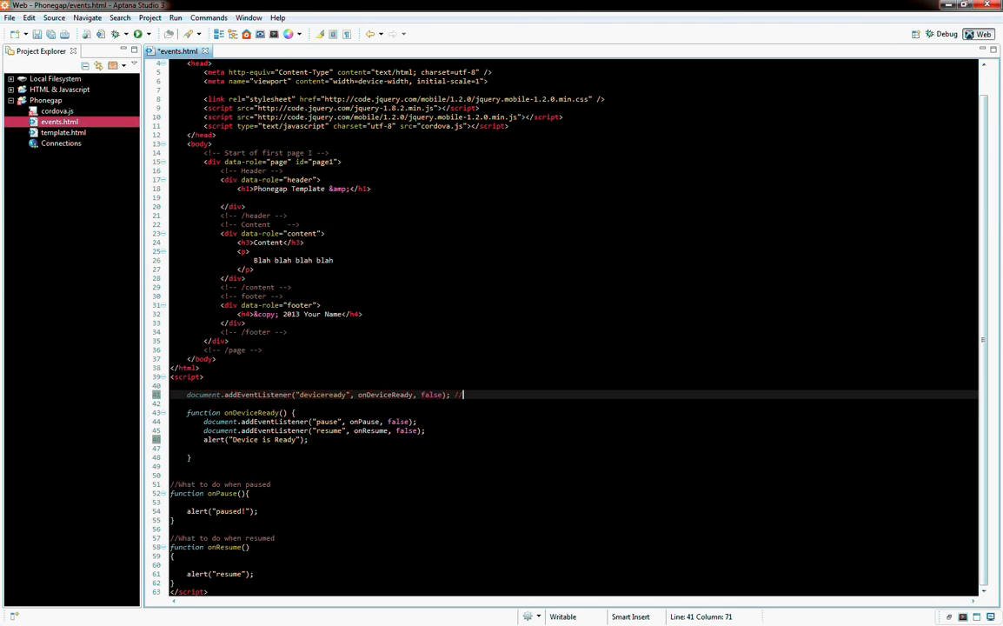
Type // comments explaining the deviceready, pause and resume listeners and the Device is Ready alert.
type("Star")
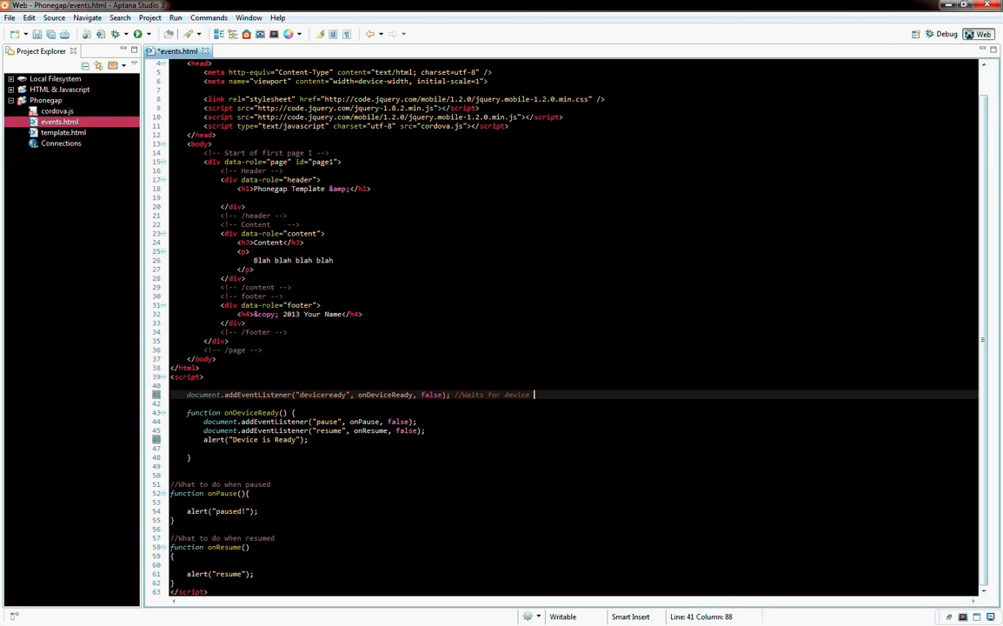
type("to be ready")
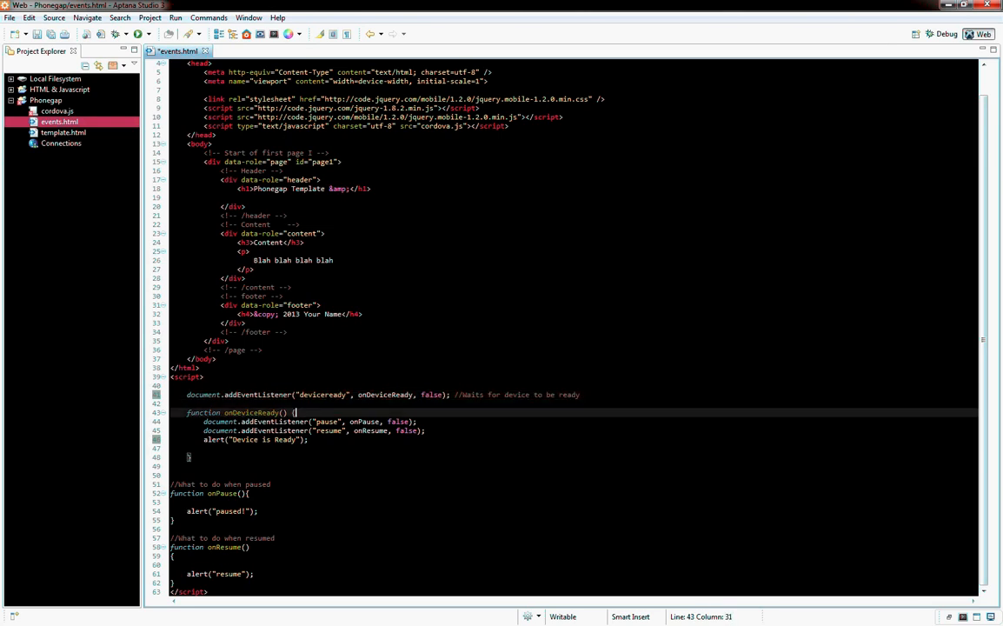
type("//")
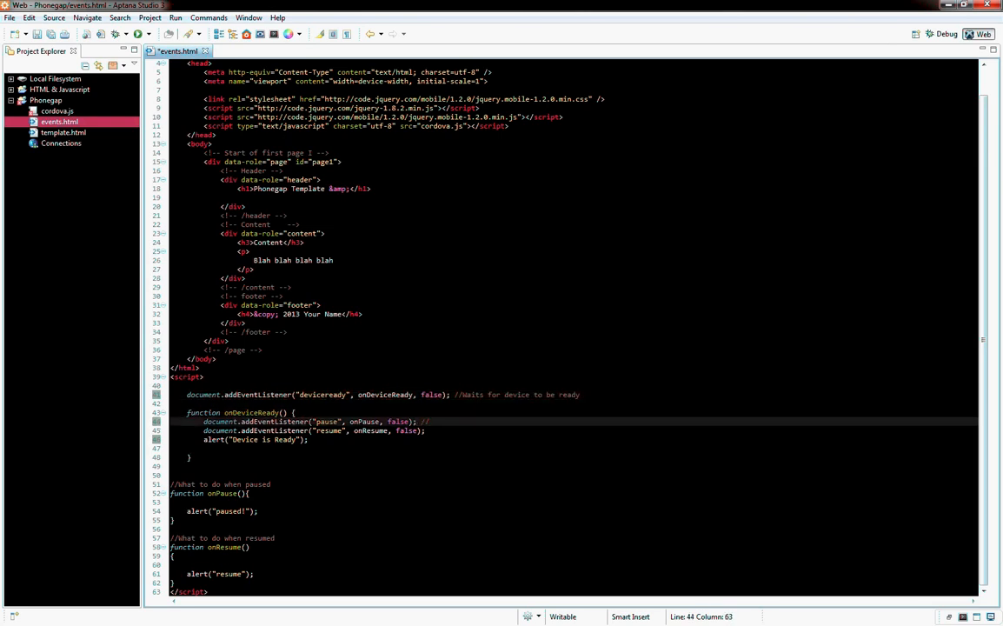
type("handles")
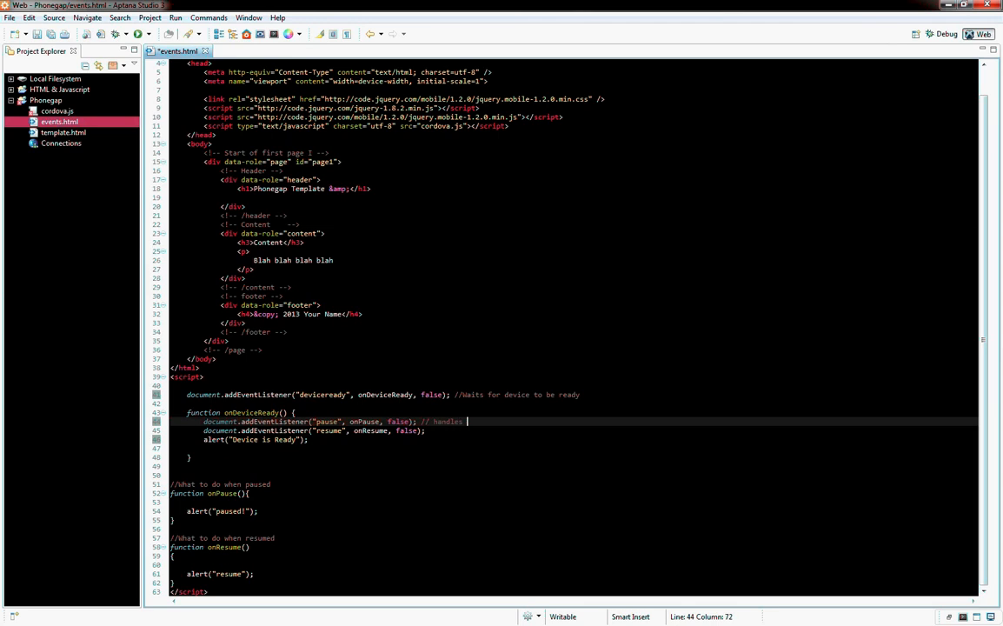
type("PAUSE event")
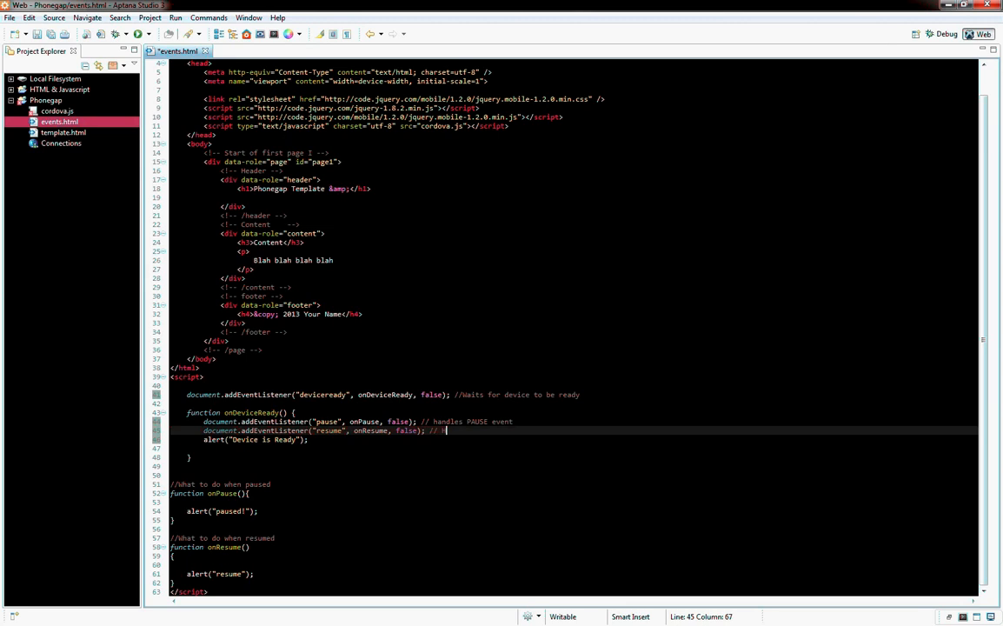
type("andles RESUME event")
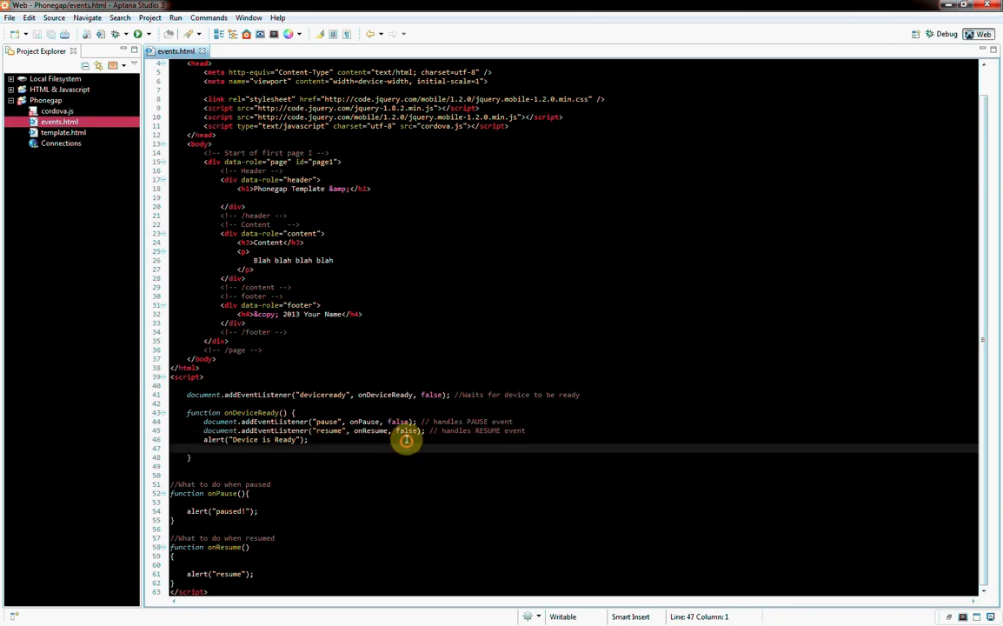
type("//displays message to")
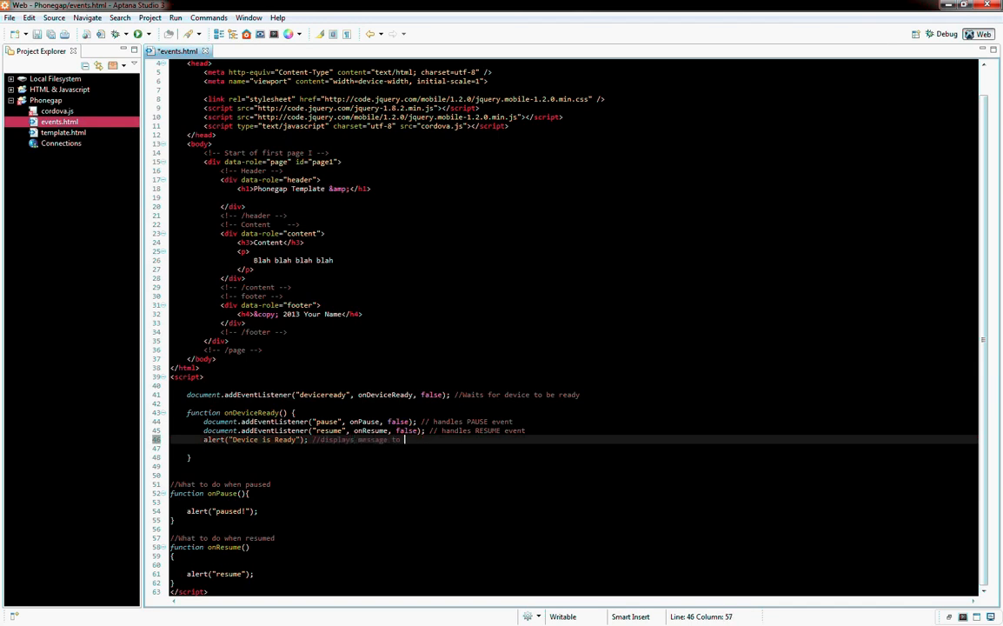
type("show that the d")
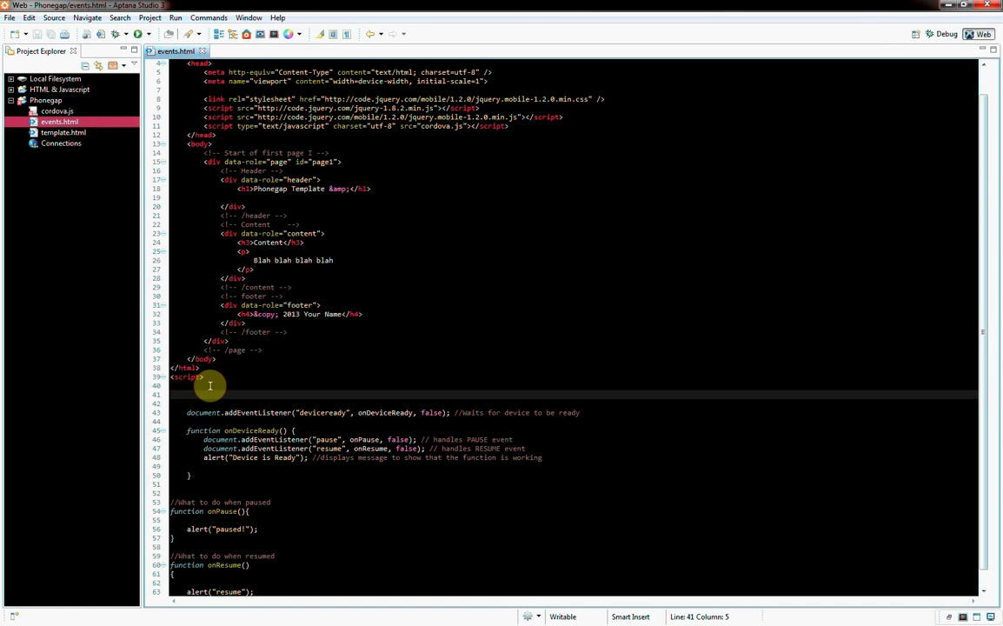
Type a trial document.addEventListener statement on line 41, undo it, and begin a new line.
type("document")
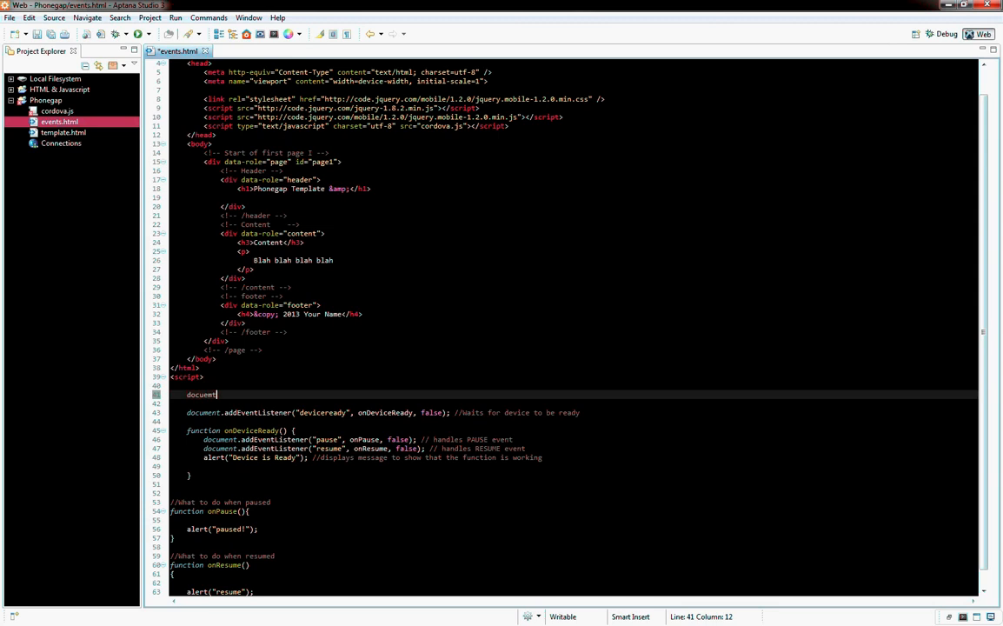
type(".")
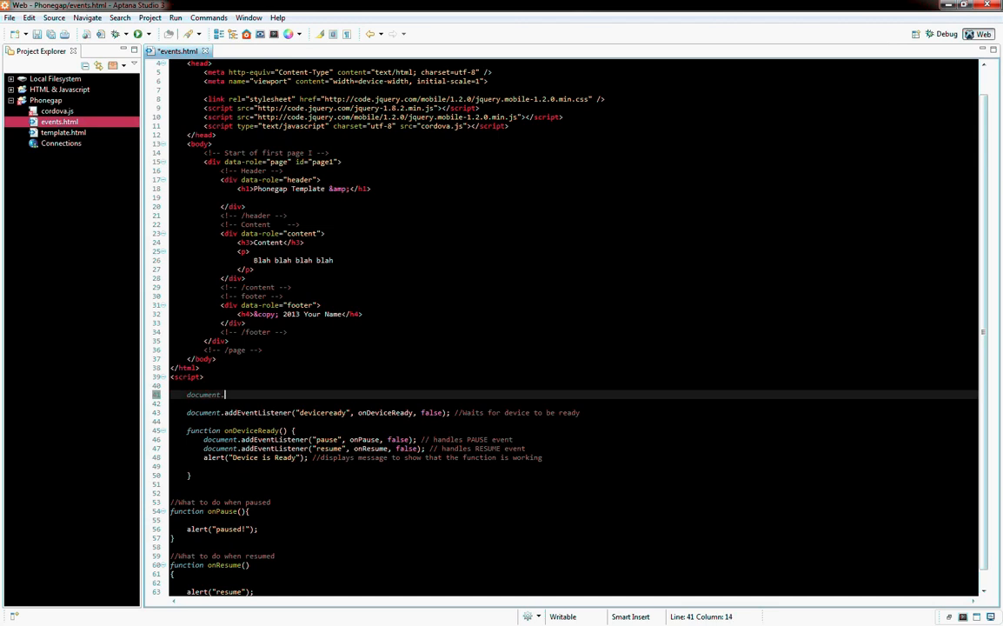
left_click(210, 385)
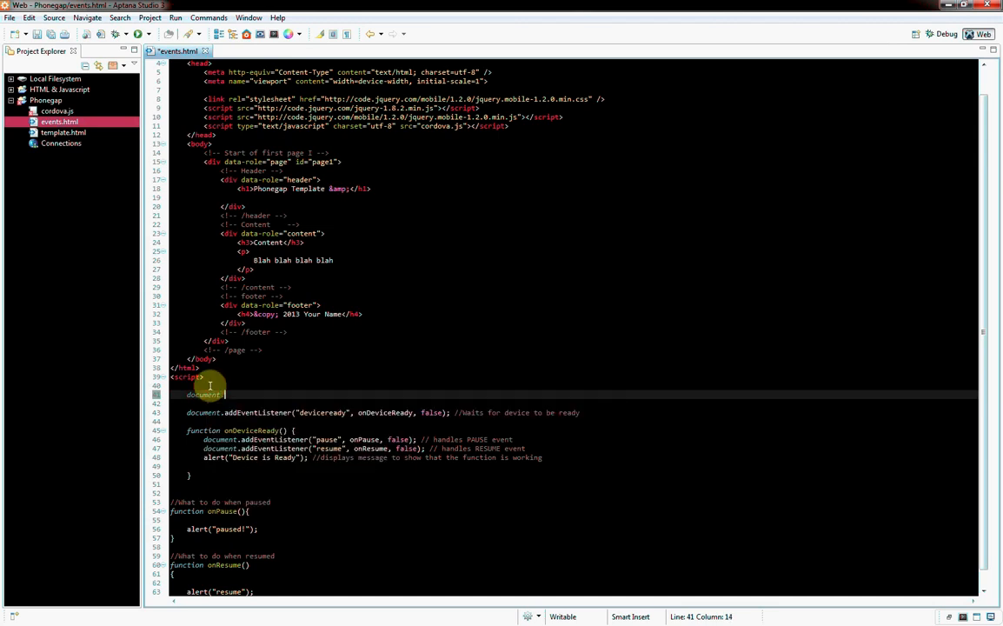
type("document.")
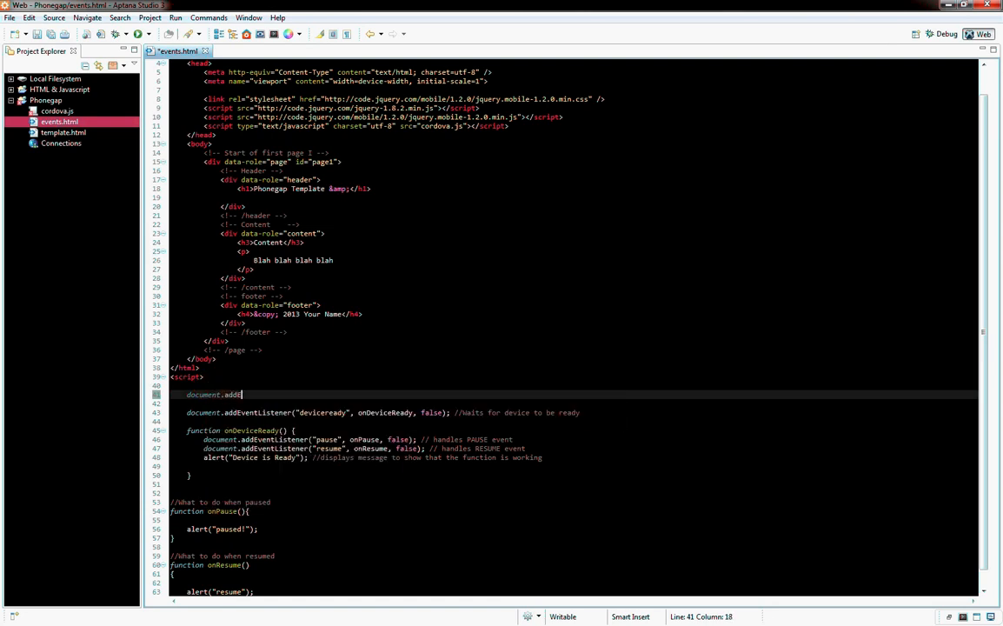
type("EventList")
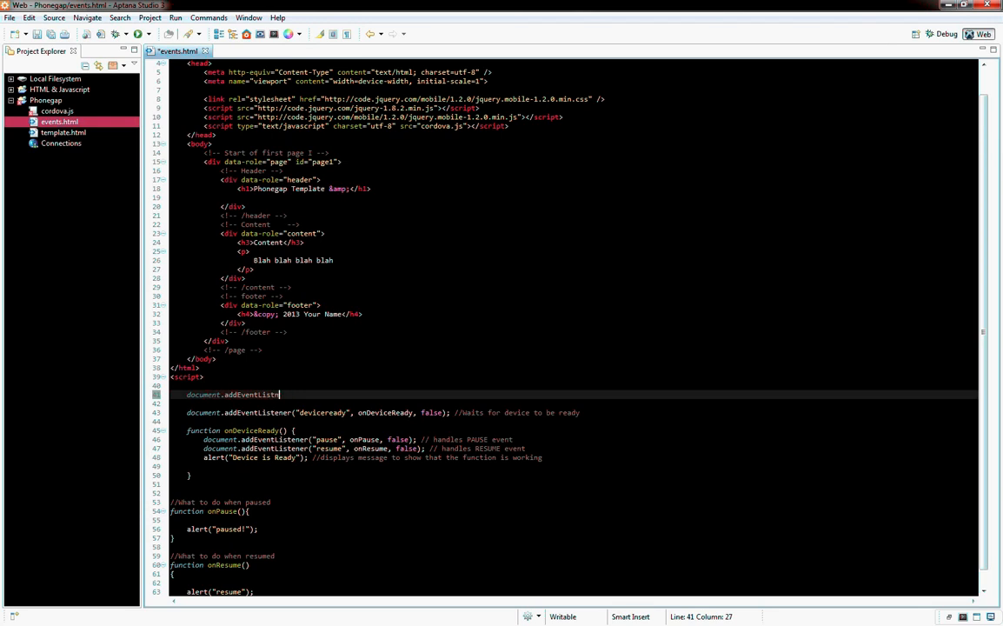
type("ener")
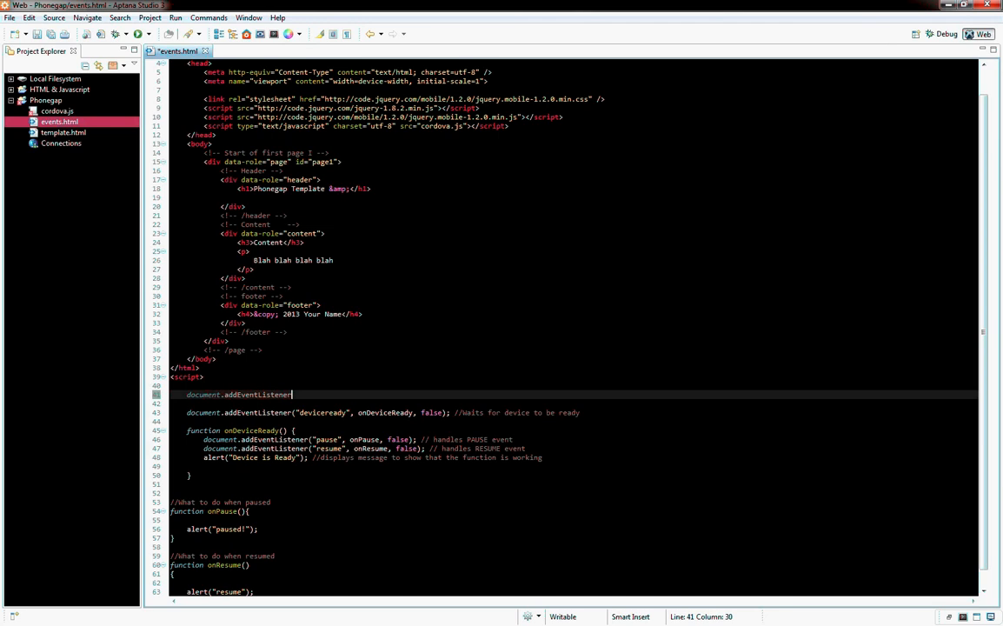
key("BackSpace")
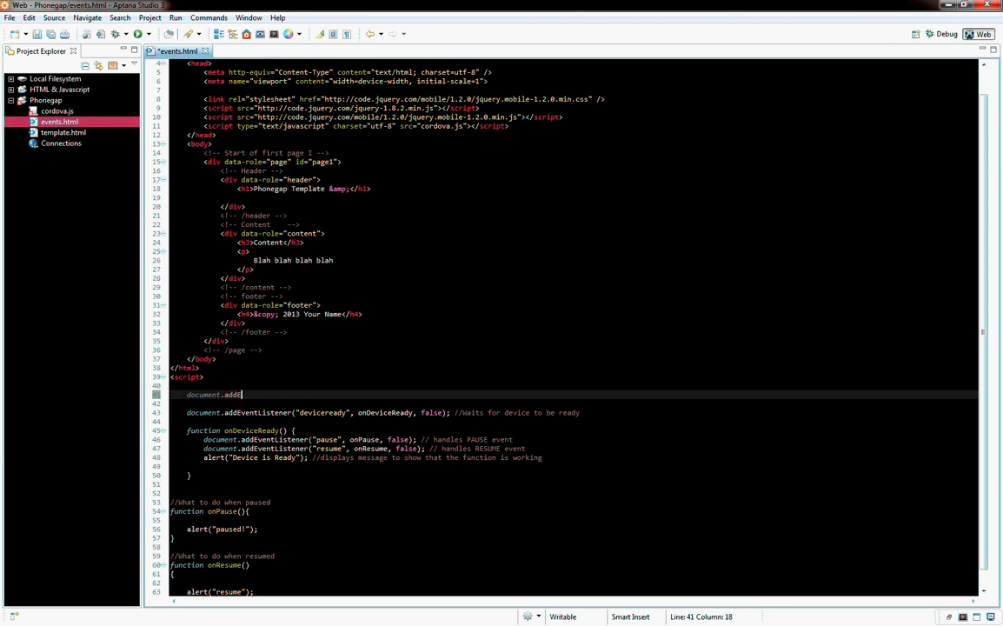
key("ctrl+z")
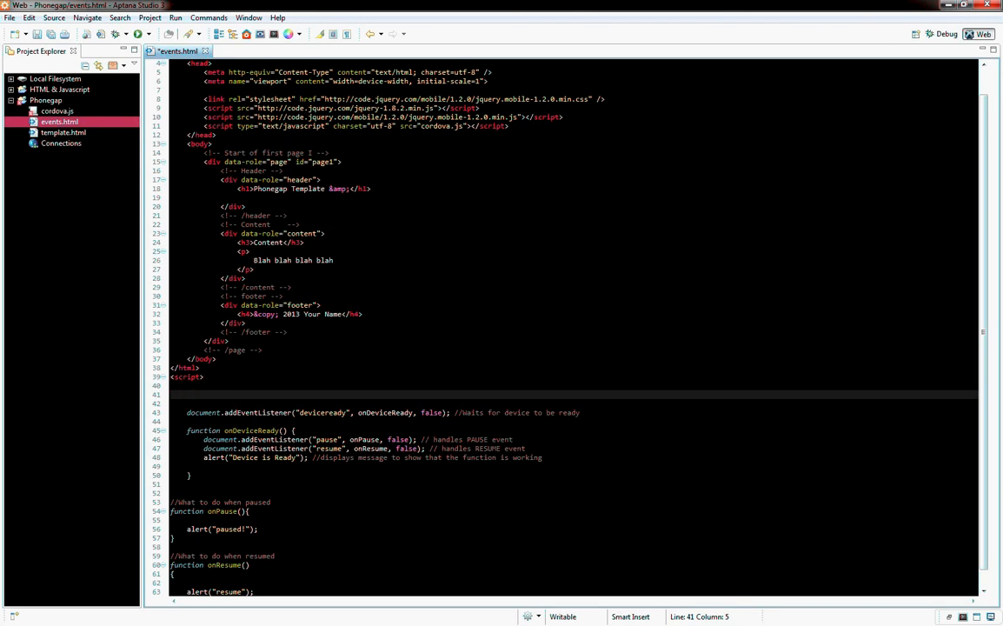
type("b")
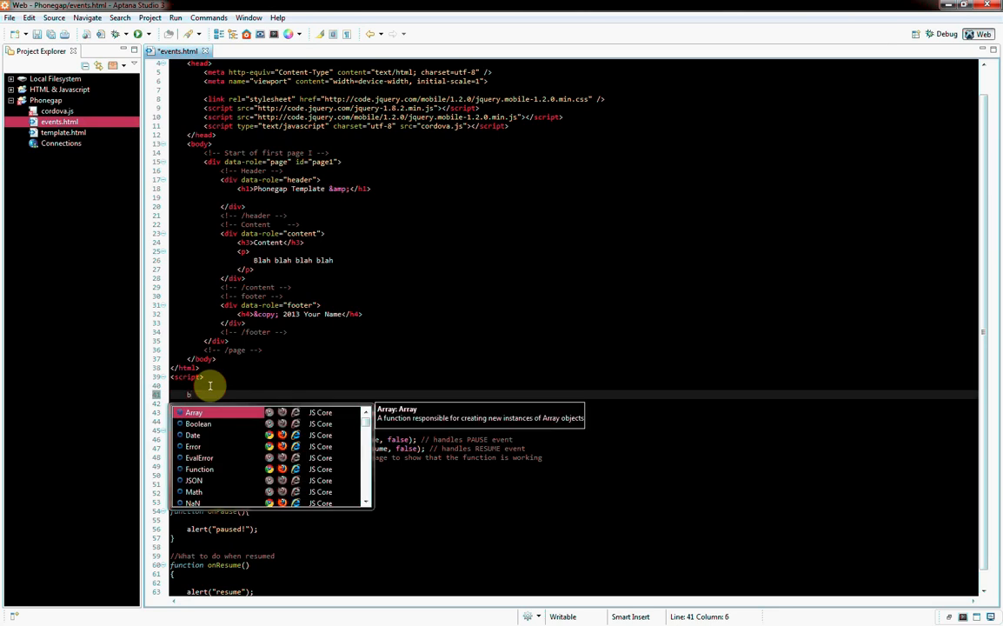
type("tr")
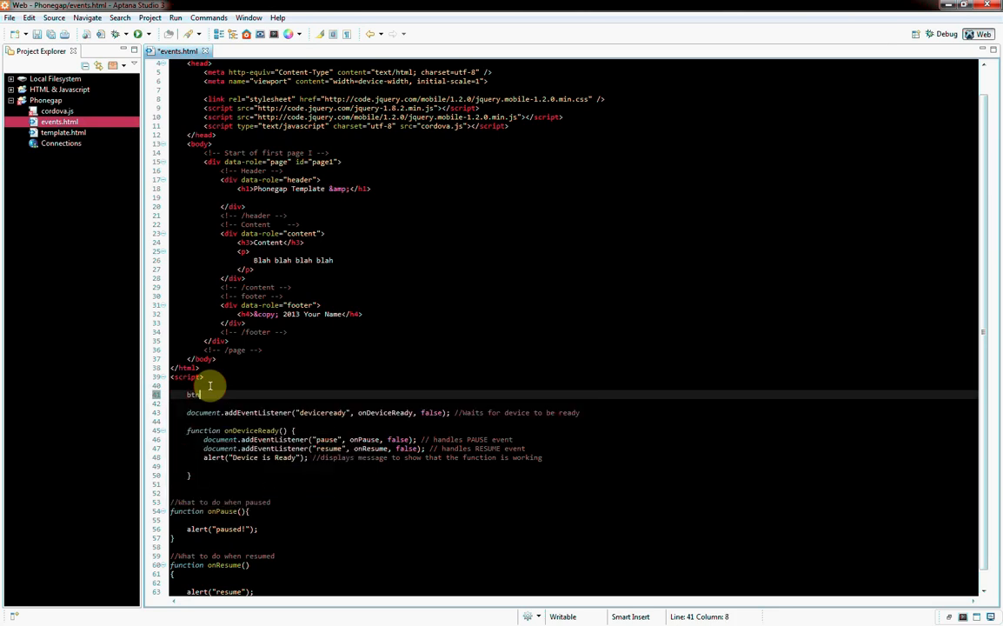
key("BackSpace")
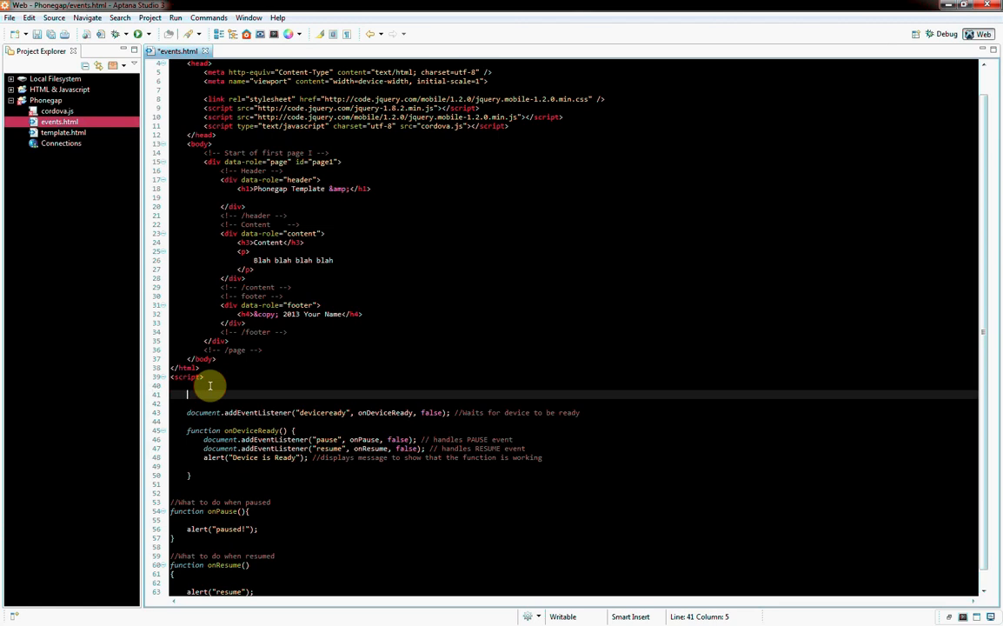
type("btn")
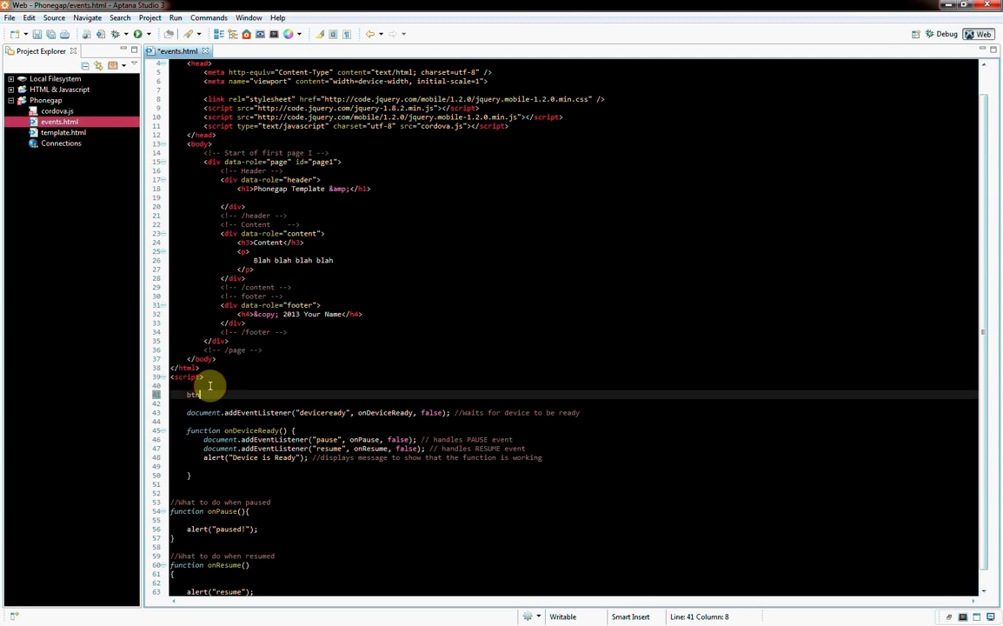
type("f")
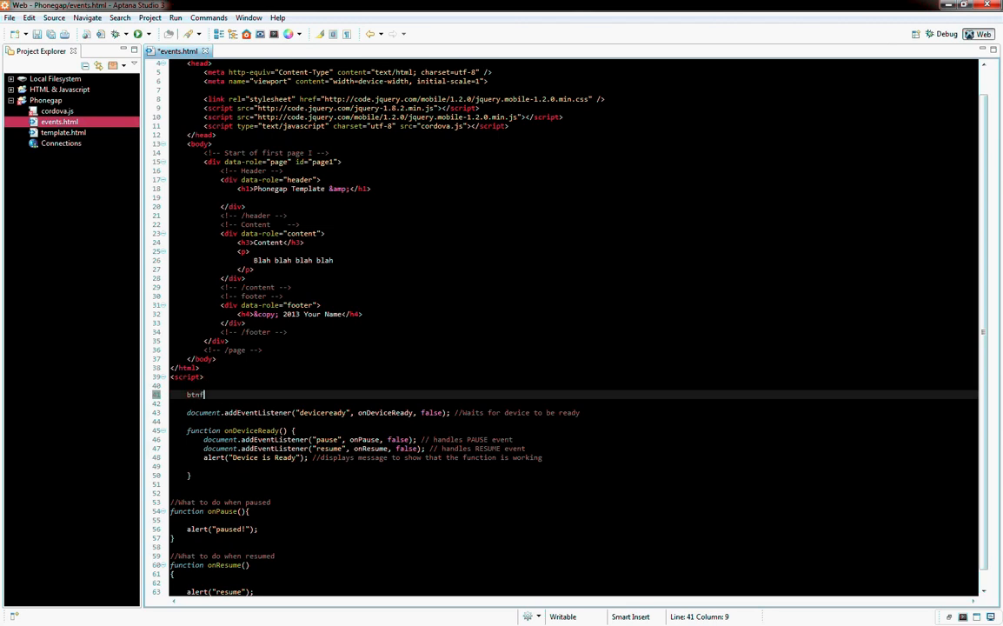
key("BackSpace")
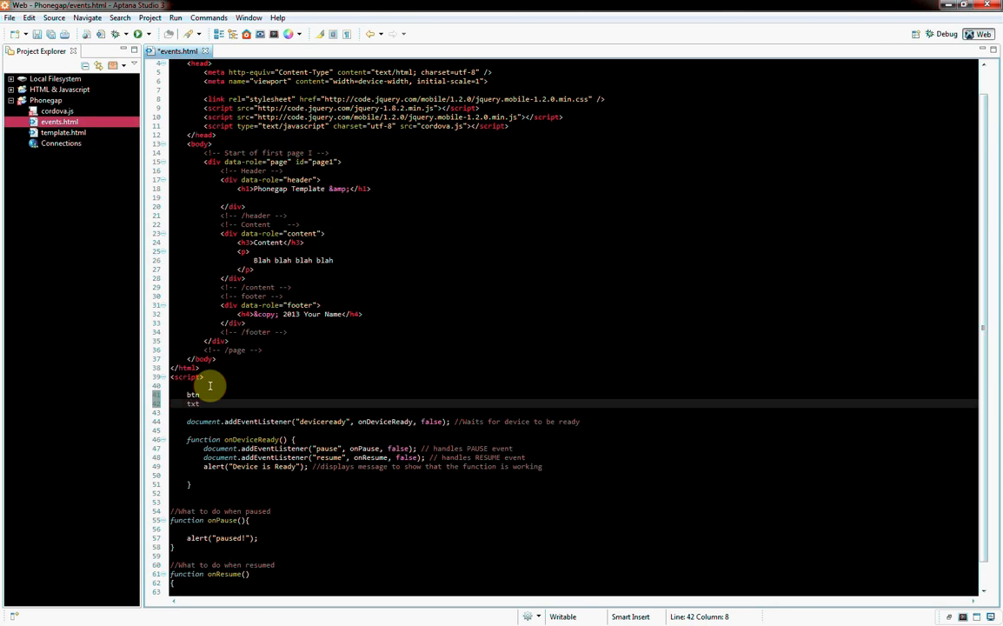
type("bx")
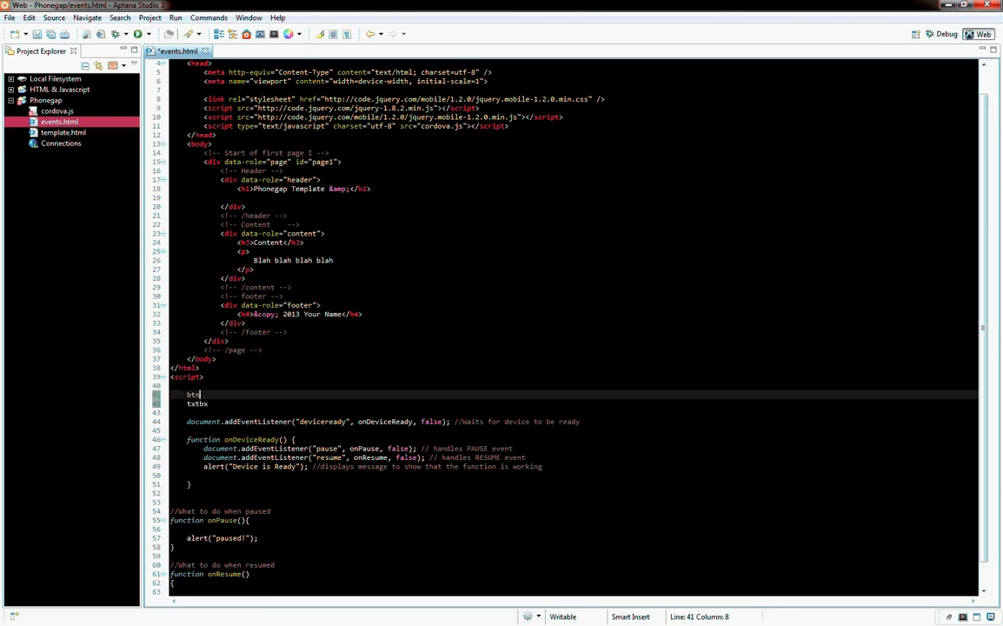
type("nOpenNewWindow")
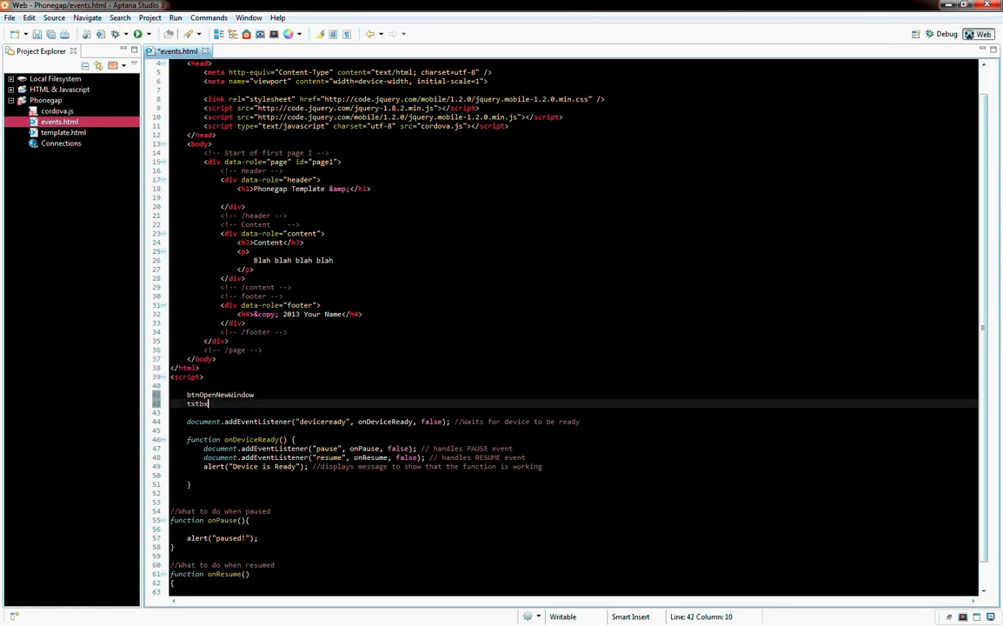
type("Enter")
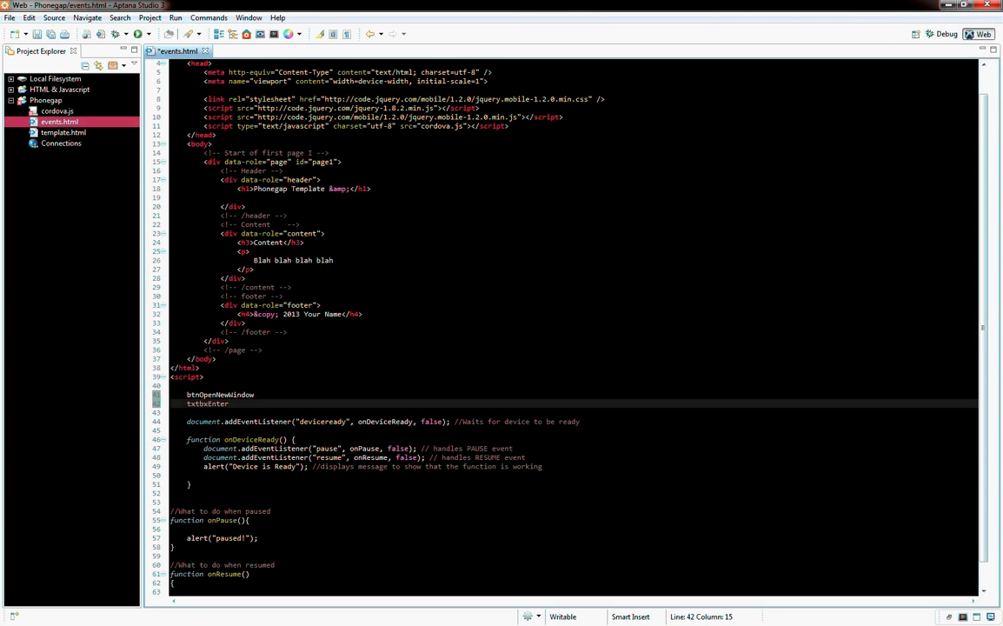
type("Comment")
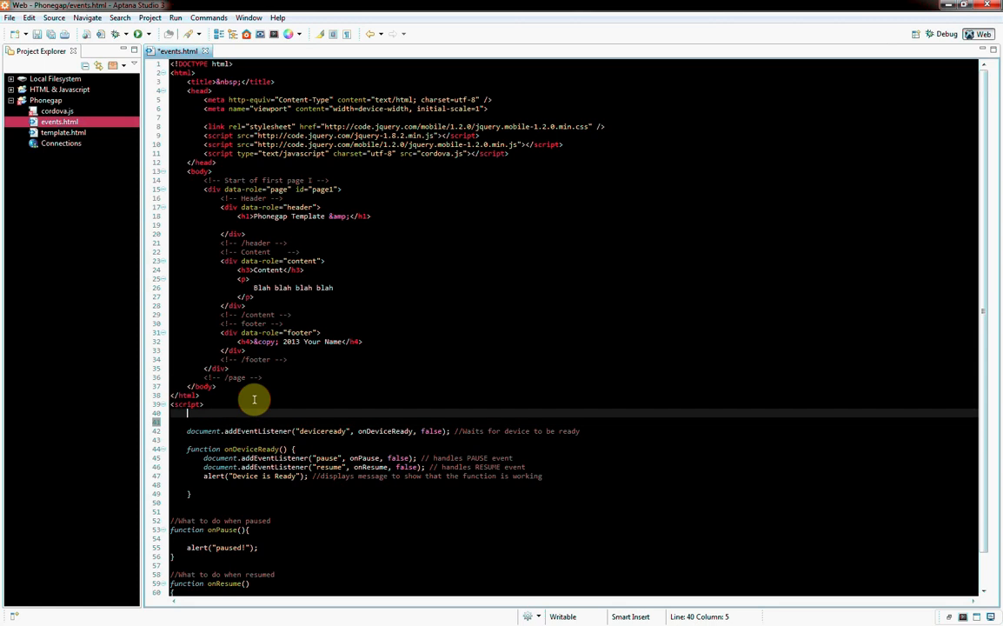
Type a sample CONSTAL constant and delete it before running events.html in Ripple.
type("CONSTAL")
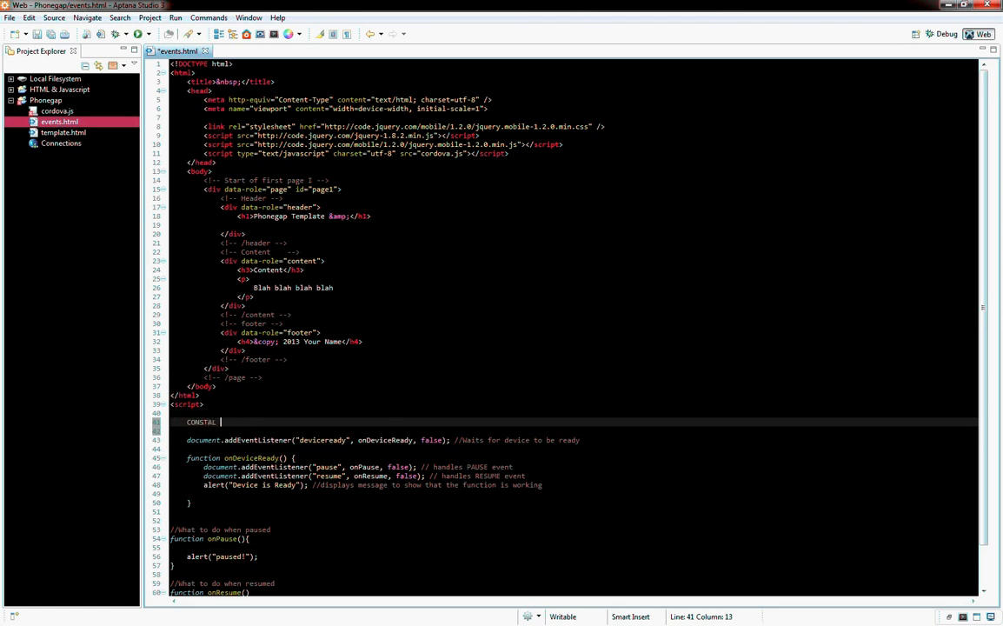
key("BackSpace")
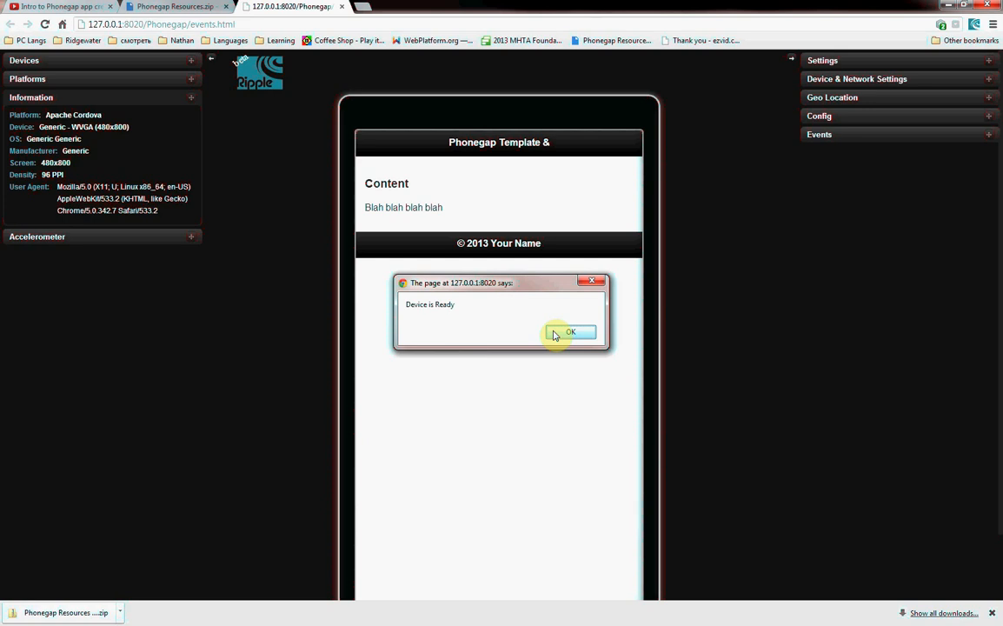
Dismiss the Device is Ready alert and fire the pause event from Ripple's Events panel.
left_click(570, 332)
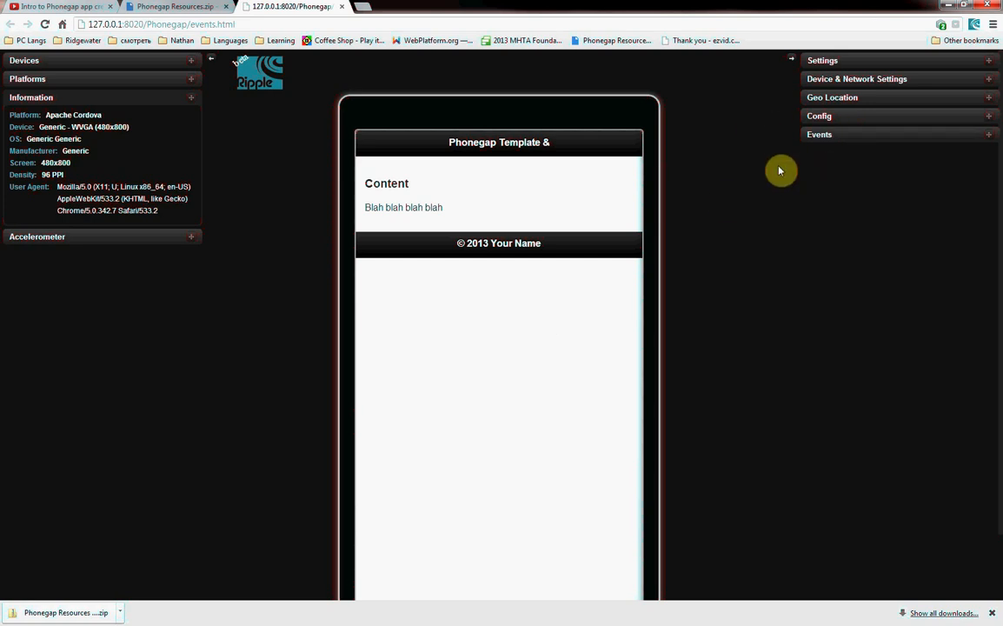
mouse_move(554, 87)
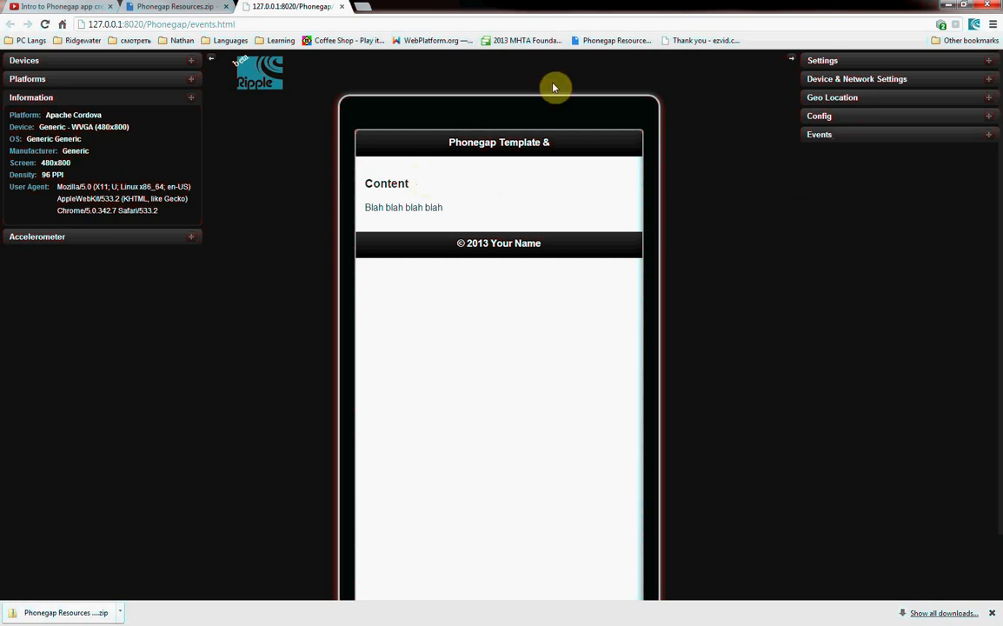
left_click(819, 134)
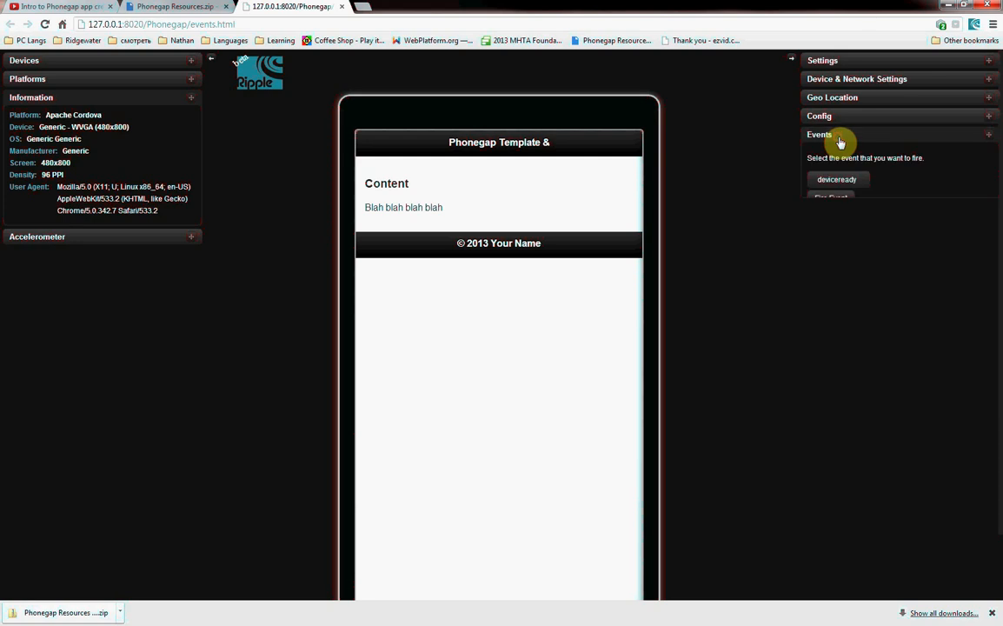
left_click(837, 179)
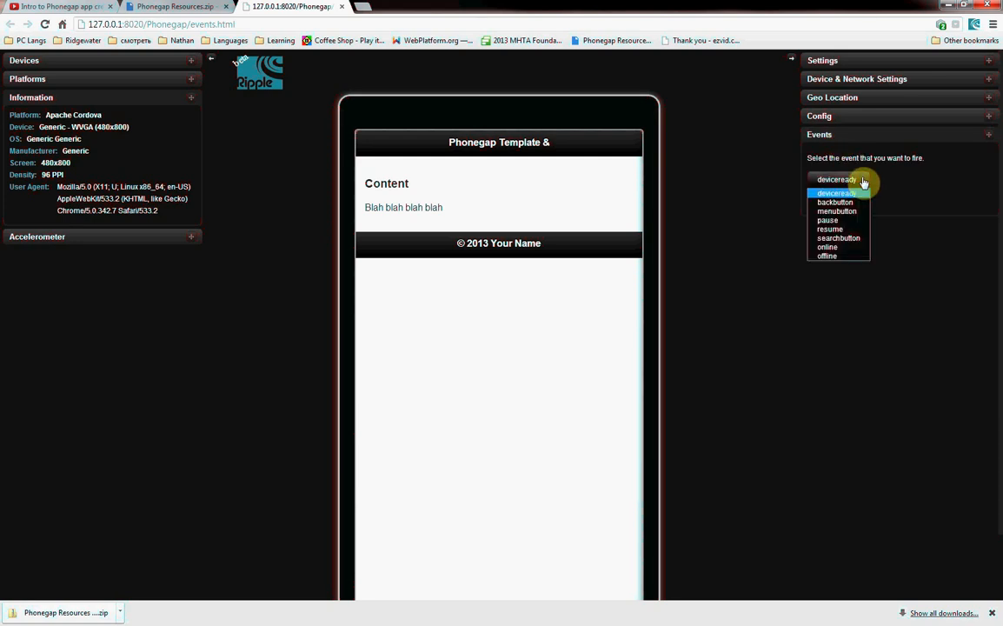
left_click(828, 219)
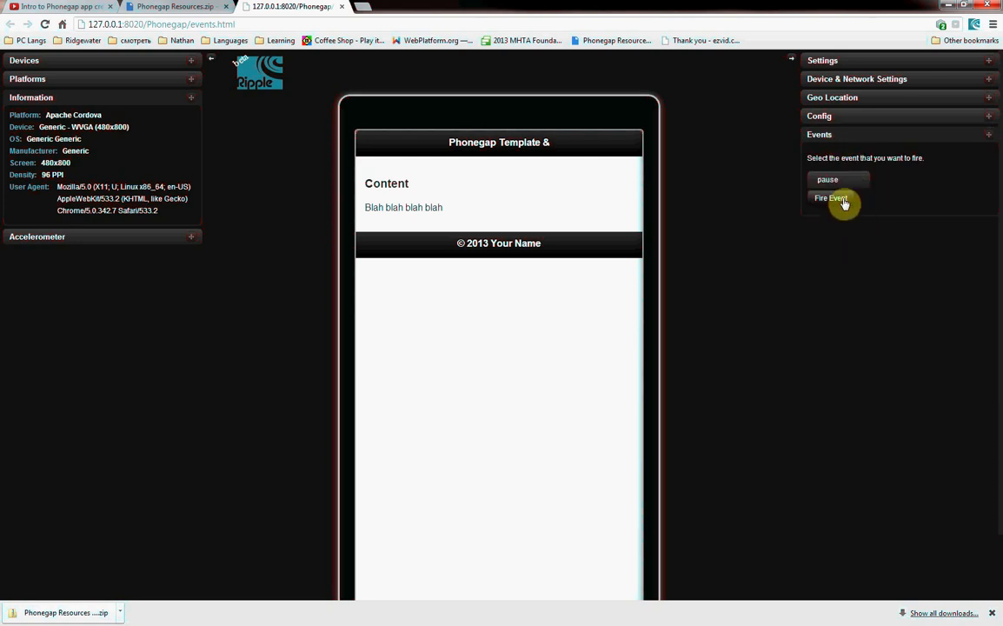
left_click(830, 198)
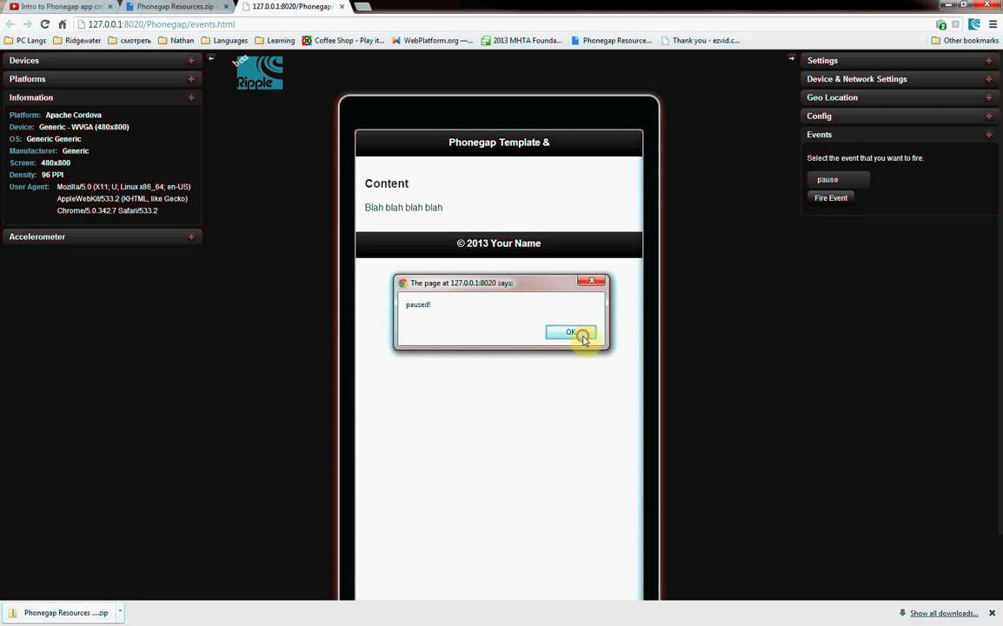
Dismiss the paused! alert, select the resume event, and close the emulator page.
left_click(571, 332)
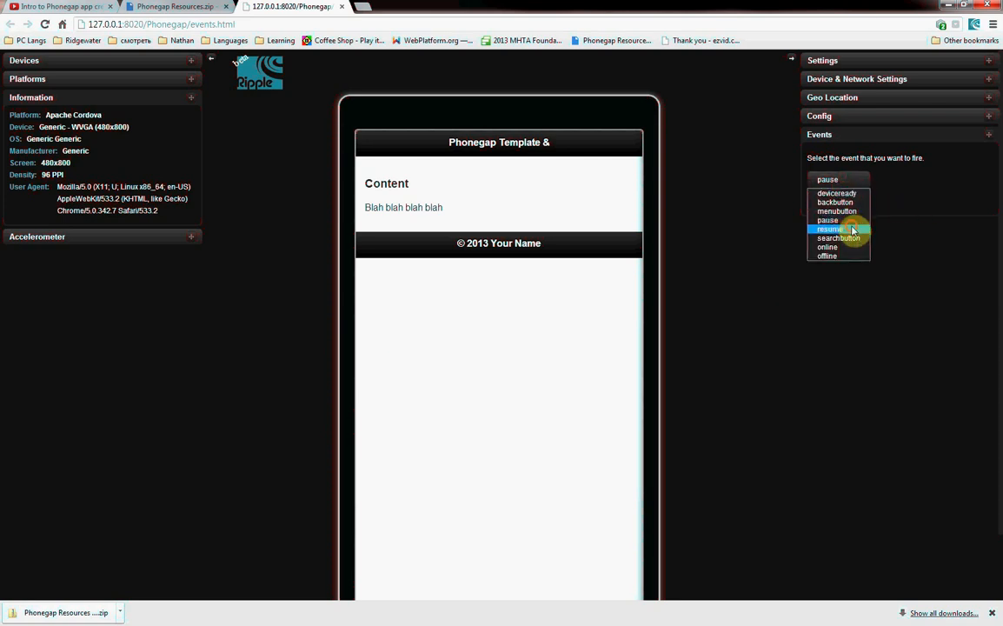
left_click(830, 228)
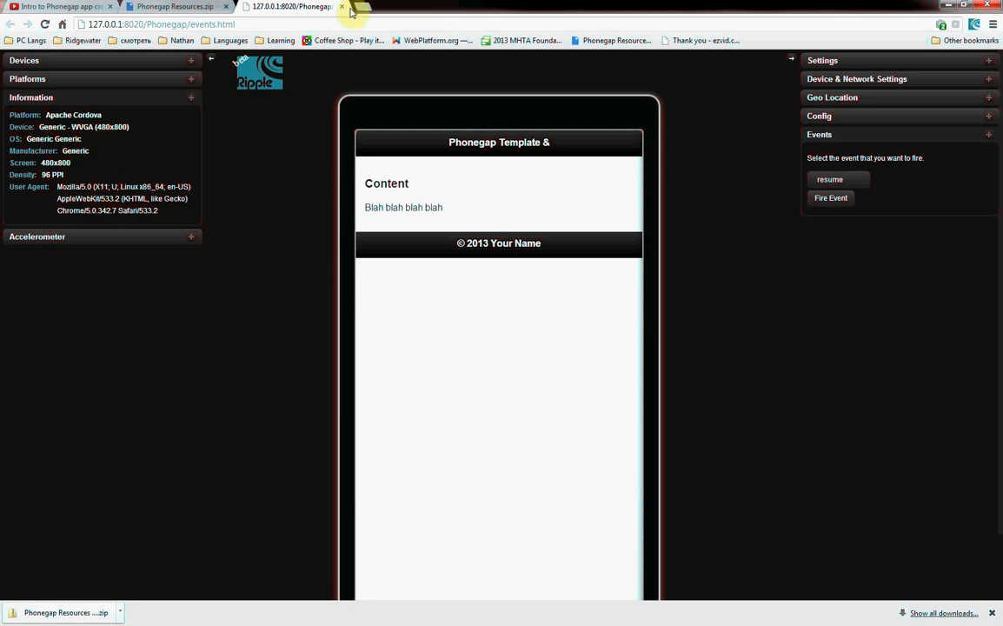
left_click(173, 6)
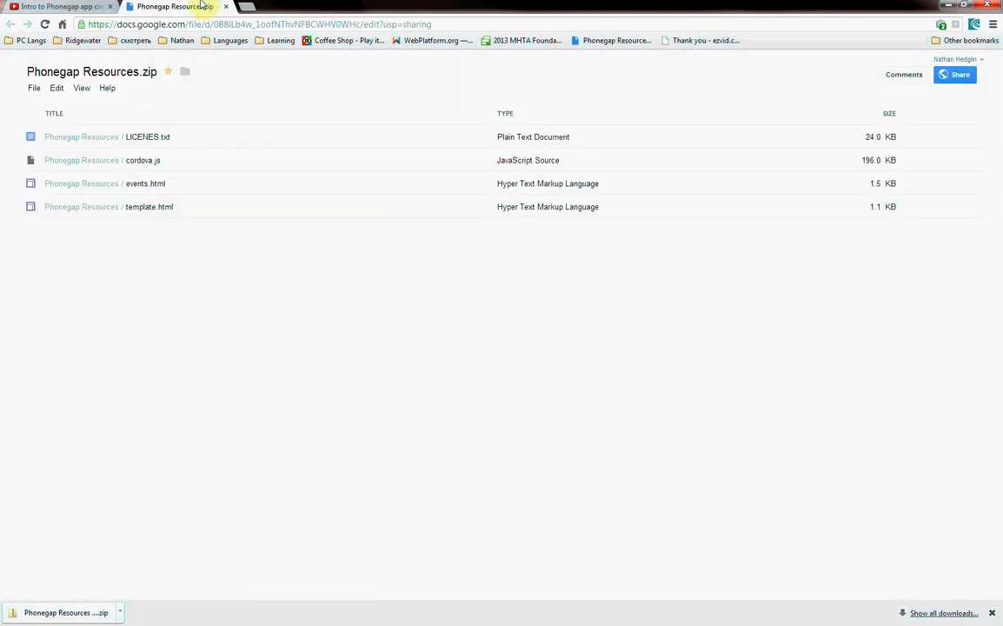
Return from Chrome to Aptana Studio 3, where no files are left open.
left_click(57, 6)
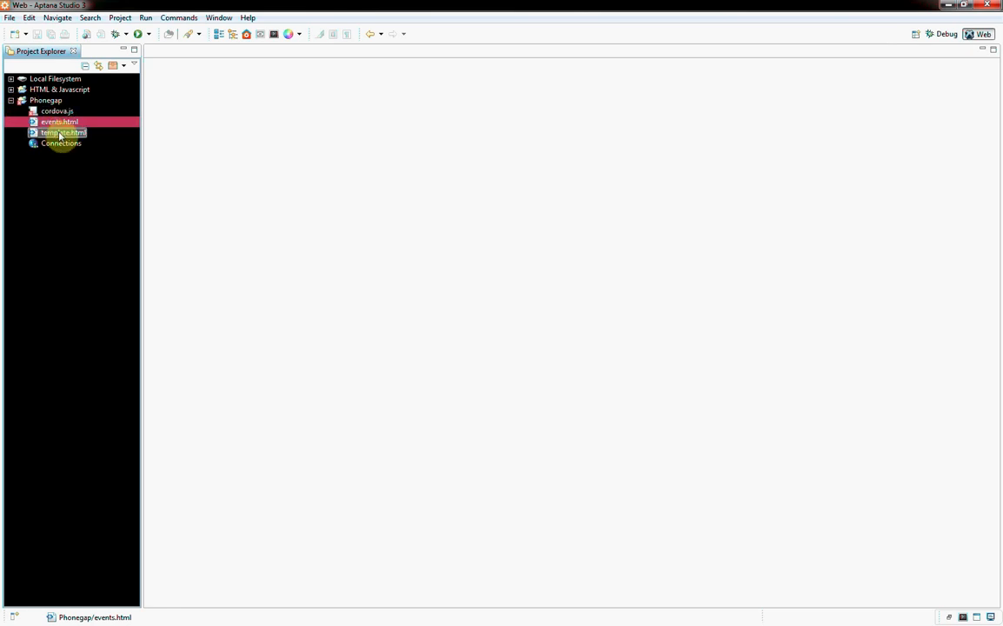
Reopen template.html, look it over, then close its editor and collapse the Phonegap project.
double_click(63, 133)
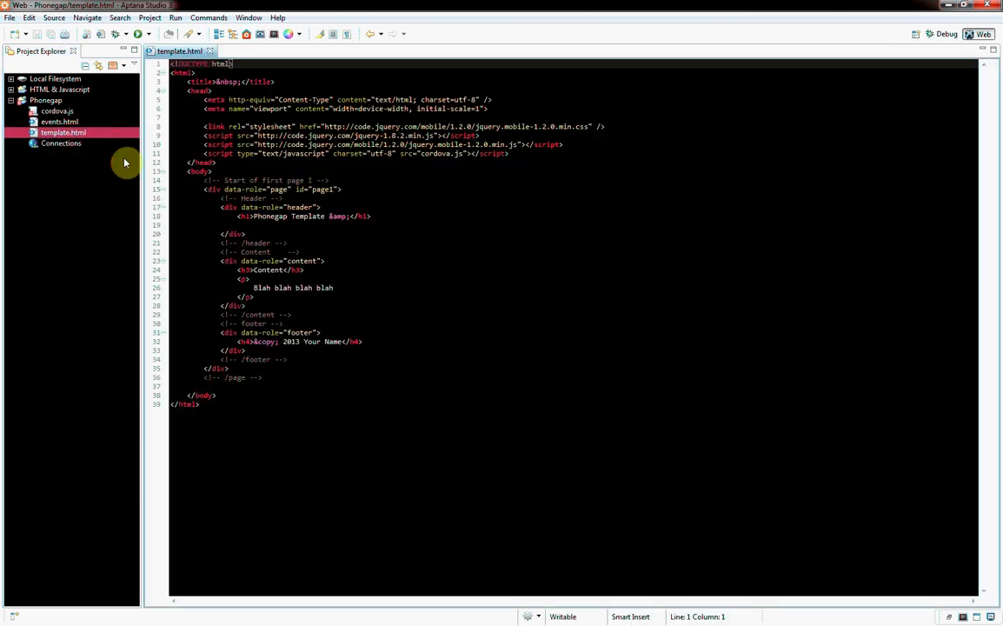
left_click(57, 111)
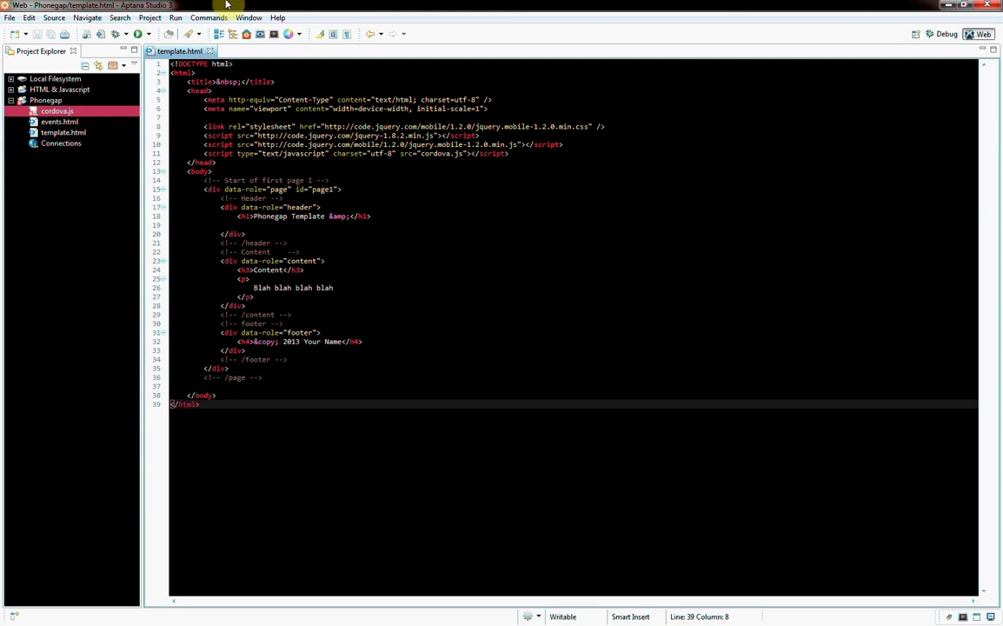
mouse_move(213, 52)
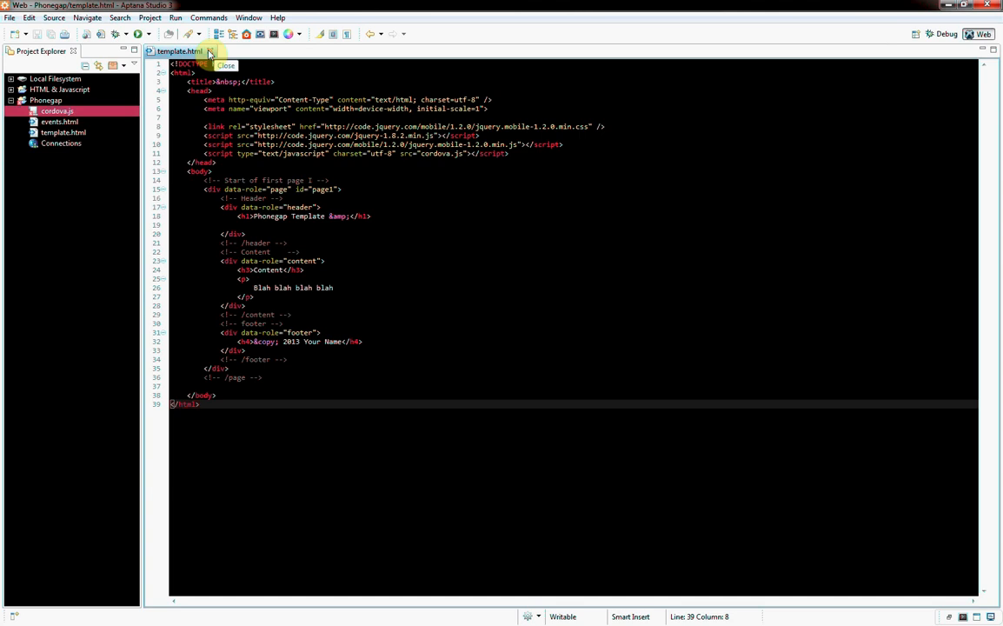
left_click(199, 404)
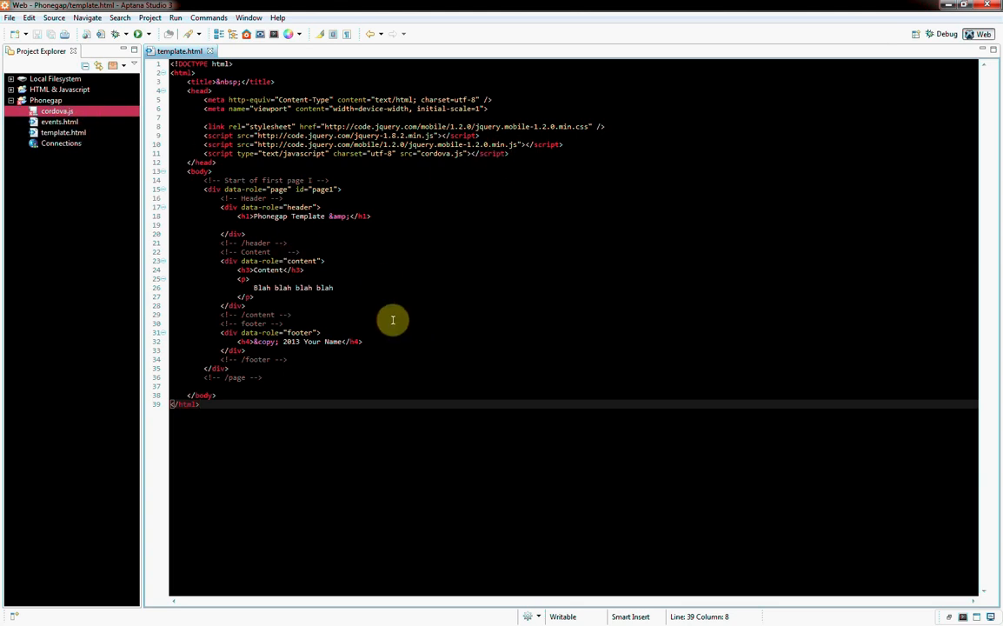
mouse_move(183, 109)
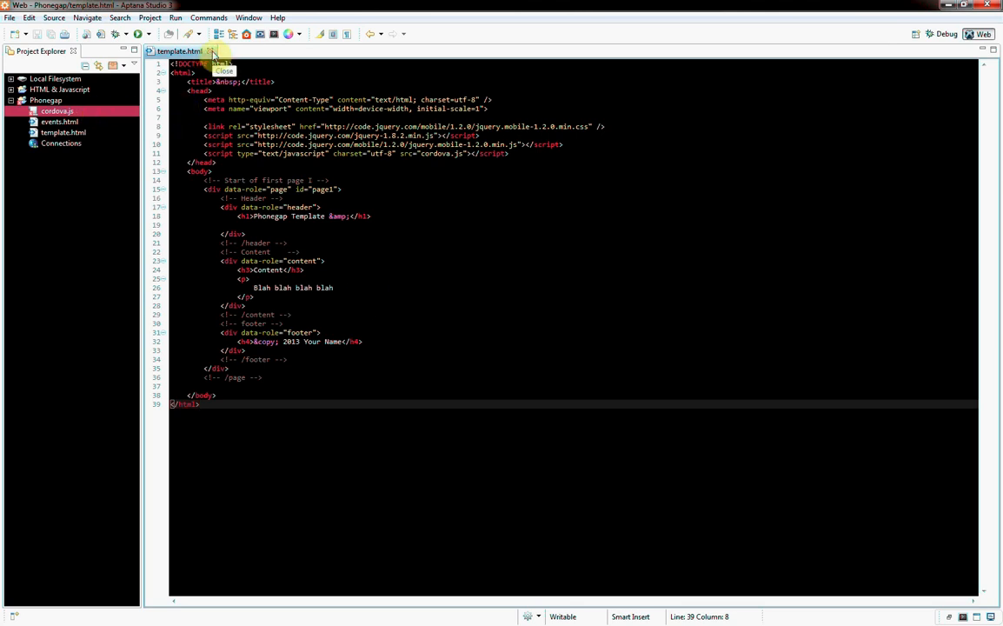
left_click(214, 51)
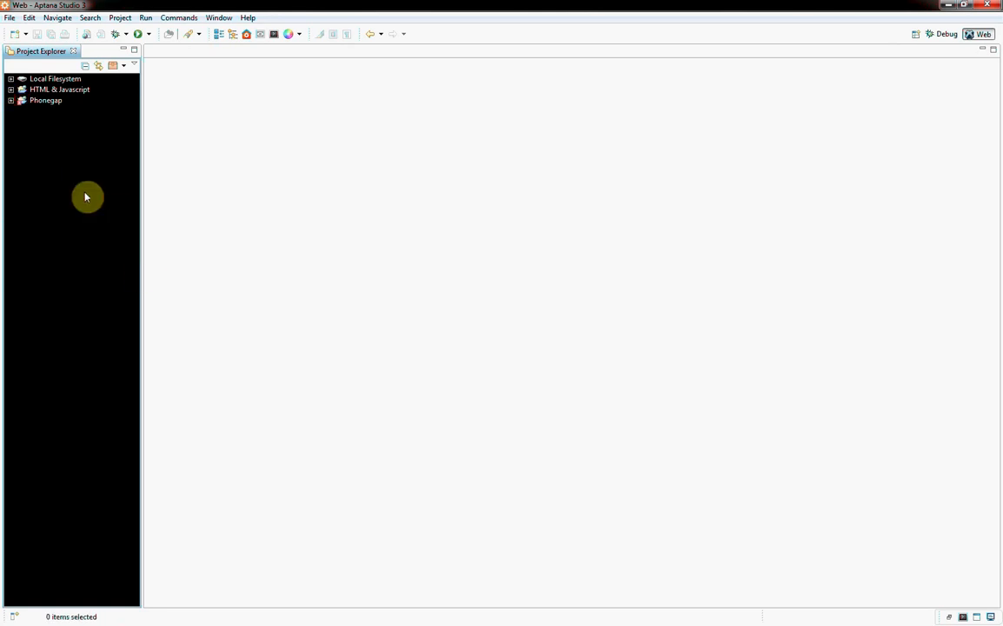
mouse_move(84, 188)
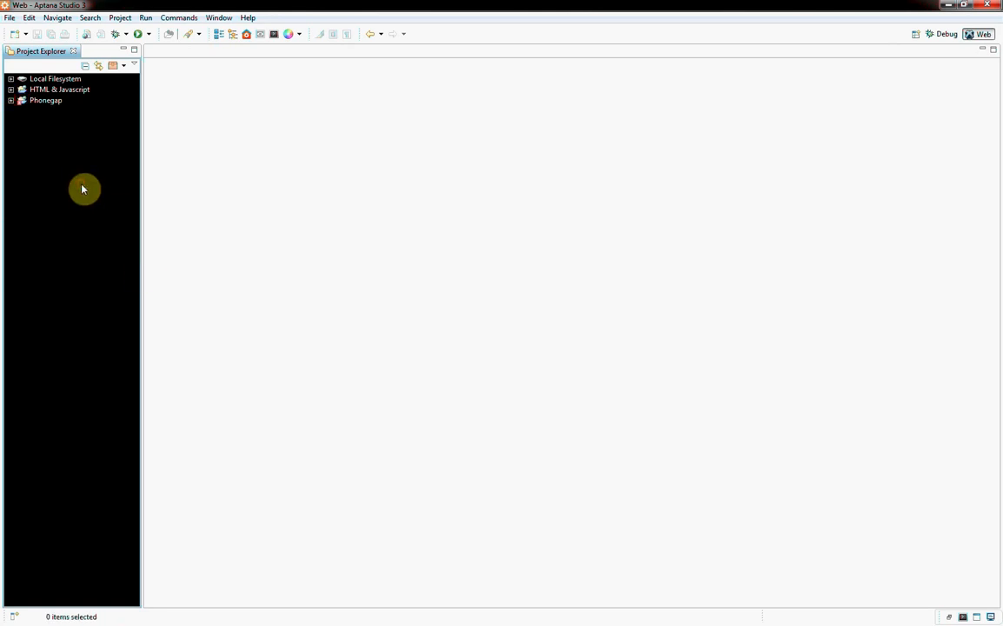